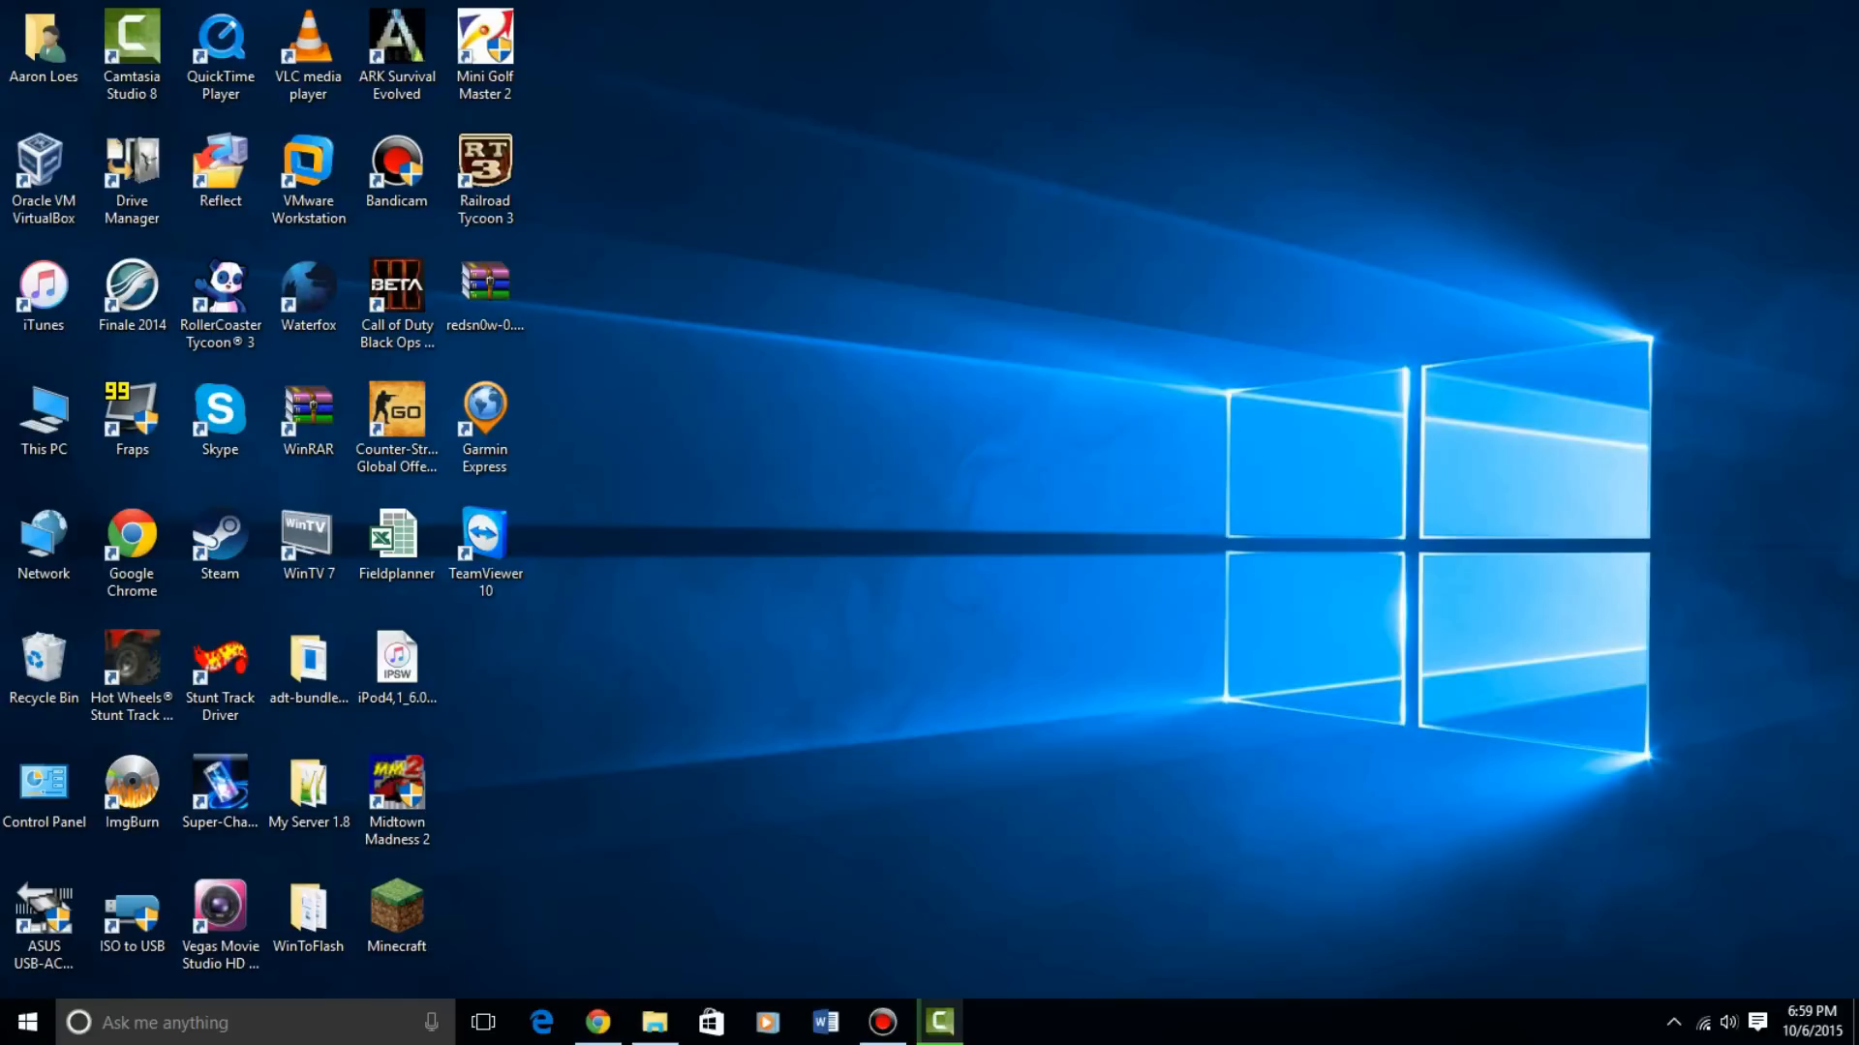
{"action": "mouse_move", "coordinate": [597, 1021]}
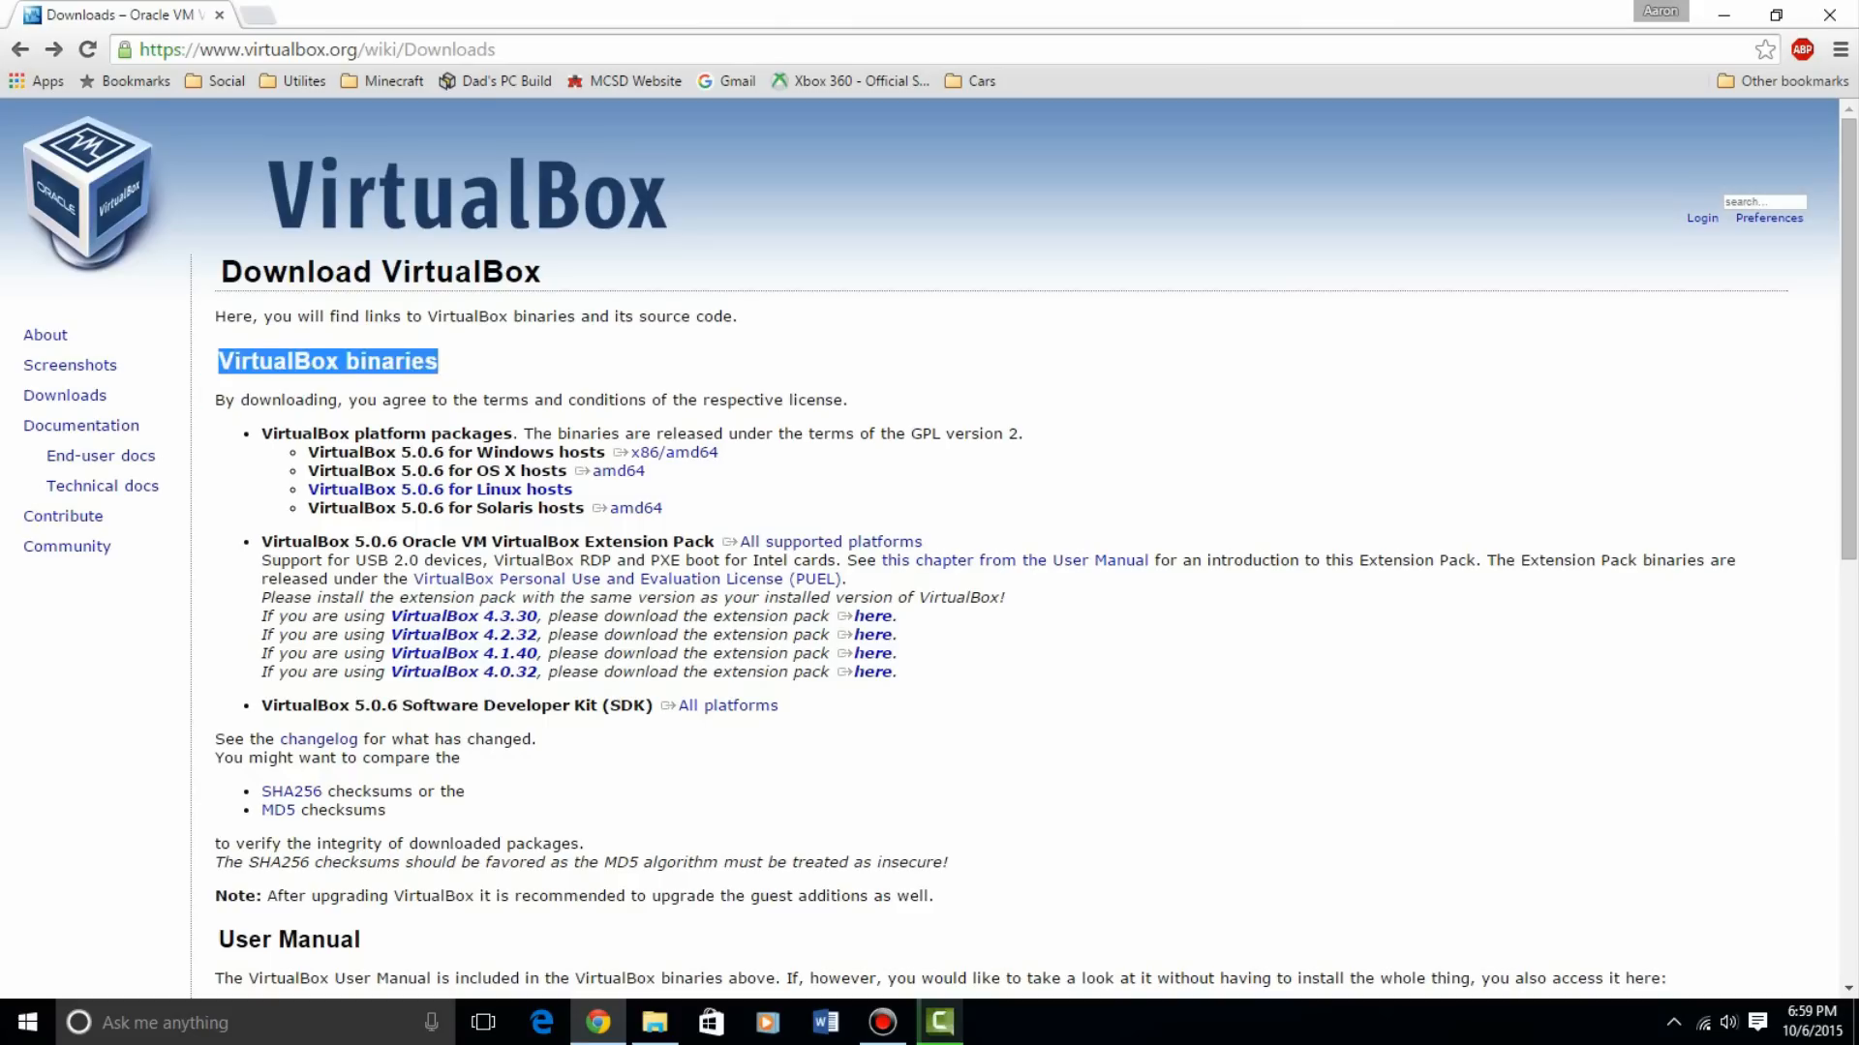
Launch Oracle VM VirtualBox from the desktop
{"action": "scroll", "scroll_direction": "down", "scroll_amount": 3}
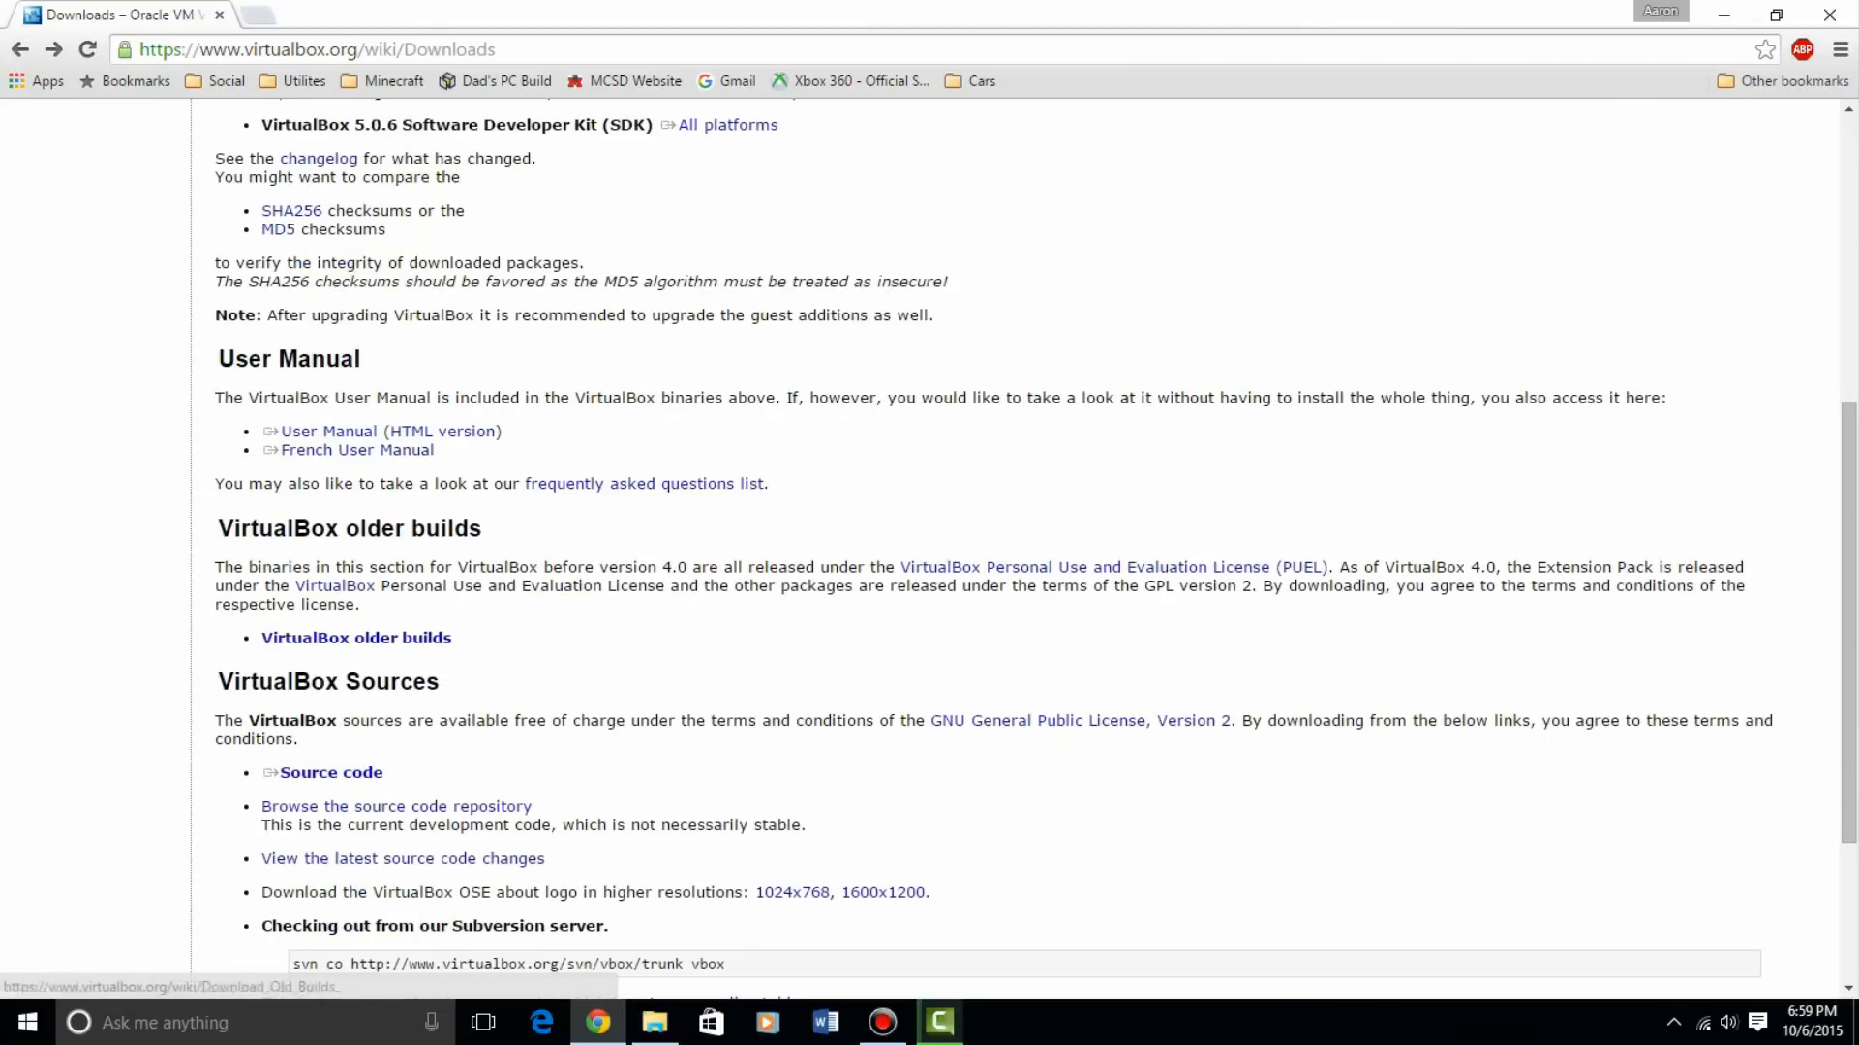
{"action": "left_click", "coordinate": [355, 638]}
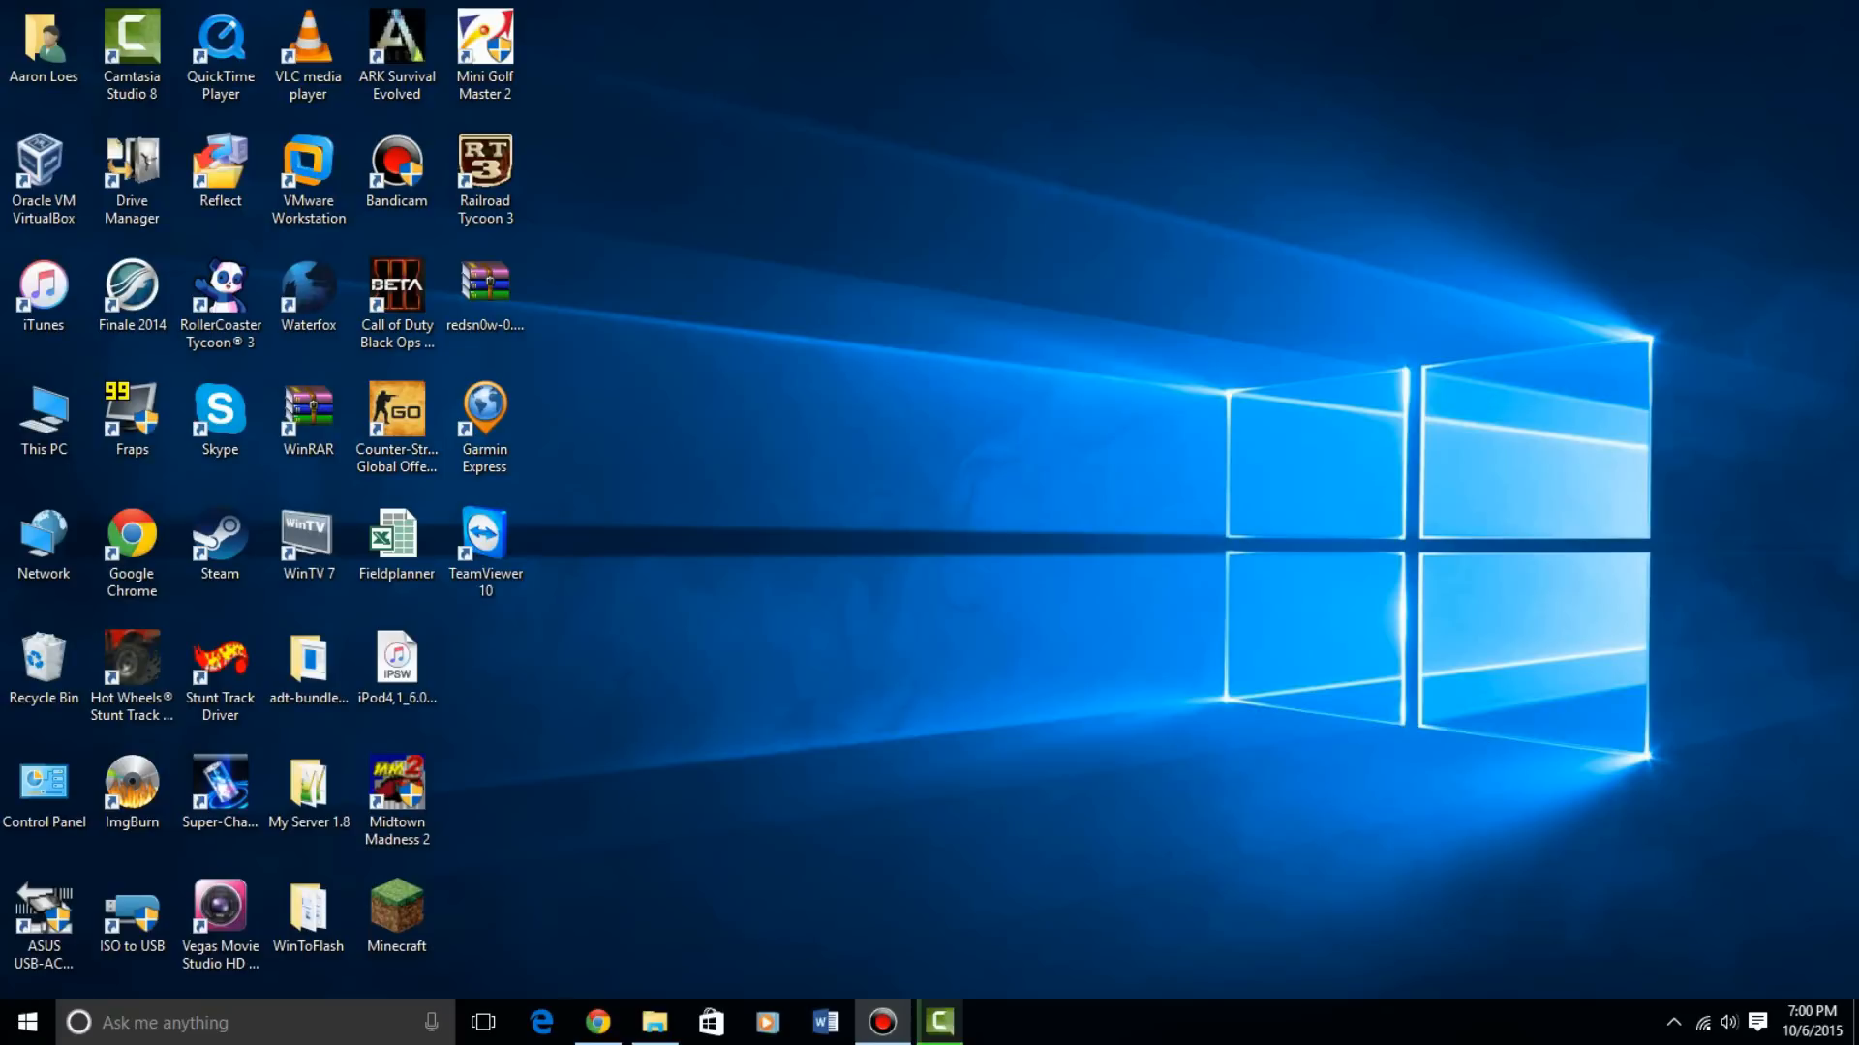
{"action": "left_click", "coordinate": [43, 178]}
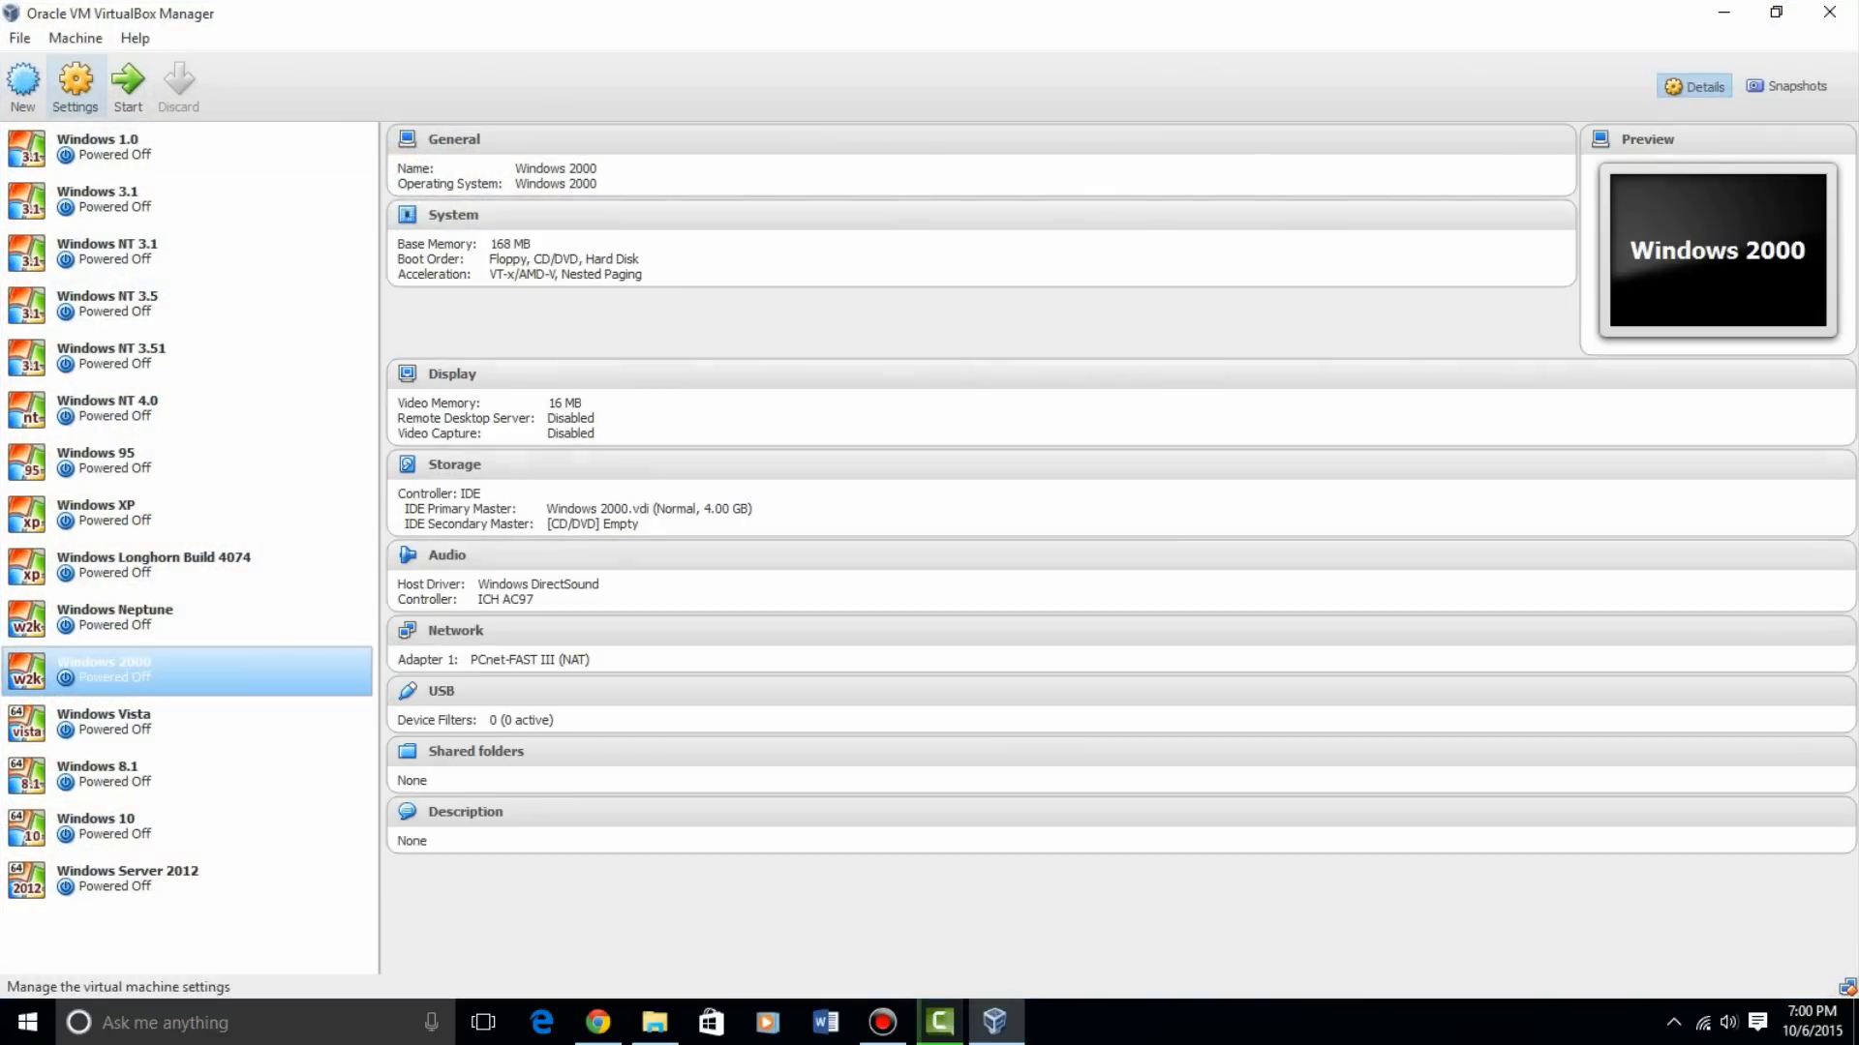
Create 'WIndows XP Home Edition' as Windows XP (64-bit) with 512 MB memory and a 10 GB disk
{"action": "left_click", "coordinate": [21, 85]}
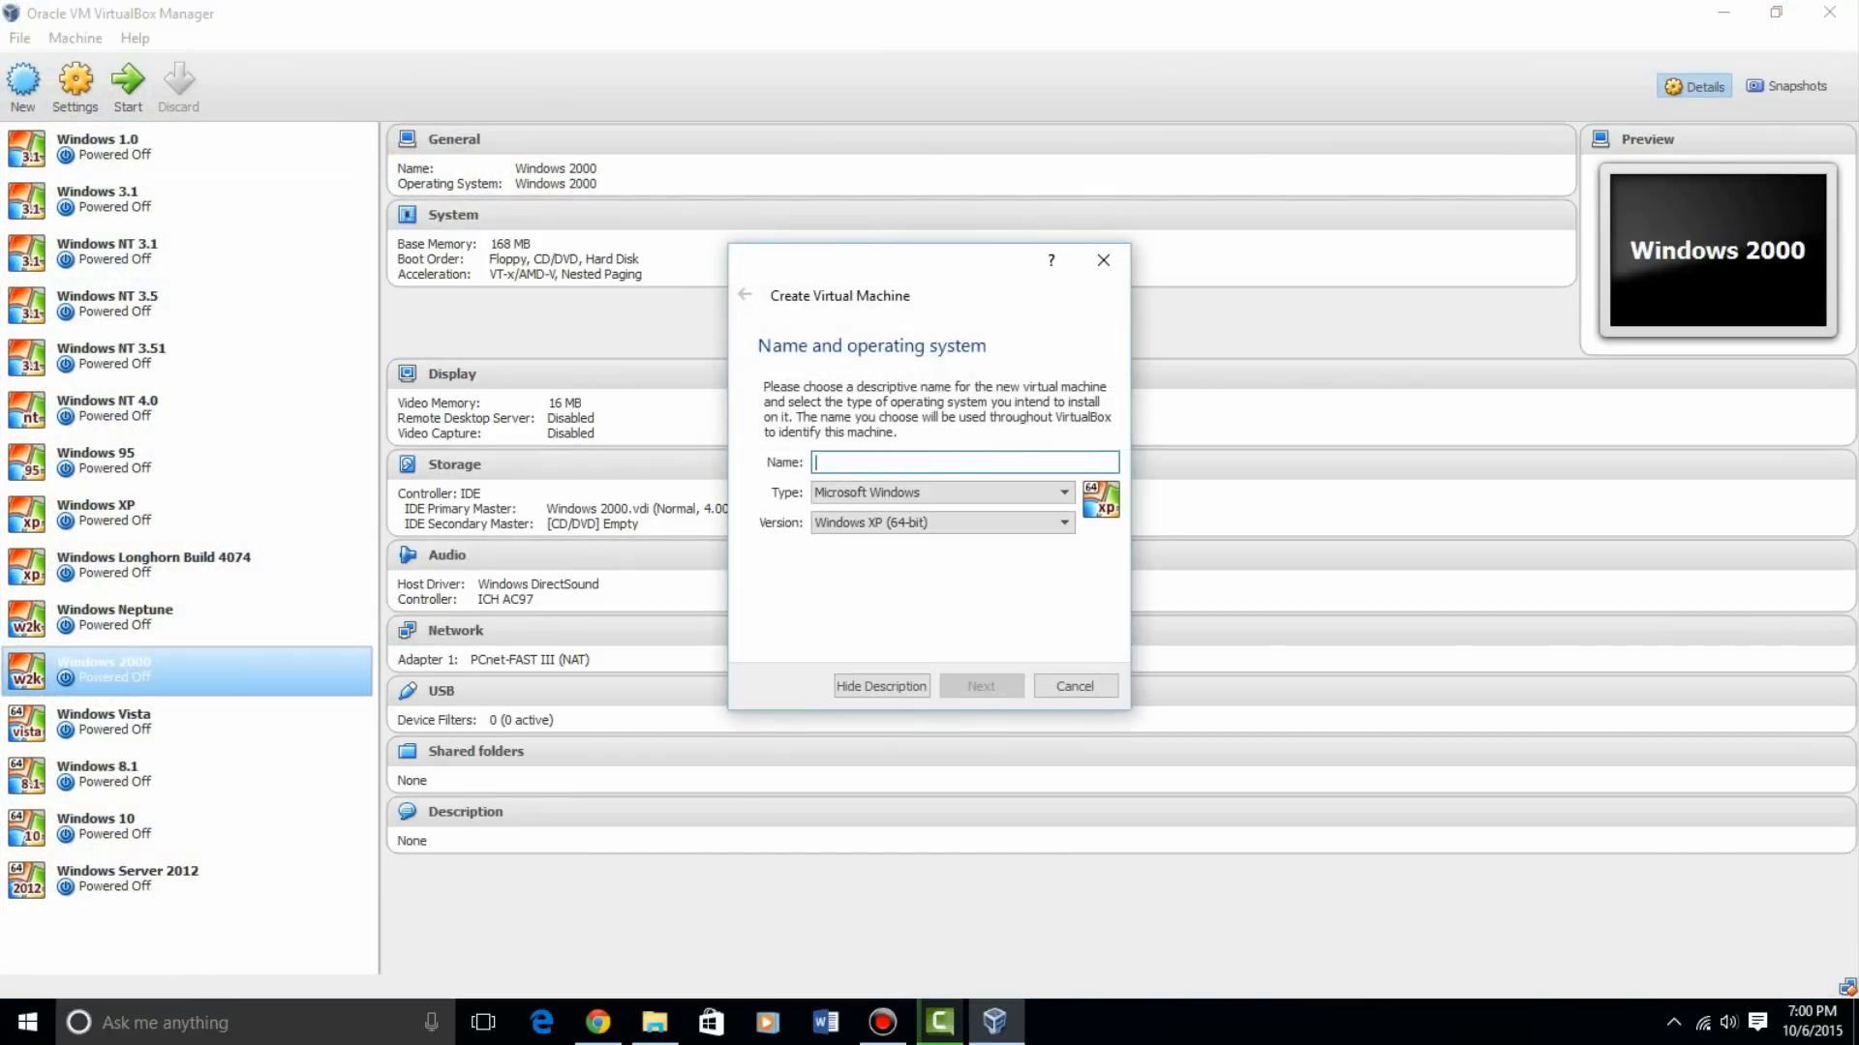
{"action": "type", "text": "WIndows XP Home Edition"}
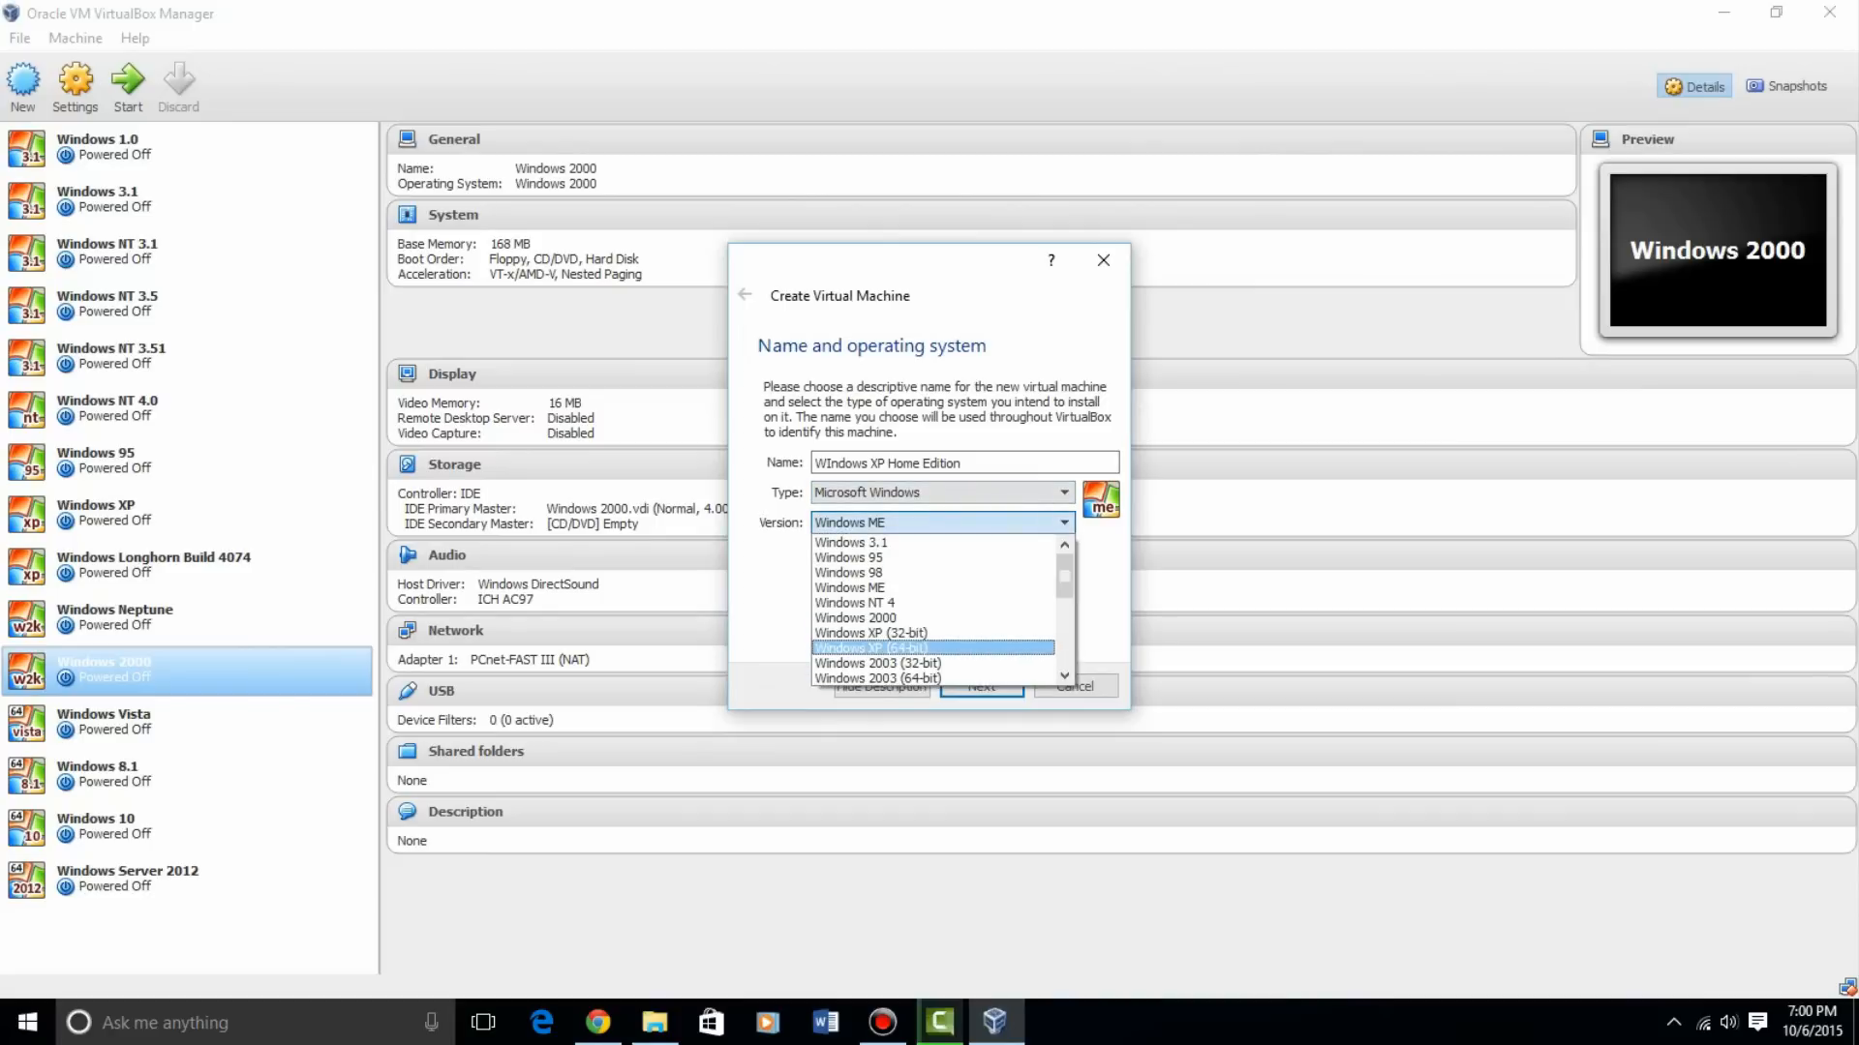
{"action": "left_click", "coordinate": [981, 685]}
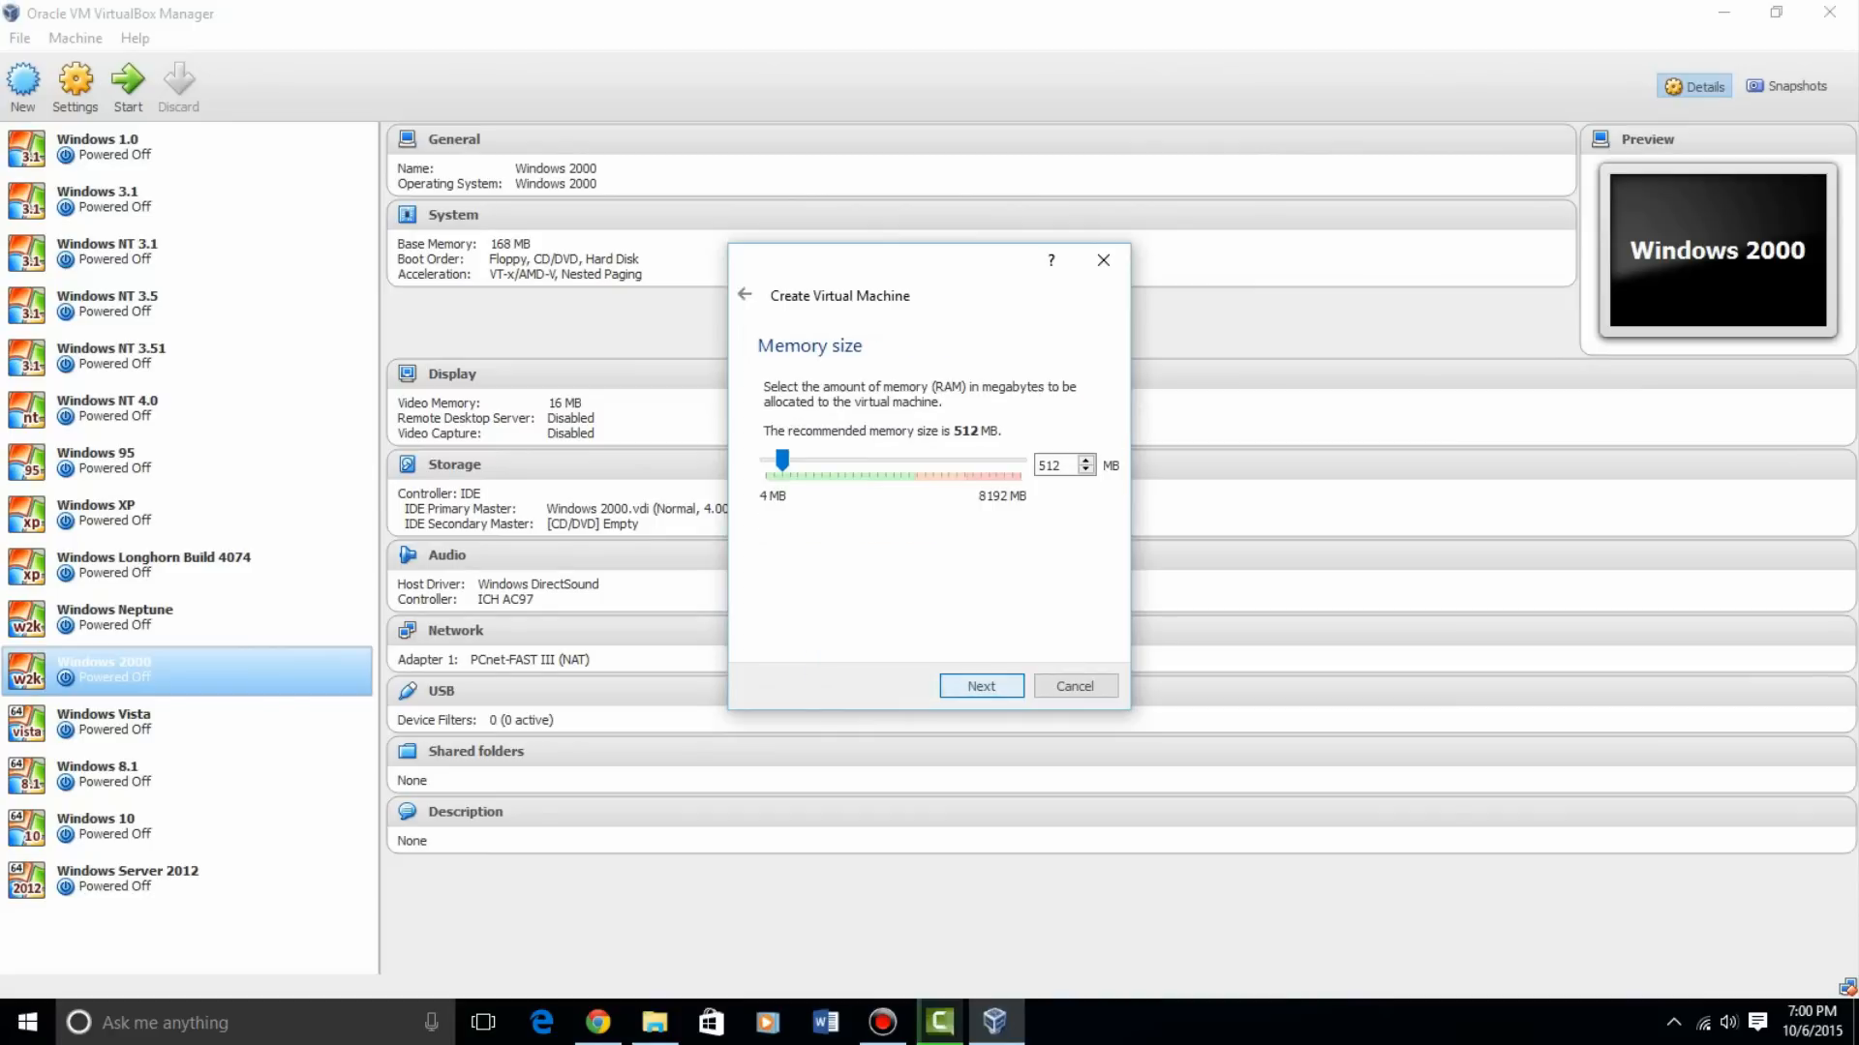
{"action": "left_click", "coordinate": [979, 685]}
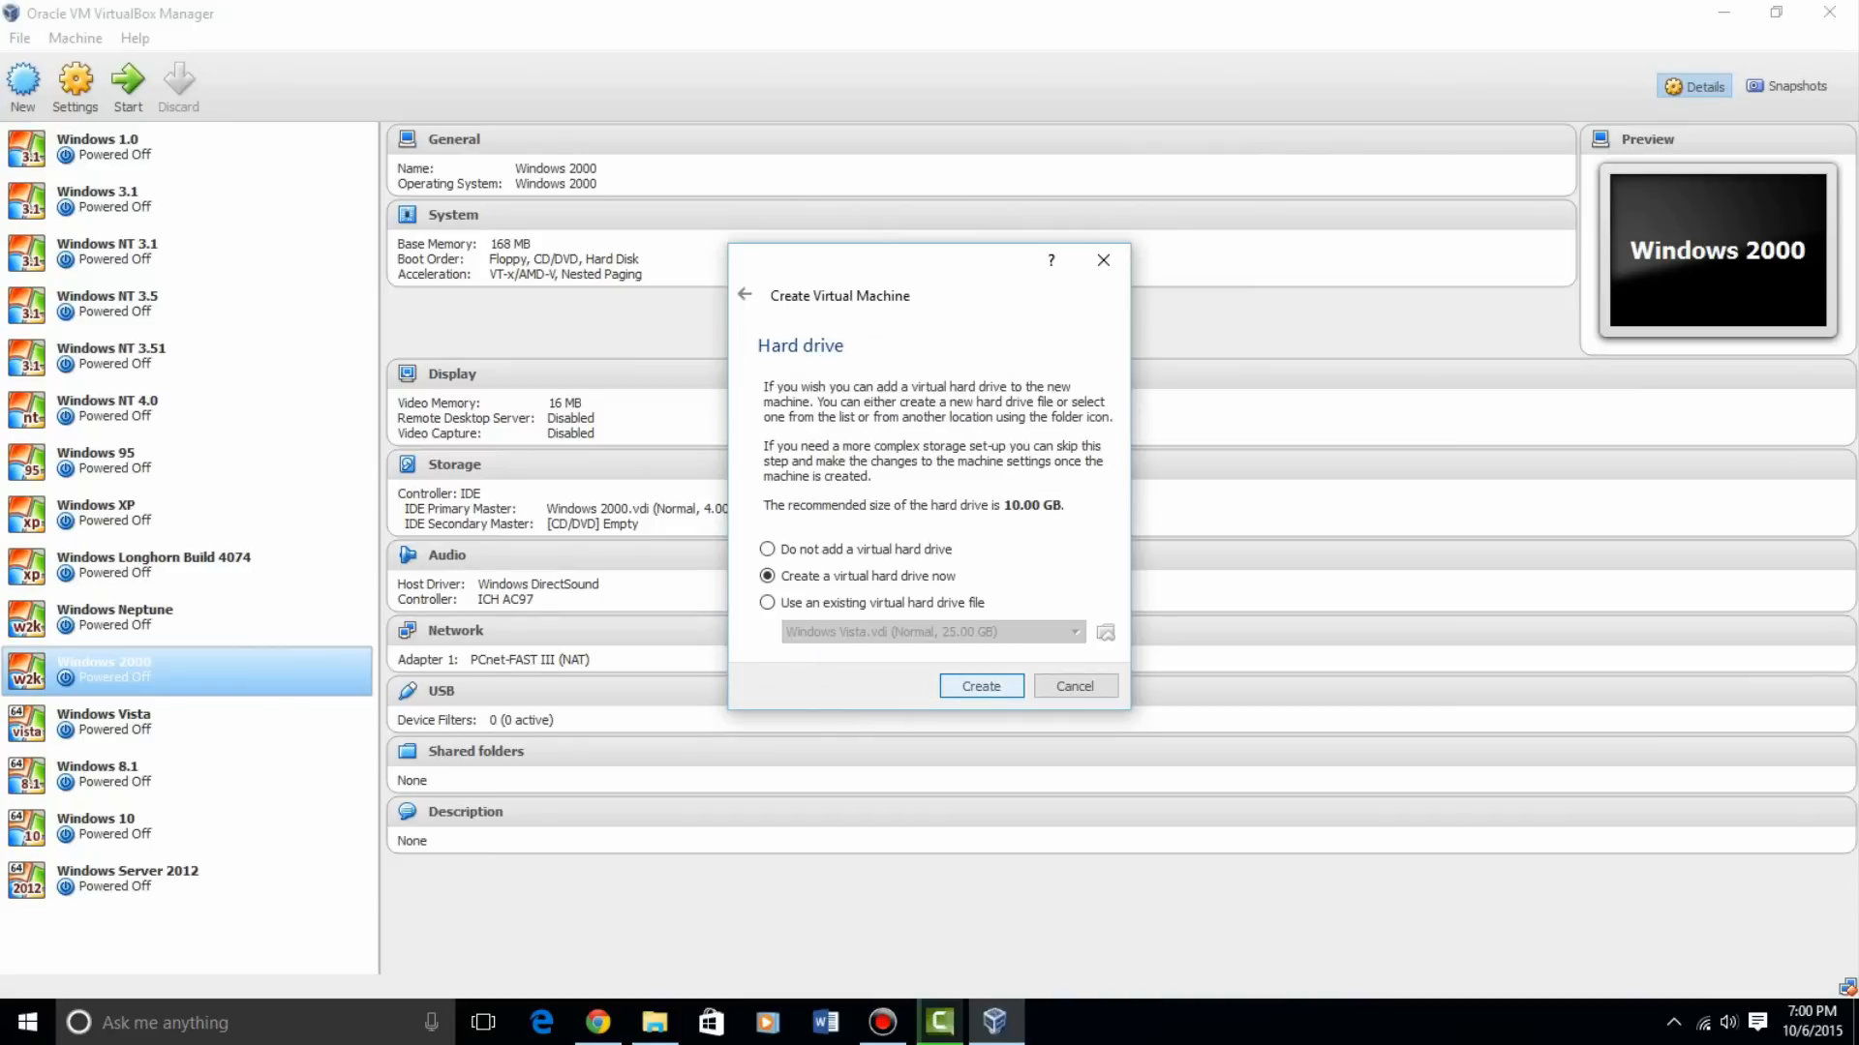
{"action": "left_click", "coordinate": [979, 685]}
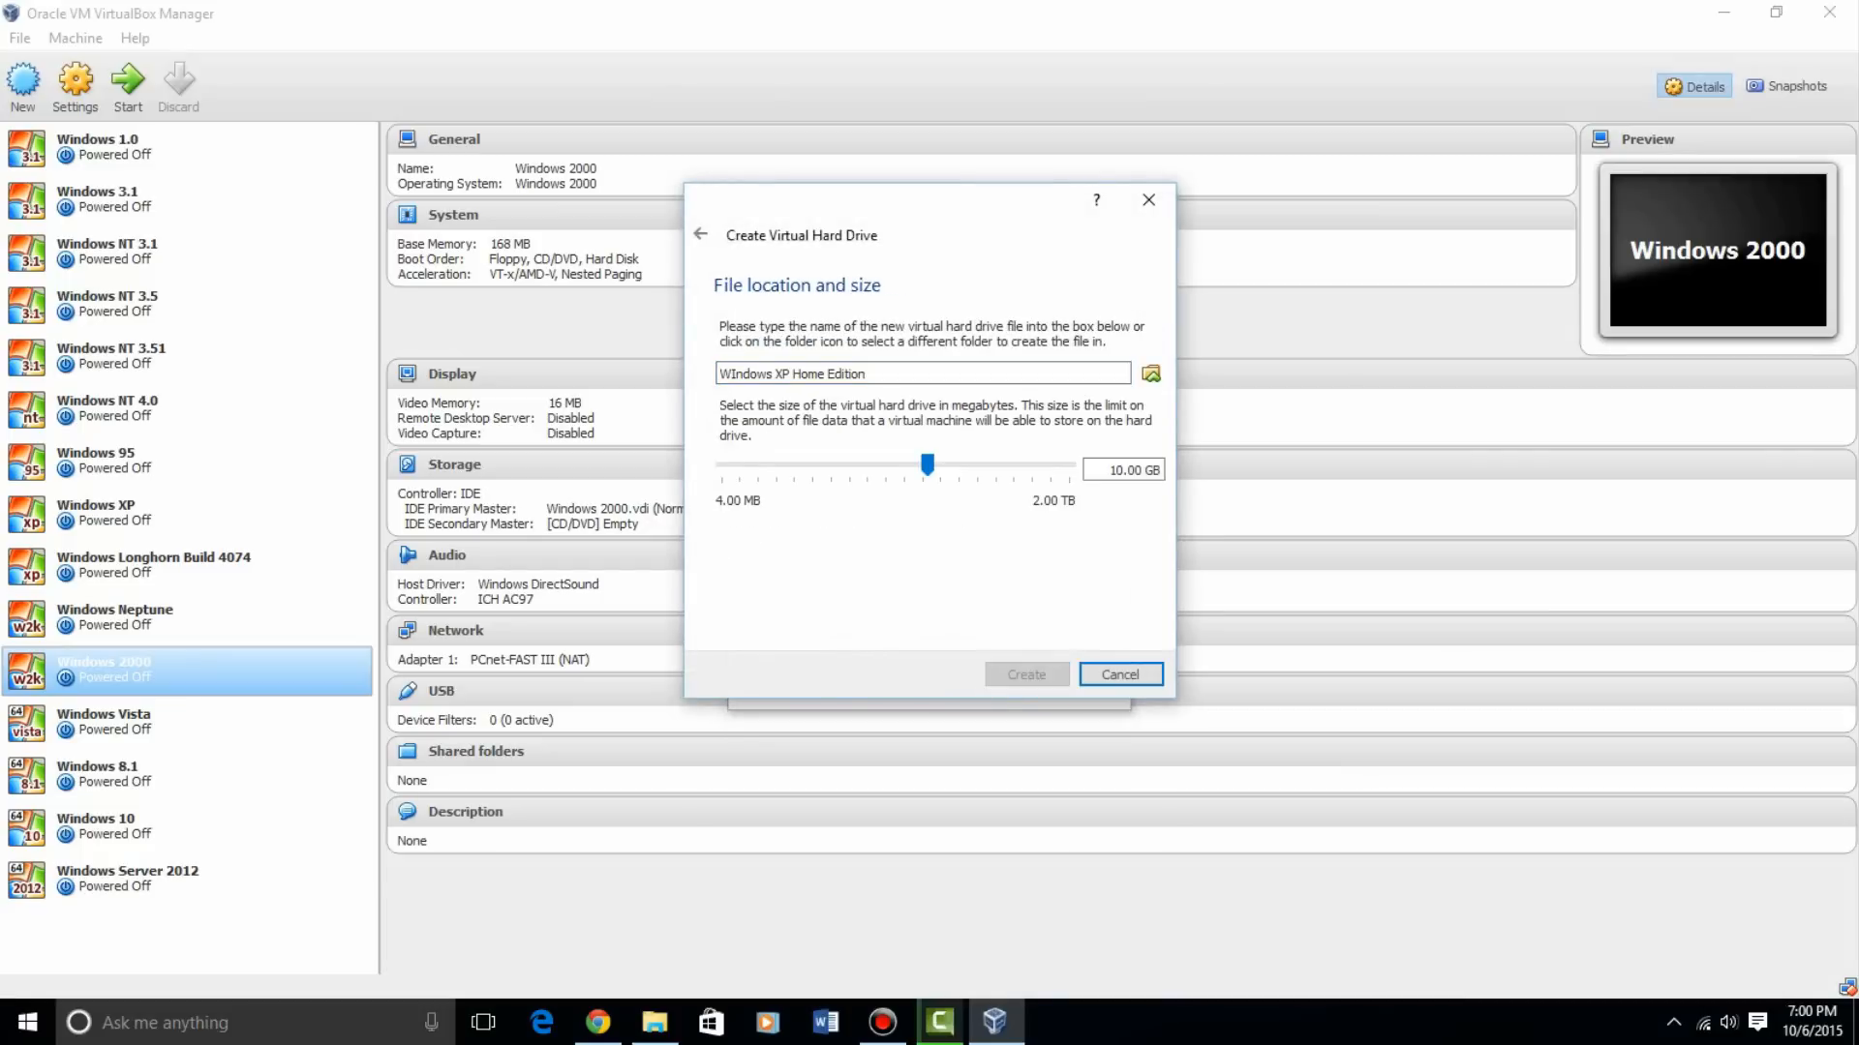
{"action": "left_click", "coordinate": [1024, 673]}
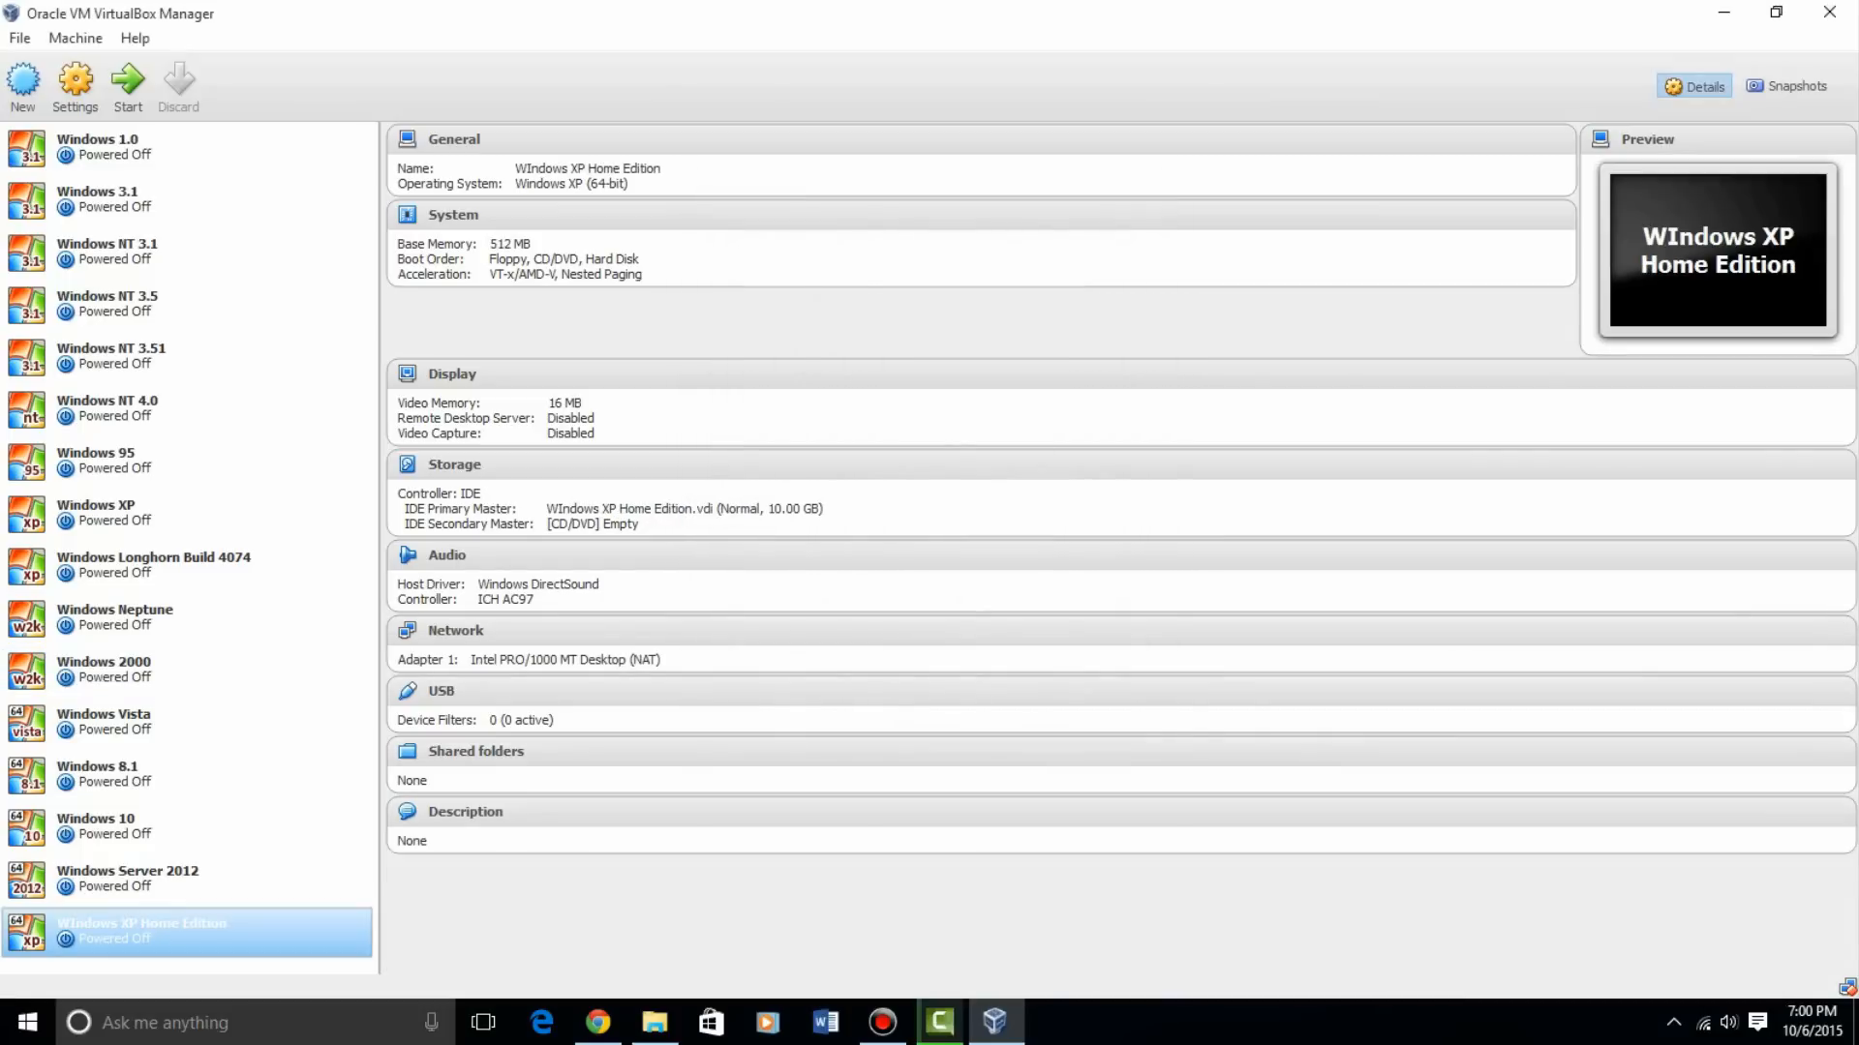
{"action": "mouse_move", "coordinate": [74, 86]}
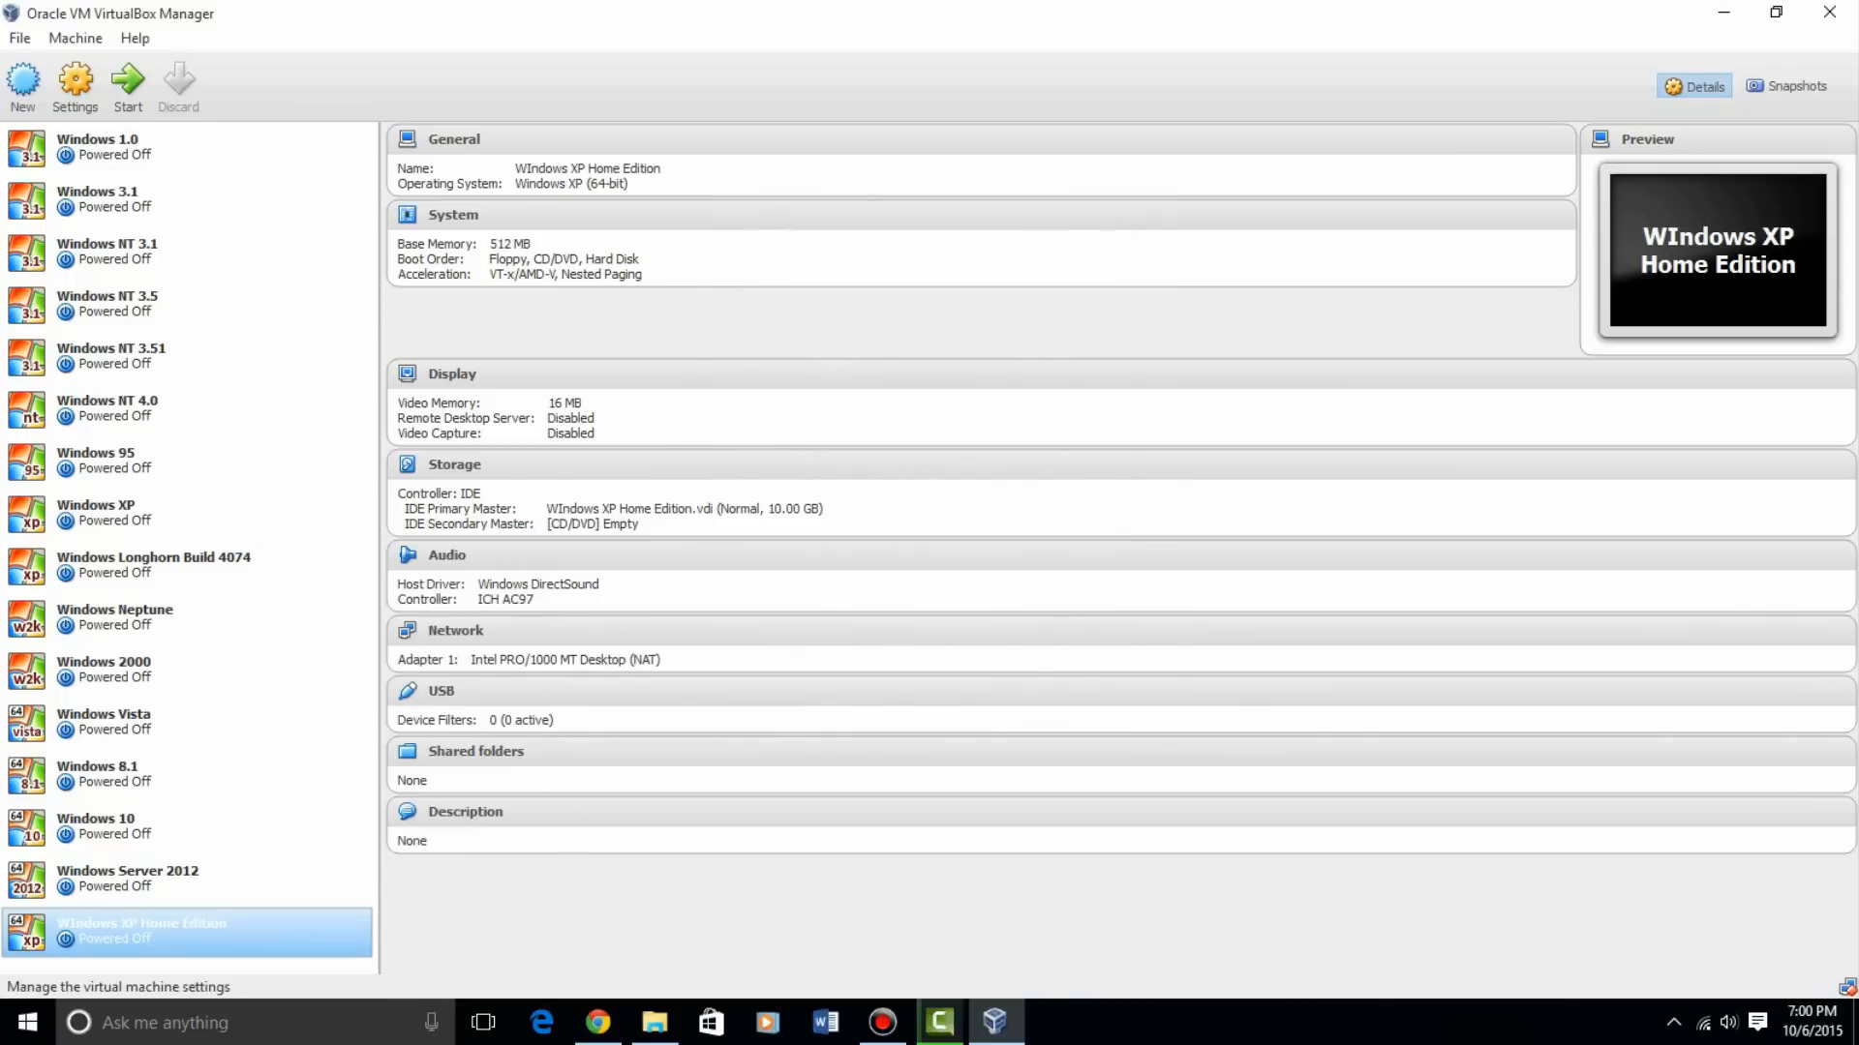
Check the XP machine's empty optical drive in Storage, cancel, then remove the machine
{"action": "left_click", "coordinate": [75, 87]}
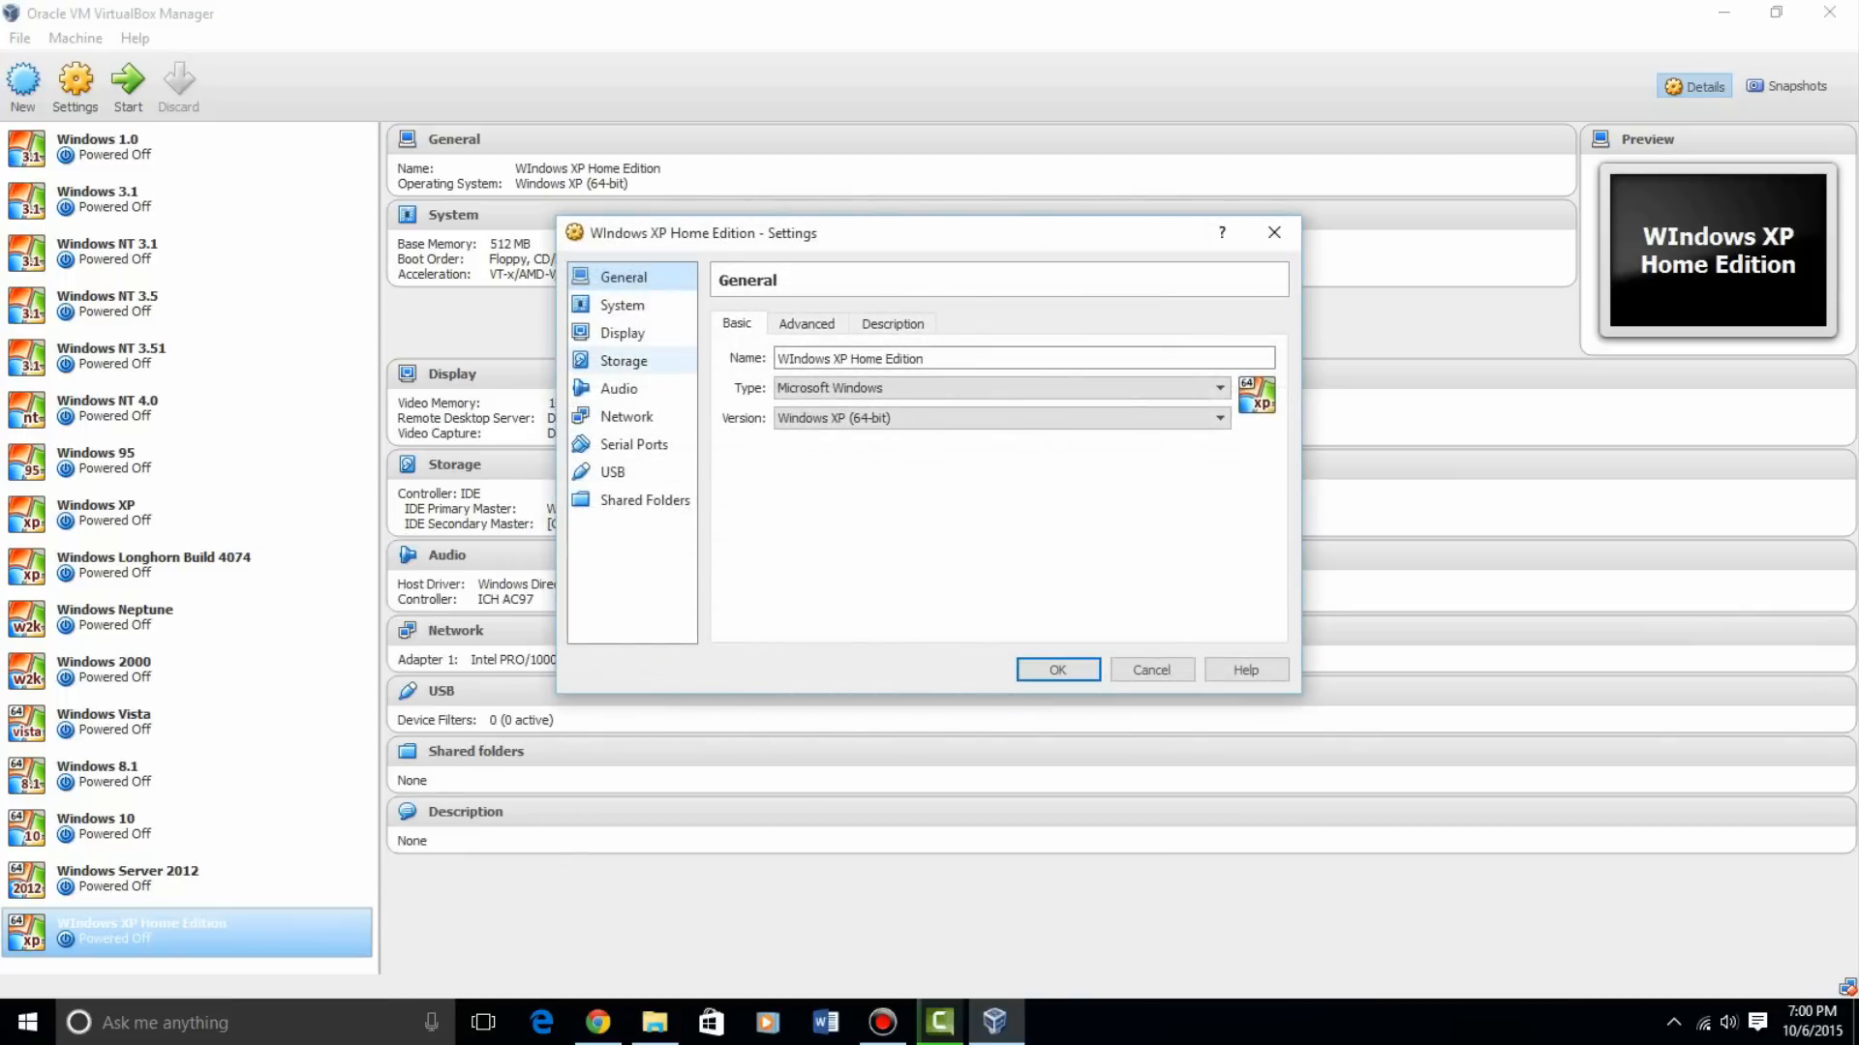
{"action": "left_click", "coordinate": [623, 360]}
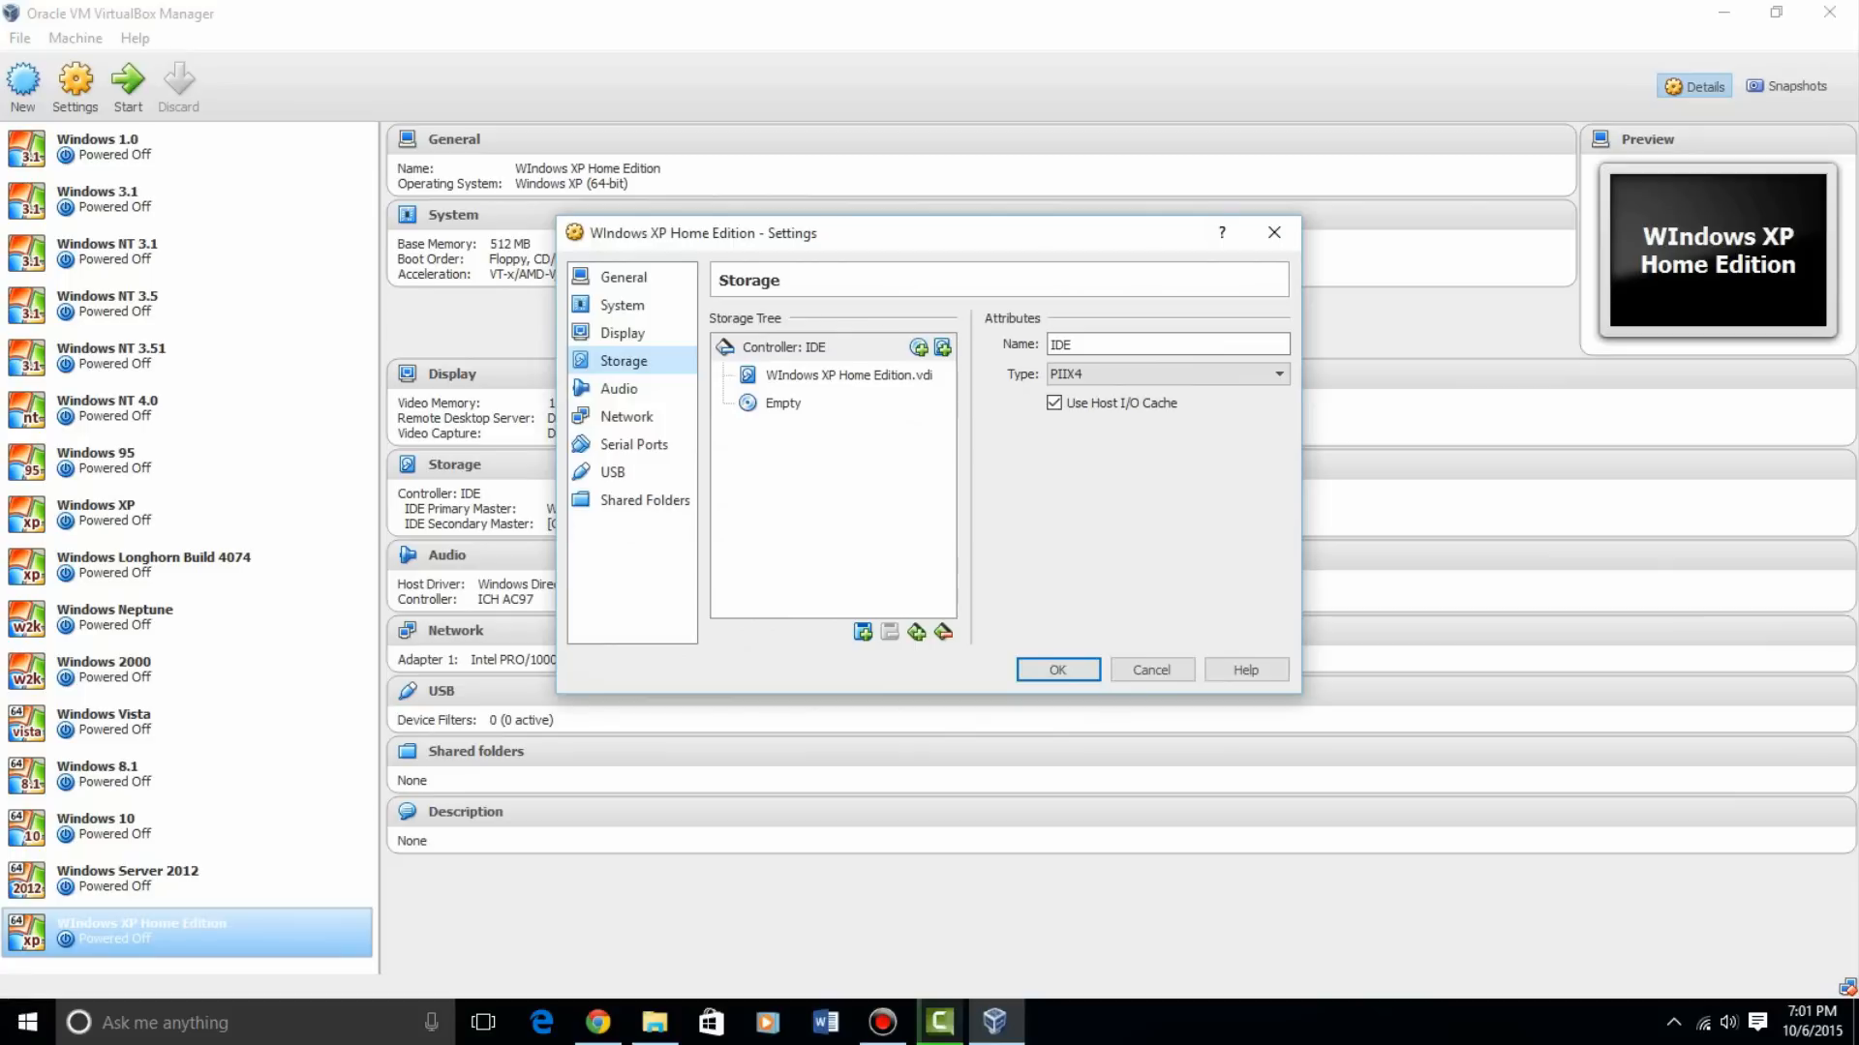
{"action": "left_click", "coordinate": [1278, 344]}
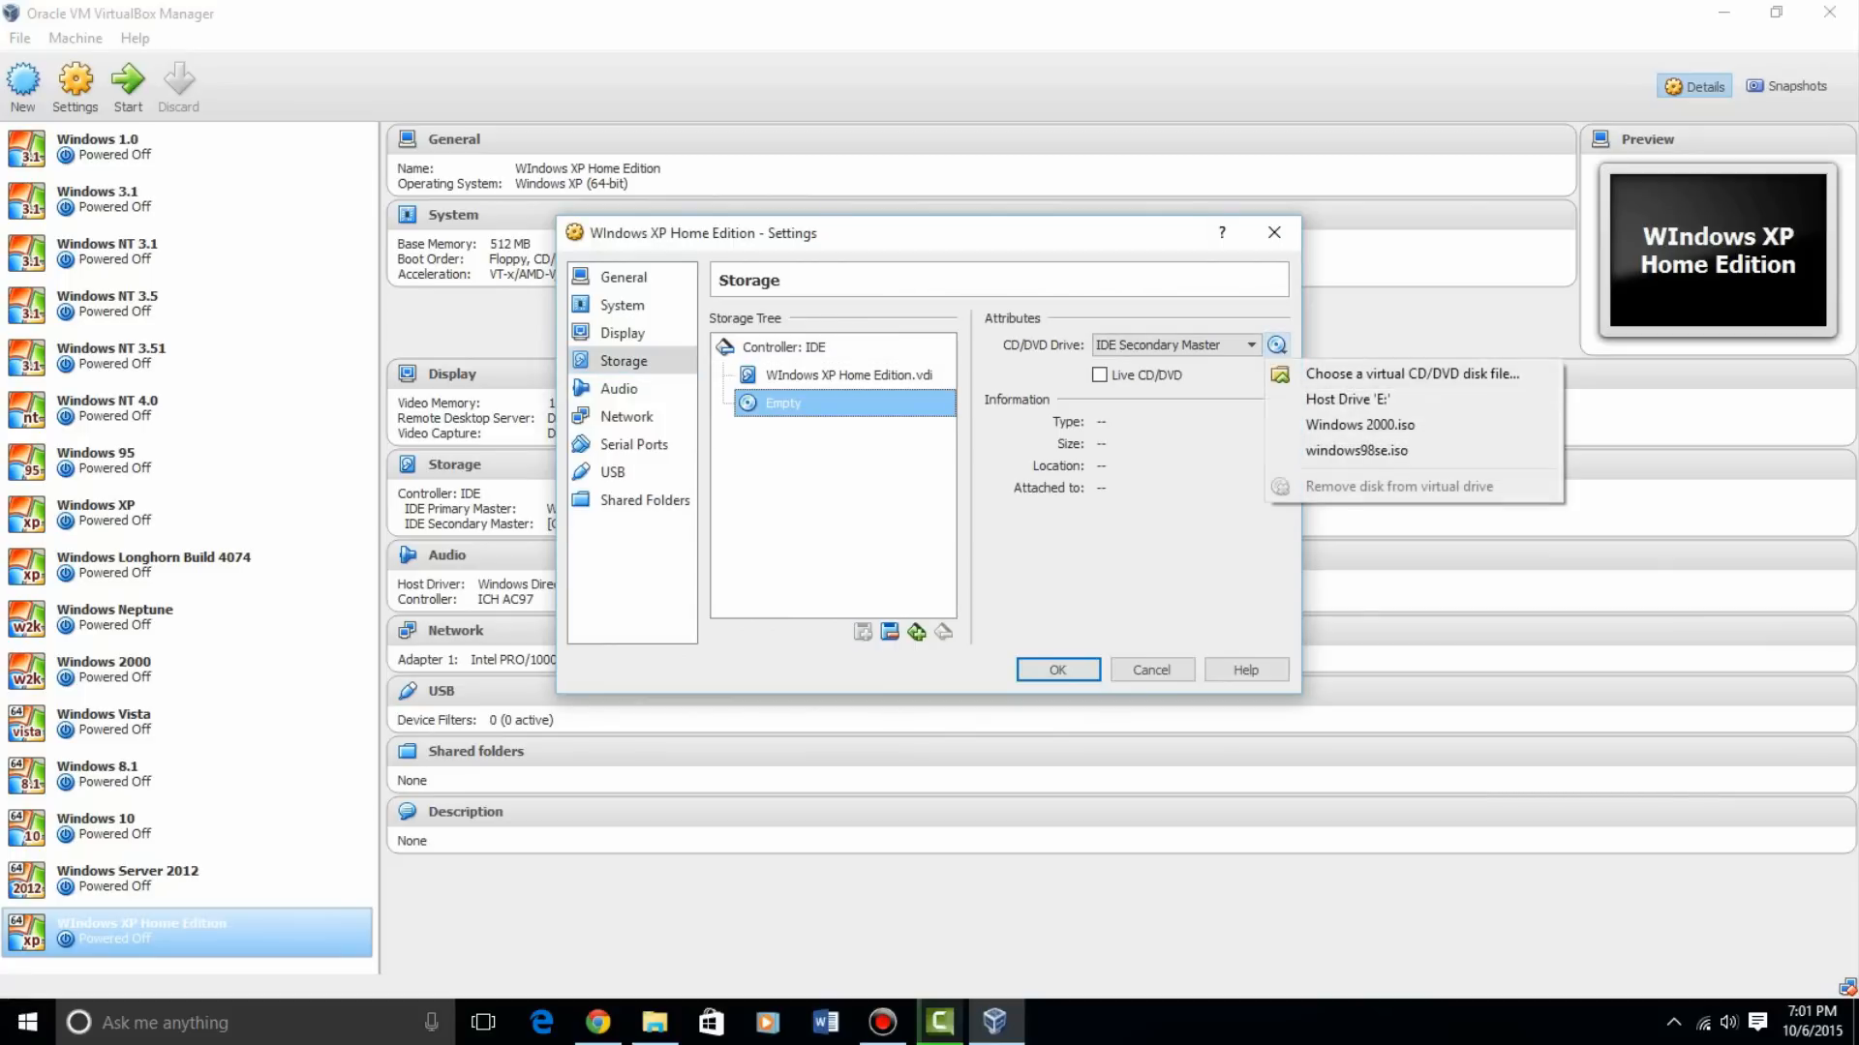
{"action": "mouse_move", "coordinate": [1361, 424]}
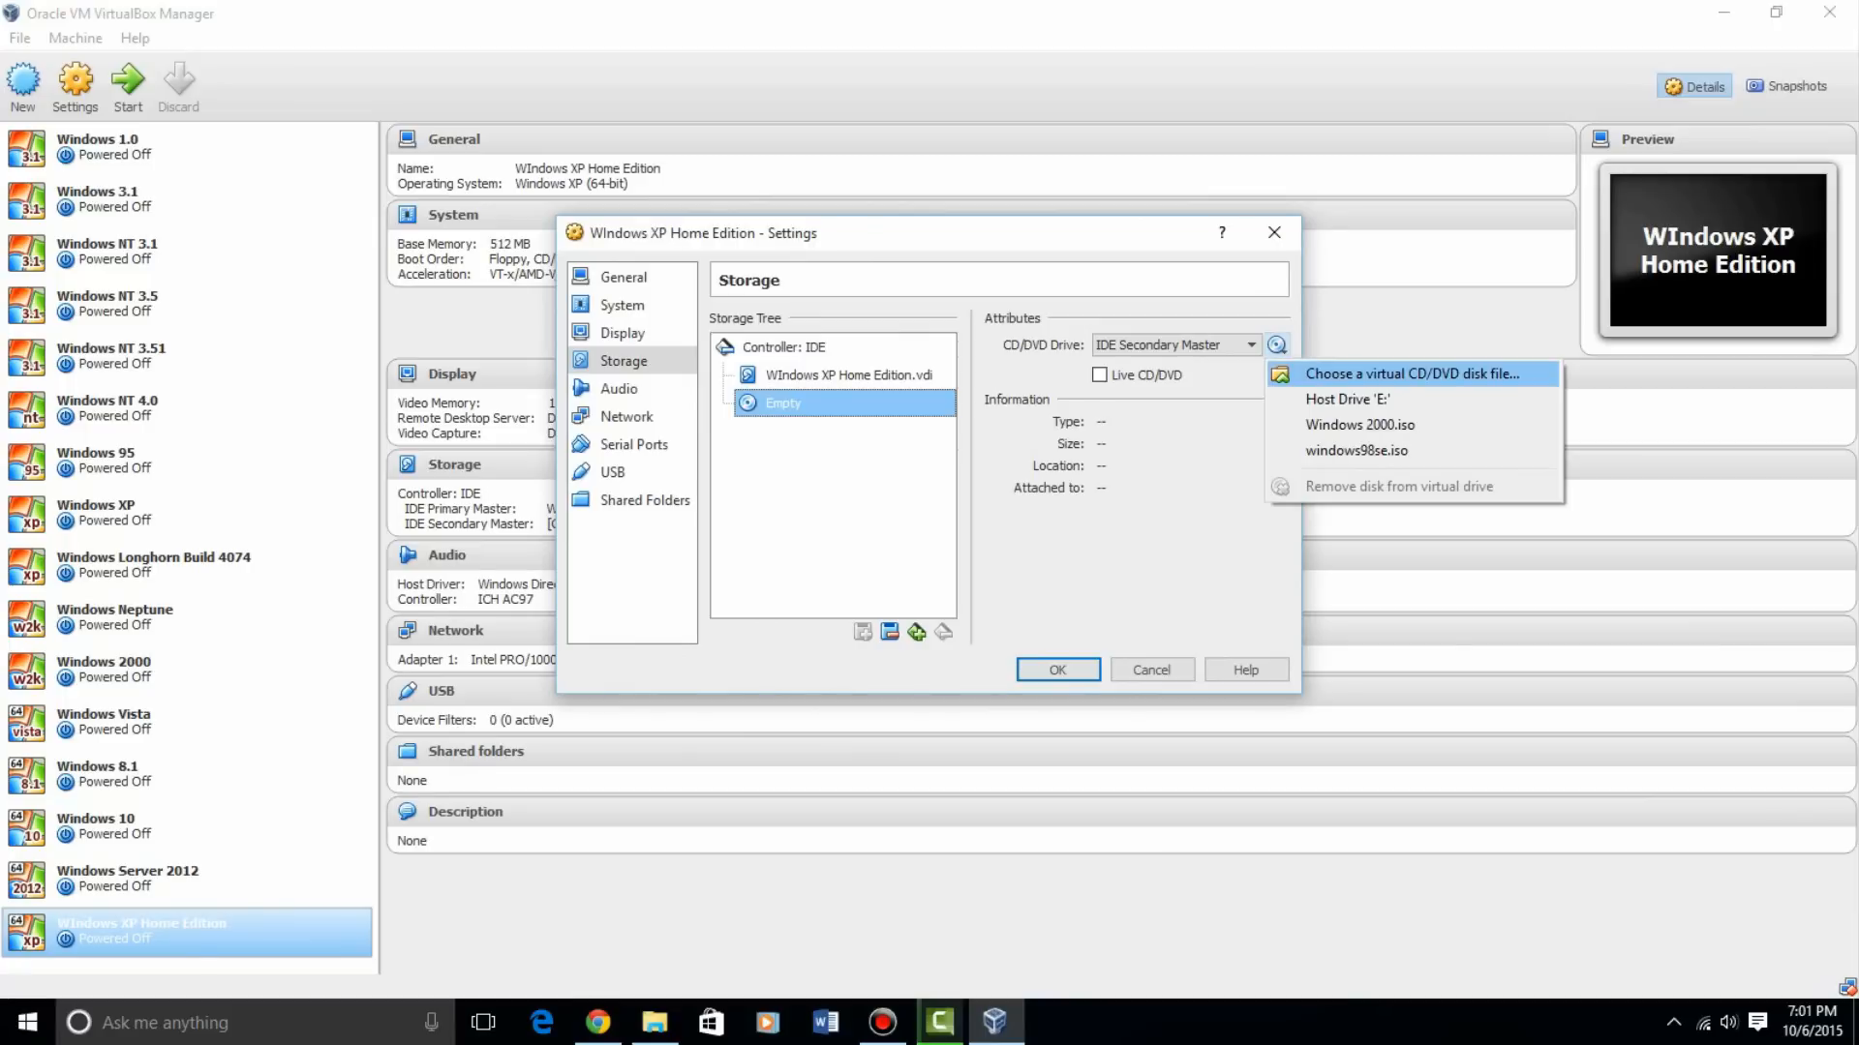
{"action": "mouse_move", "coordinate": [1361, 424]}
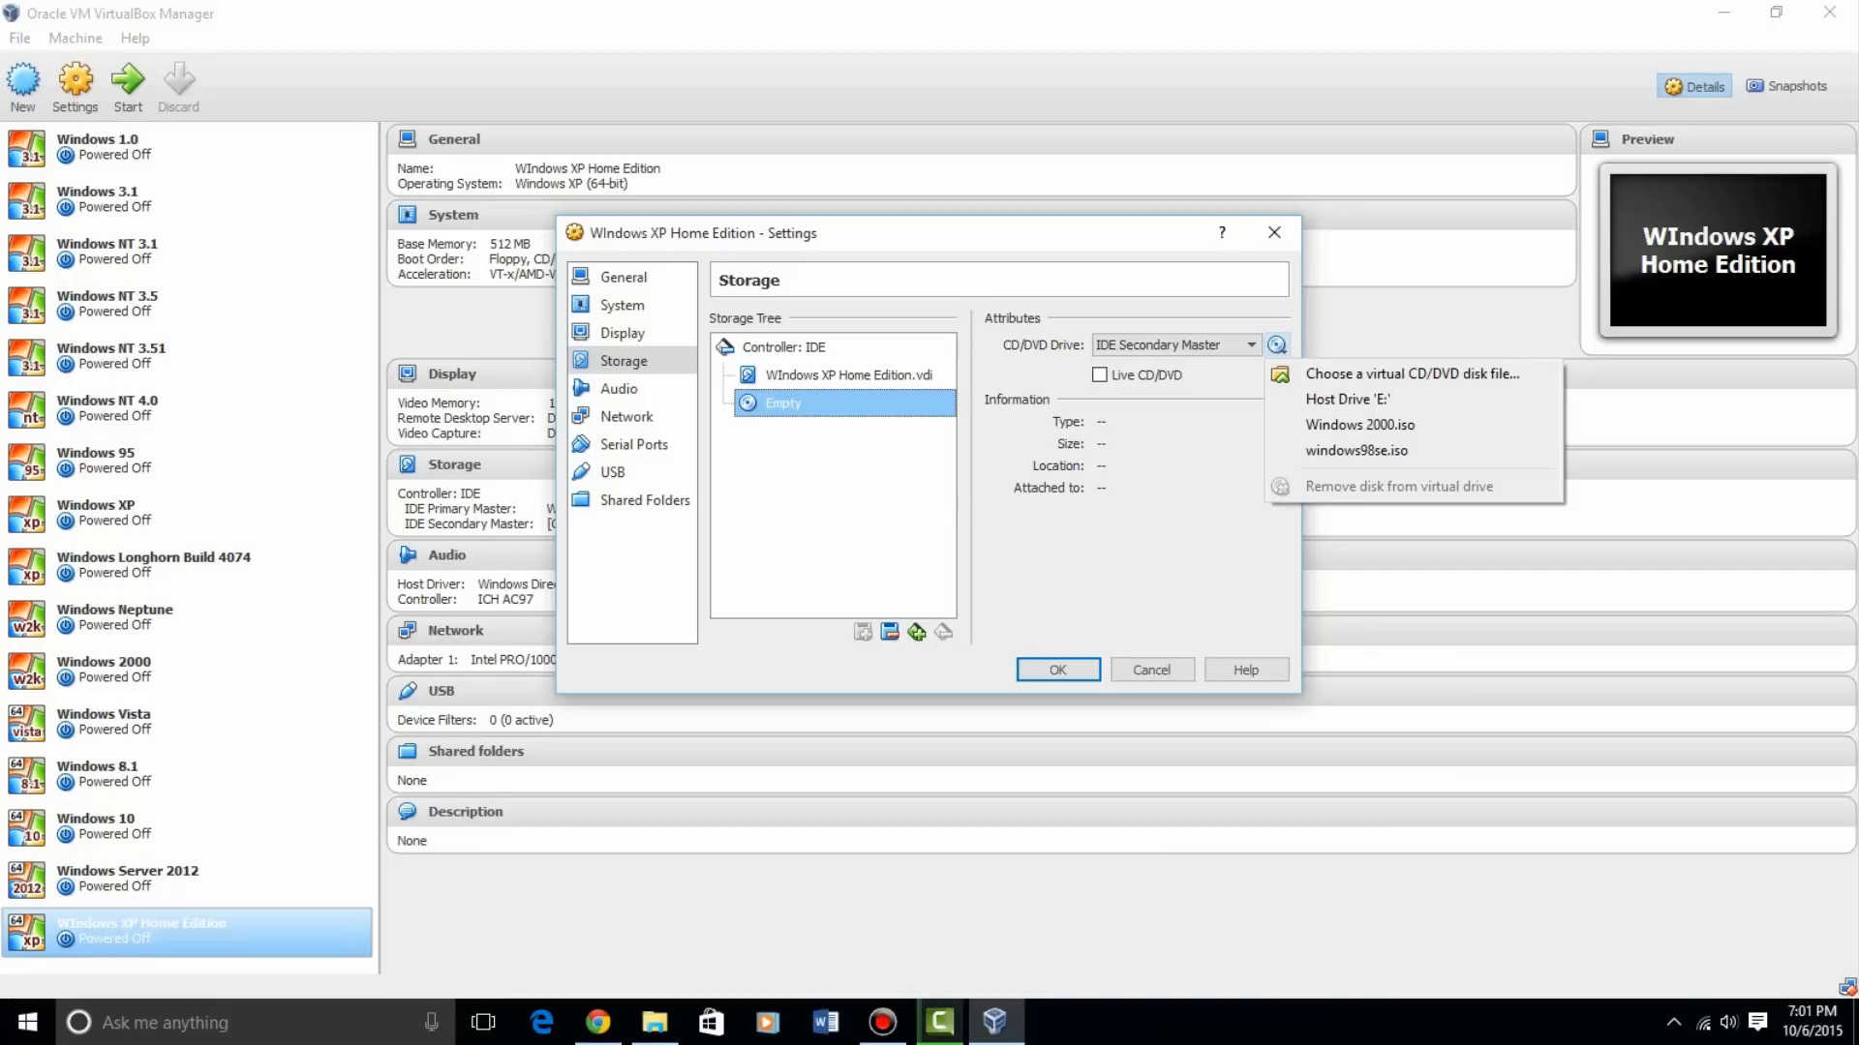
{"action": "left_click", "coordinate": [1277, 345]}
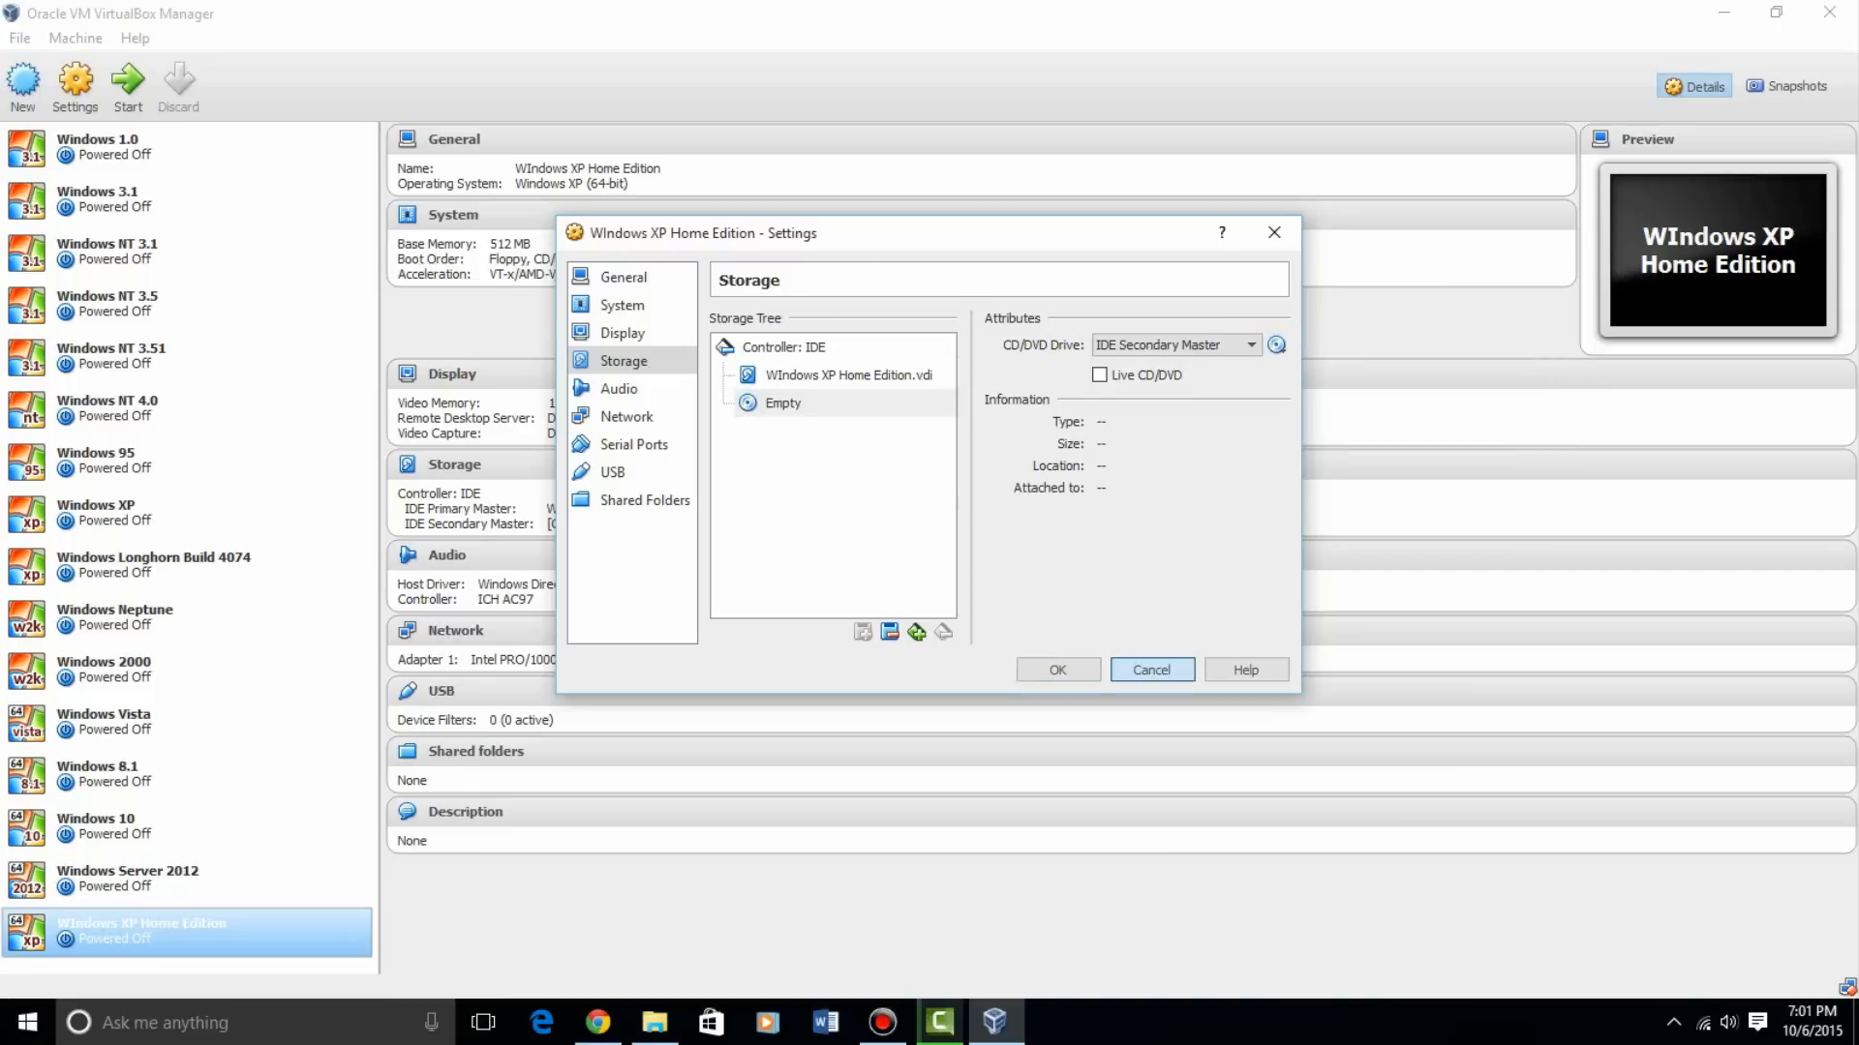
{"action": "right_click", "coordinate": [184, 930]}
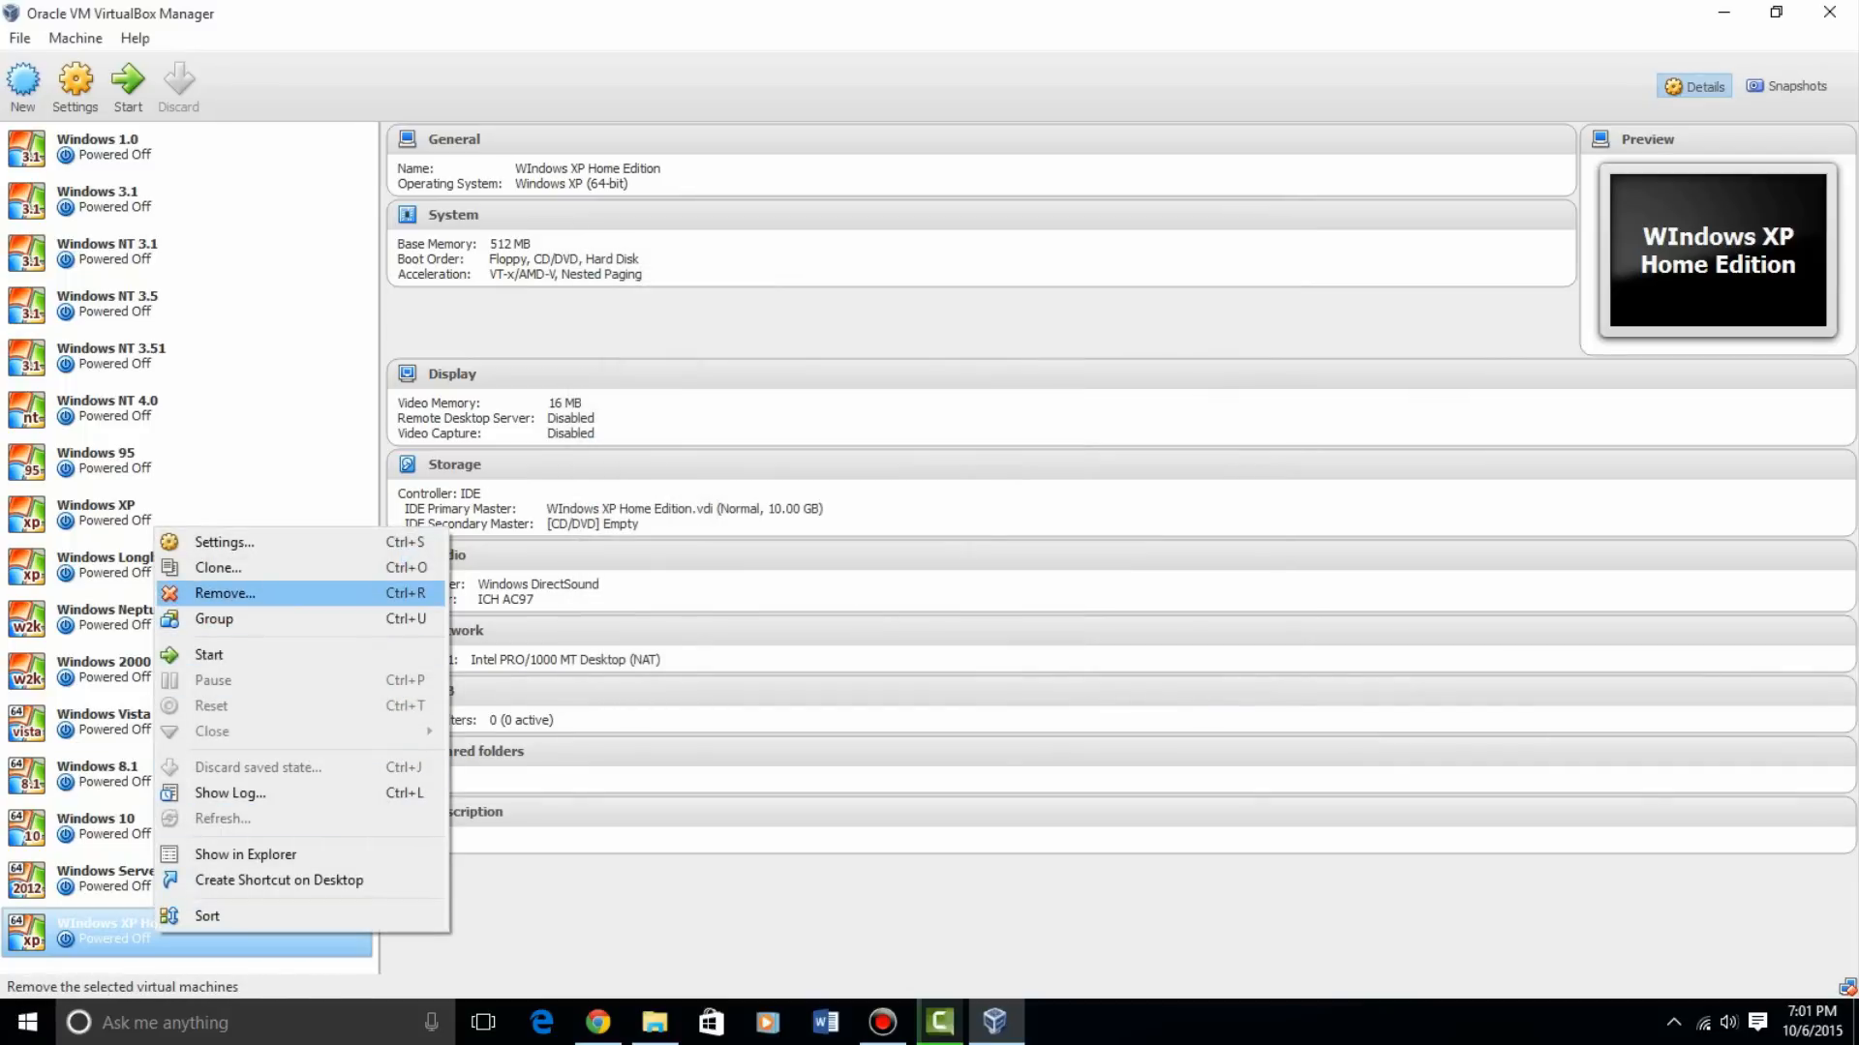
{"action": "left_click", "coordinate": [222, 593]}
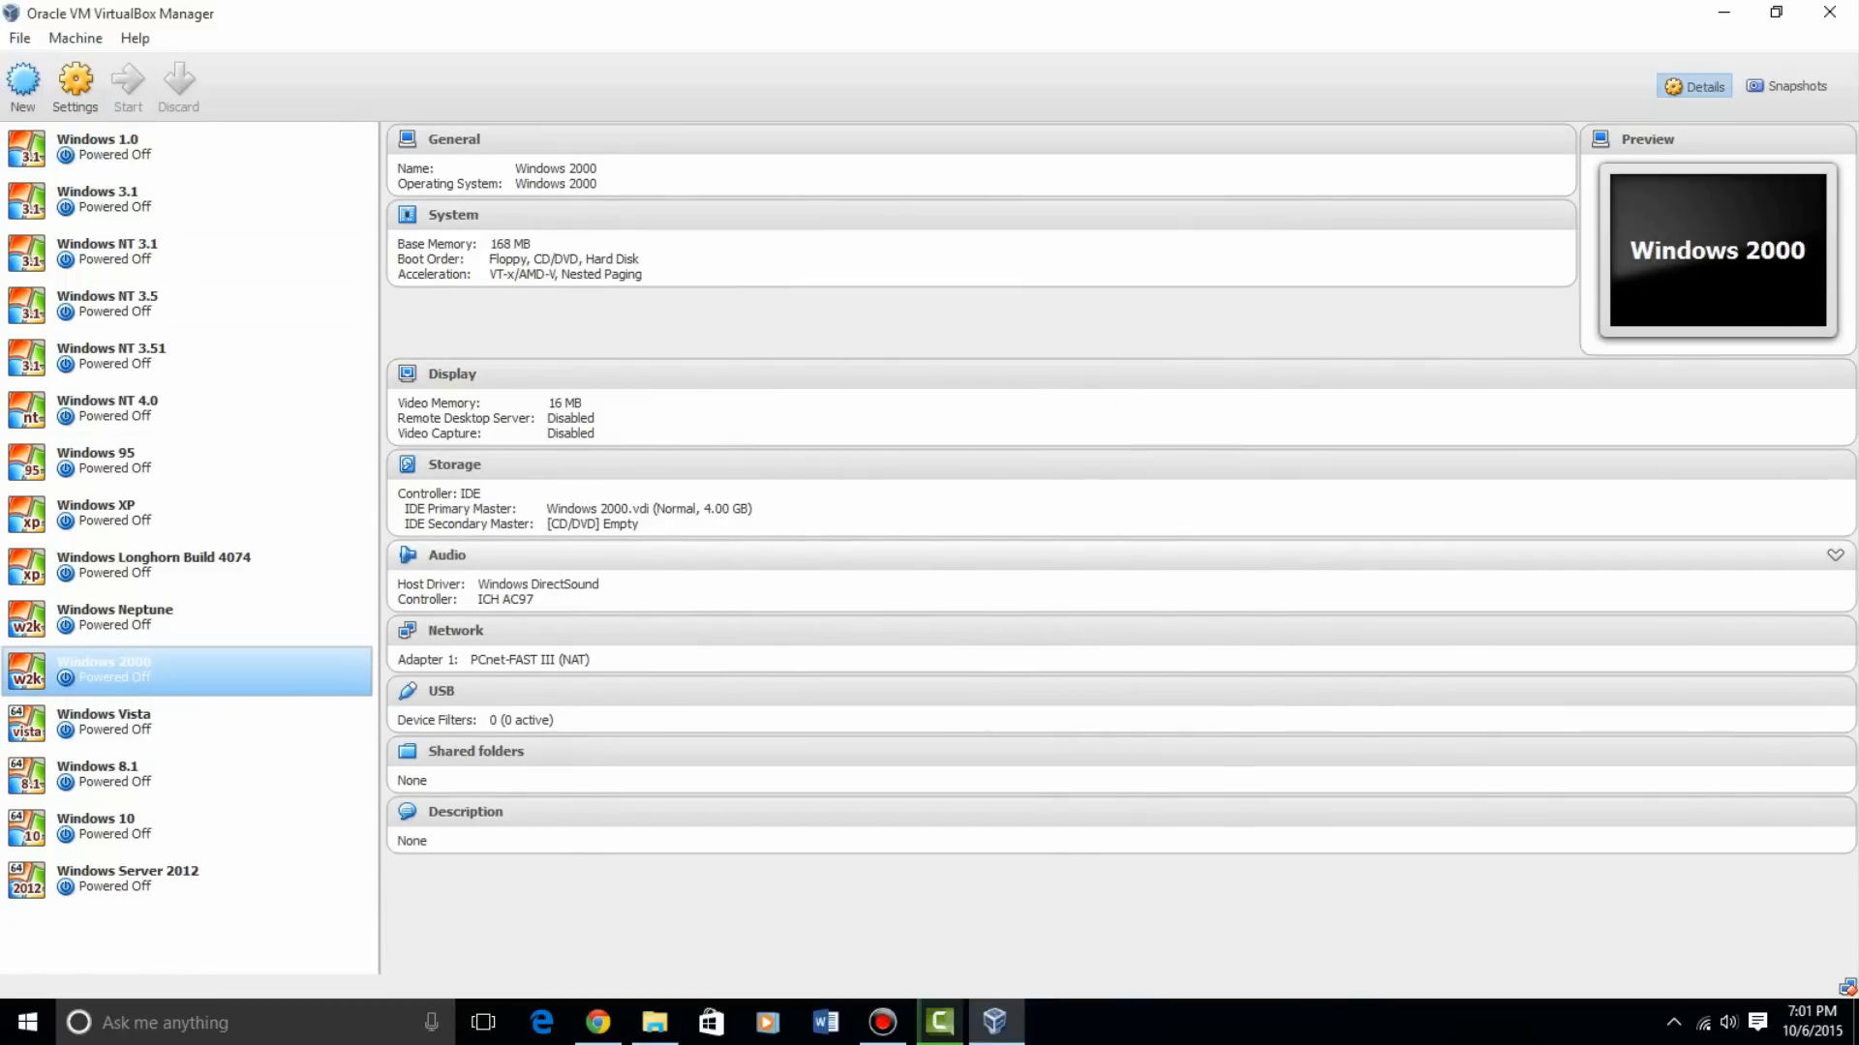
Boot the Windows 2000 machine, log on as Administrator, and close Getting Started
{"action": "left_click", "coordinate": [127, 85]}
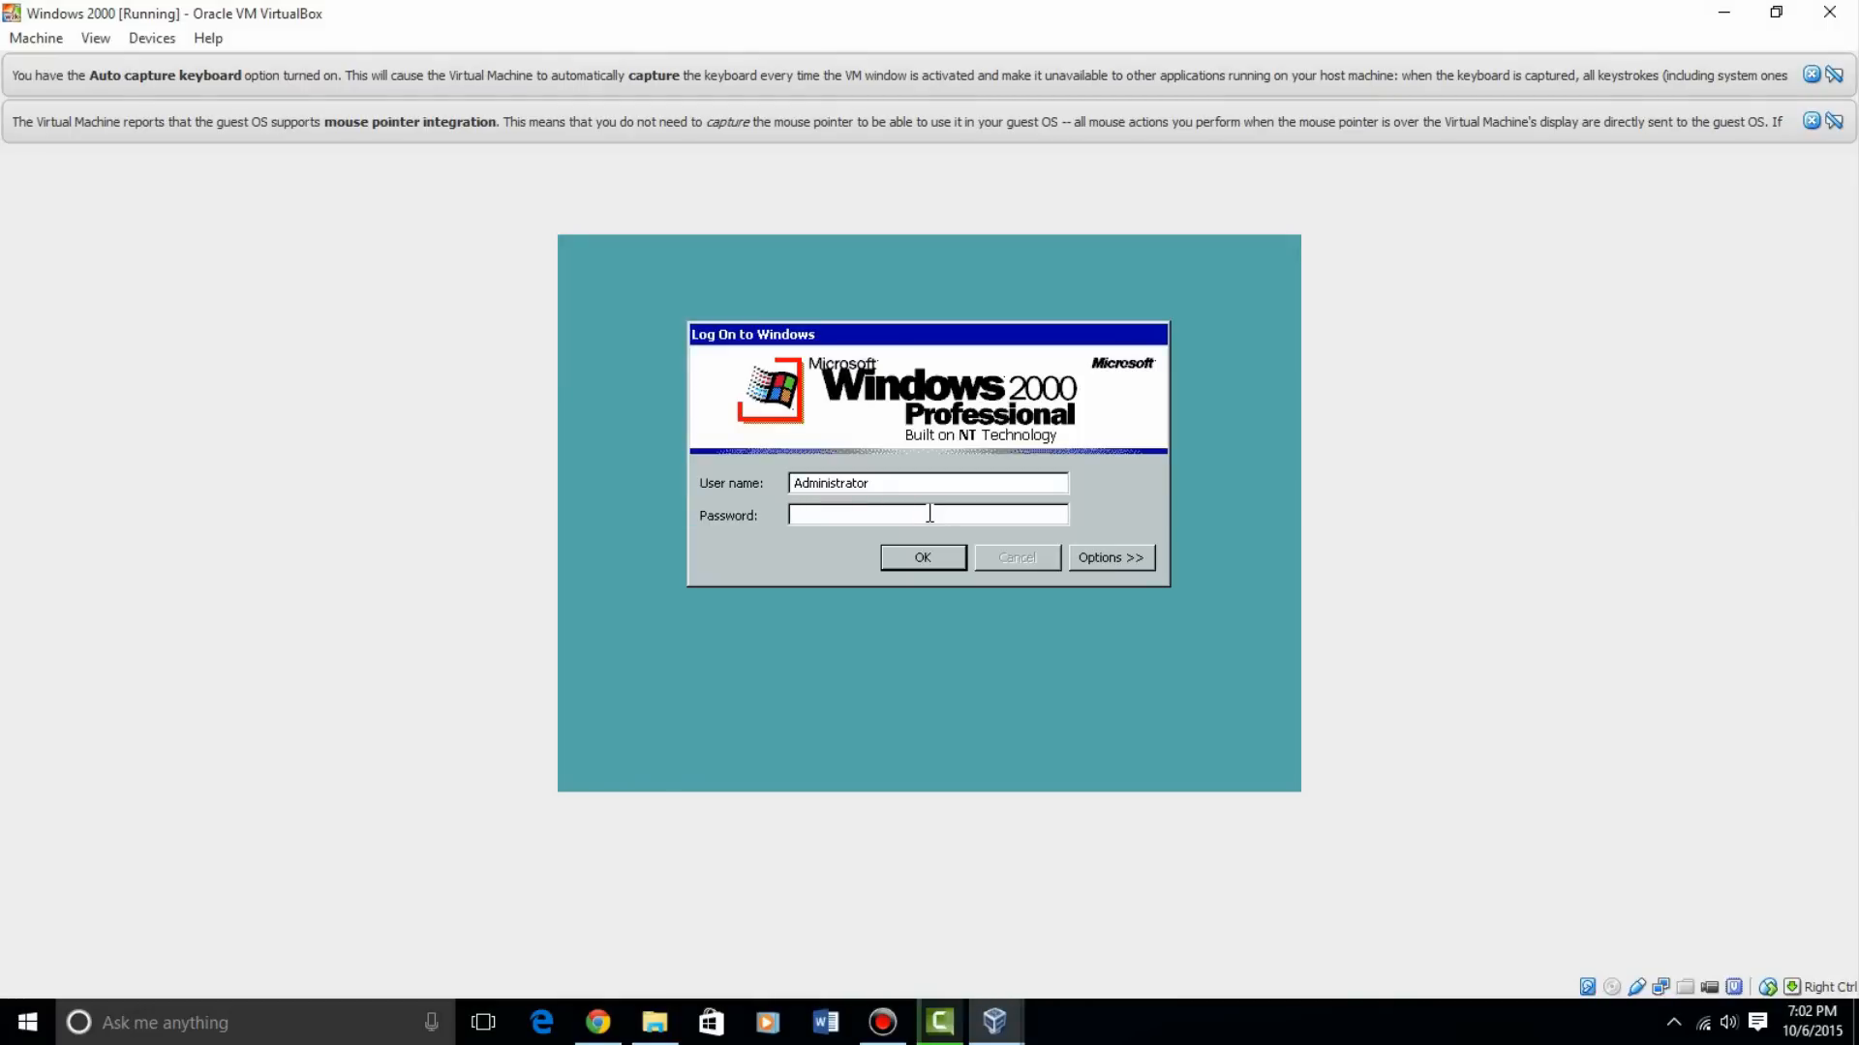
{"action": "left_click", "coordinate": [921, 557]}
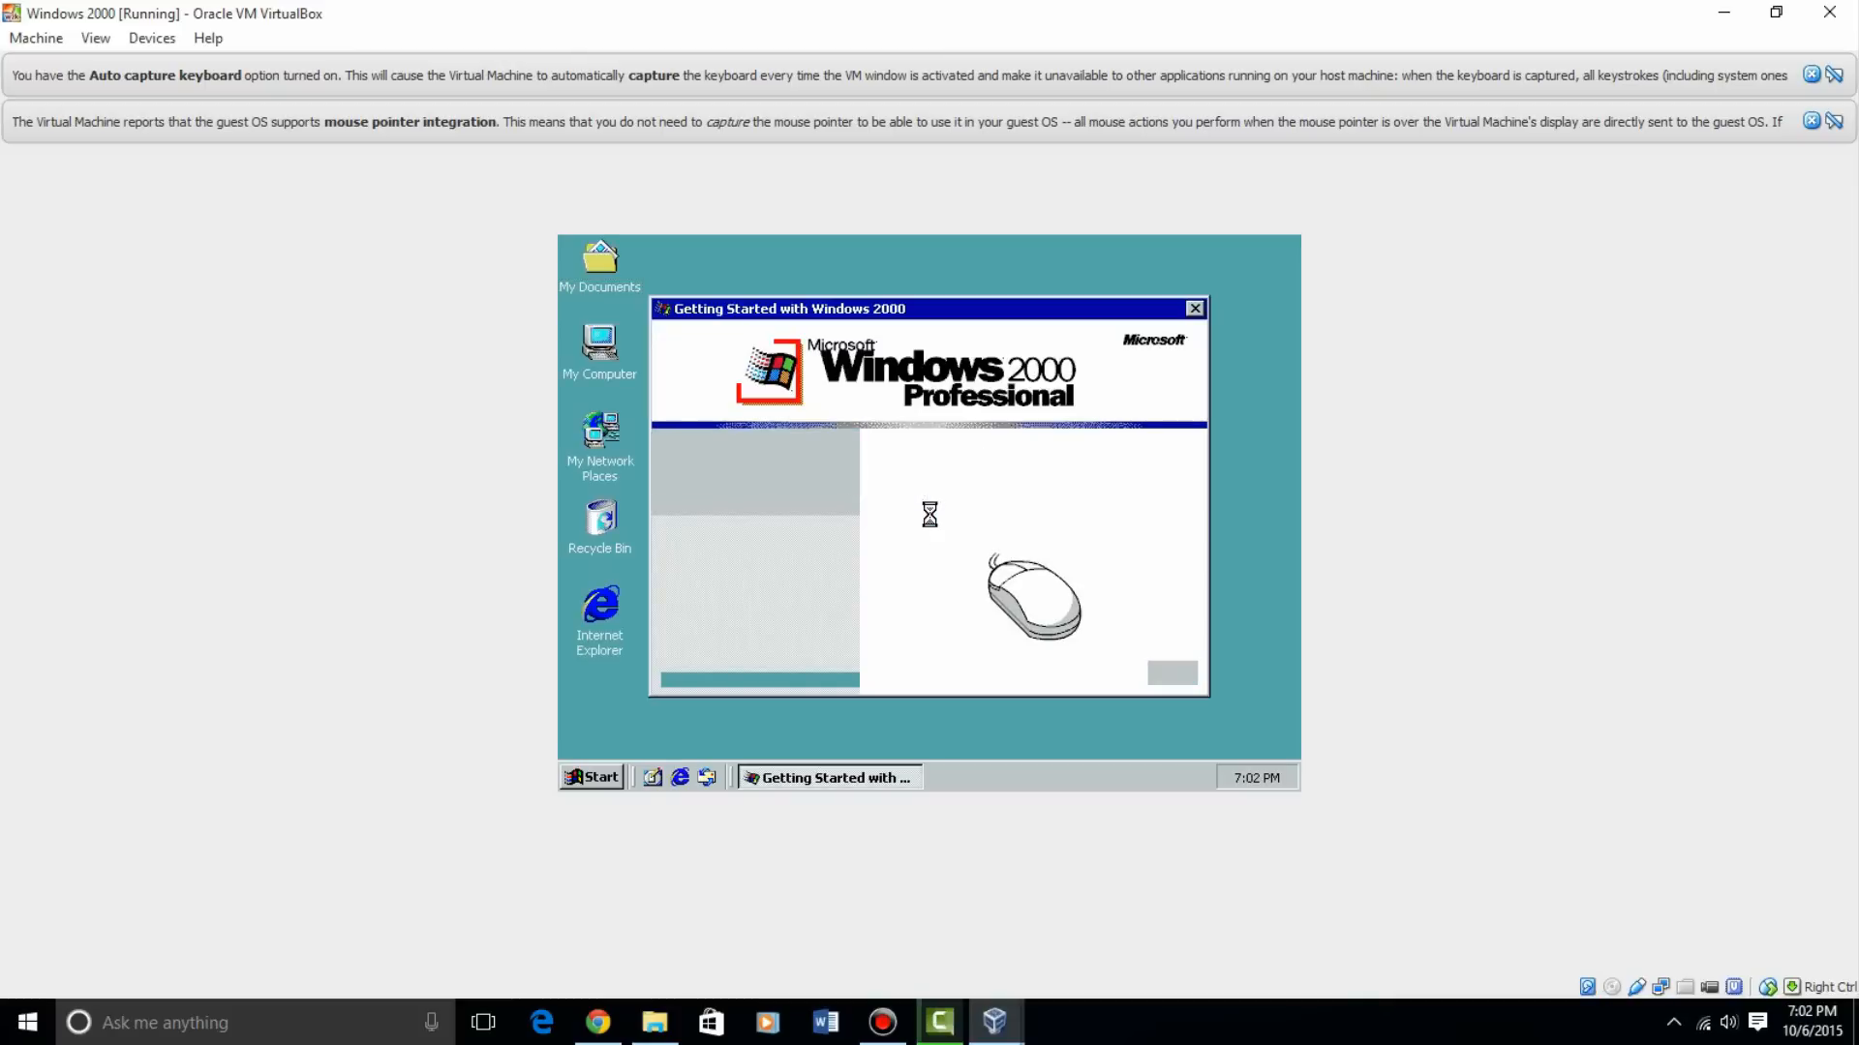
{"action": "left_click", "coordinate": [1194, 308]}
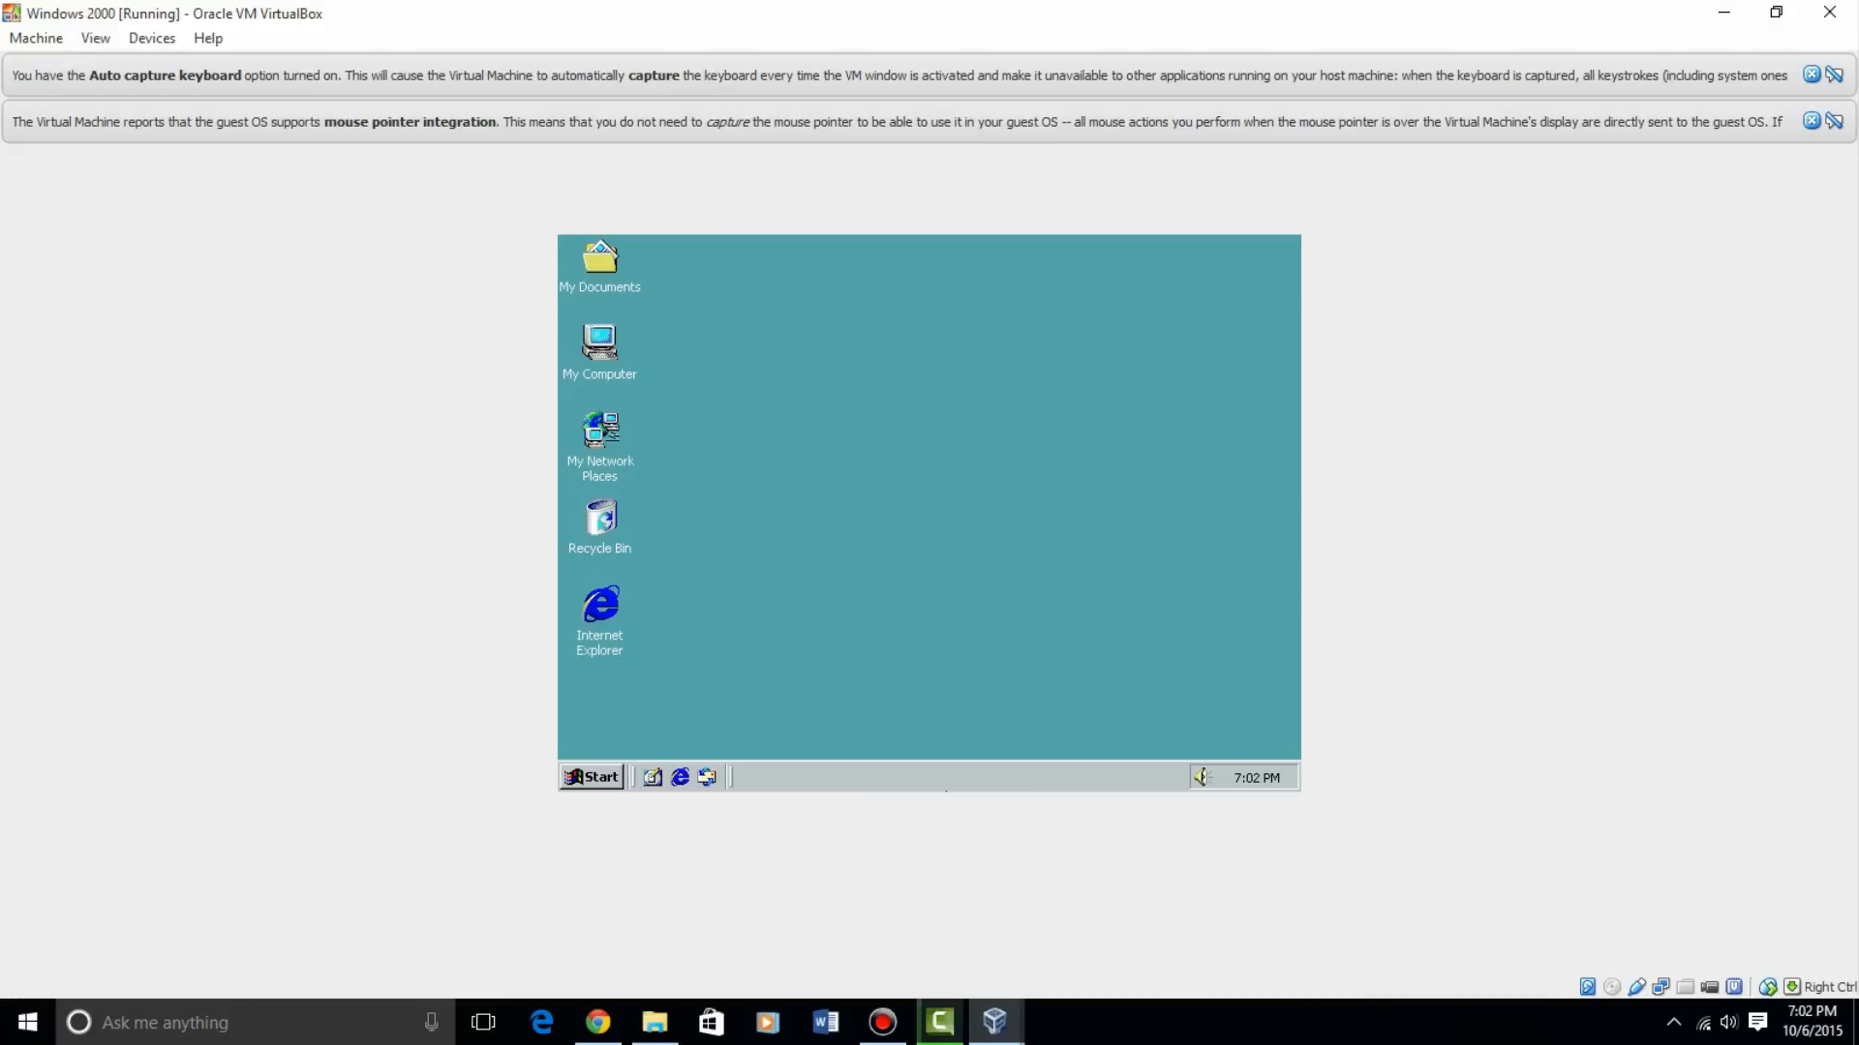
{"action": "mouse_move", "coordinate": [828, 602]}
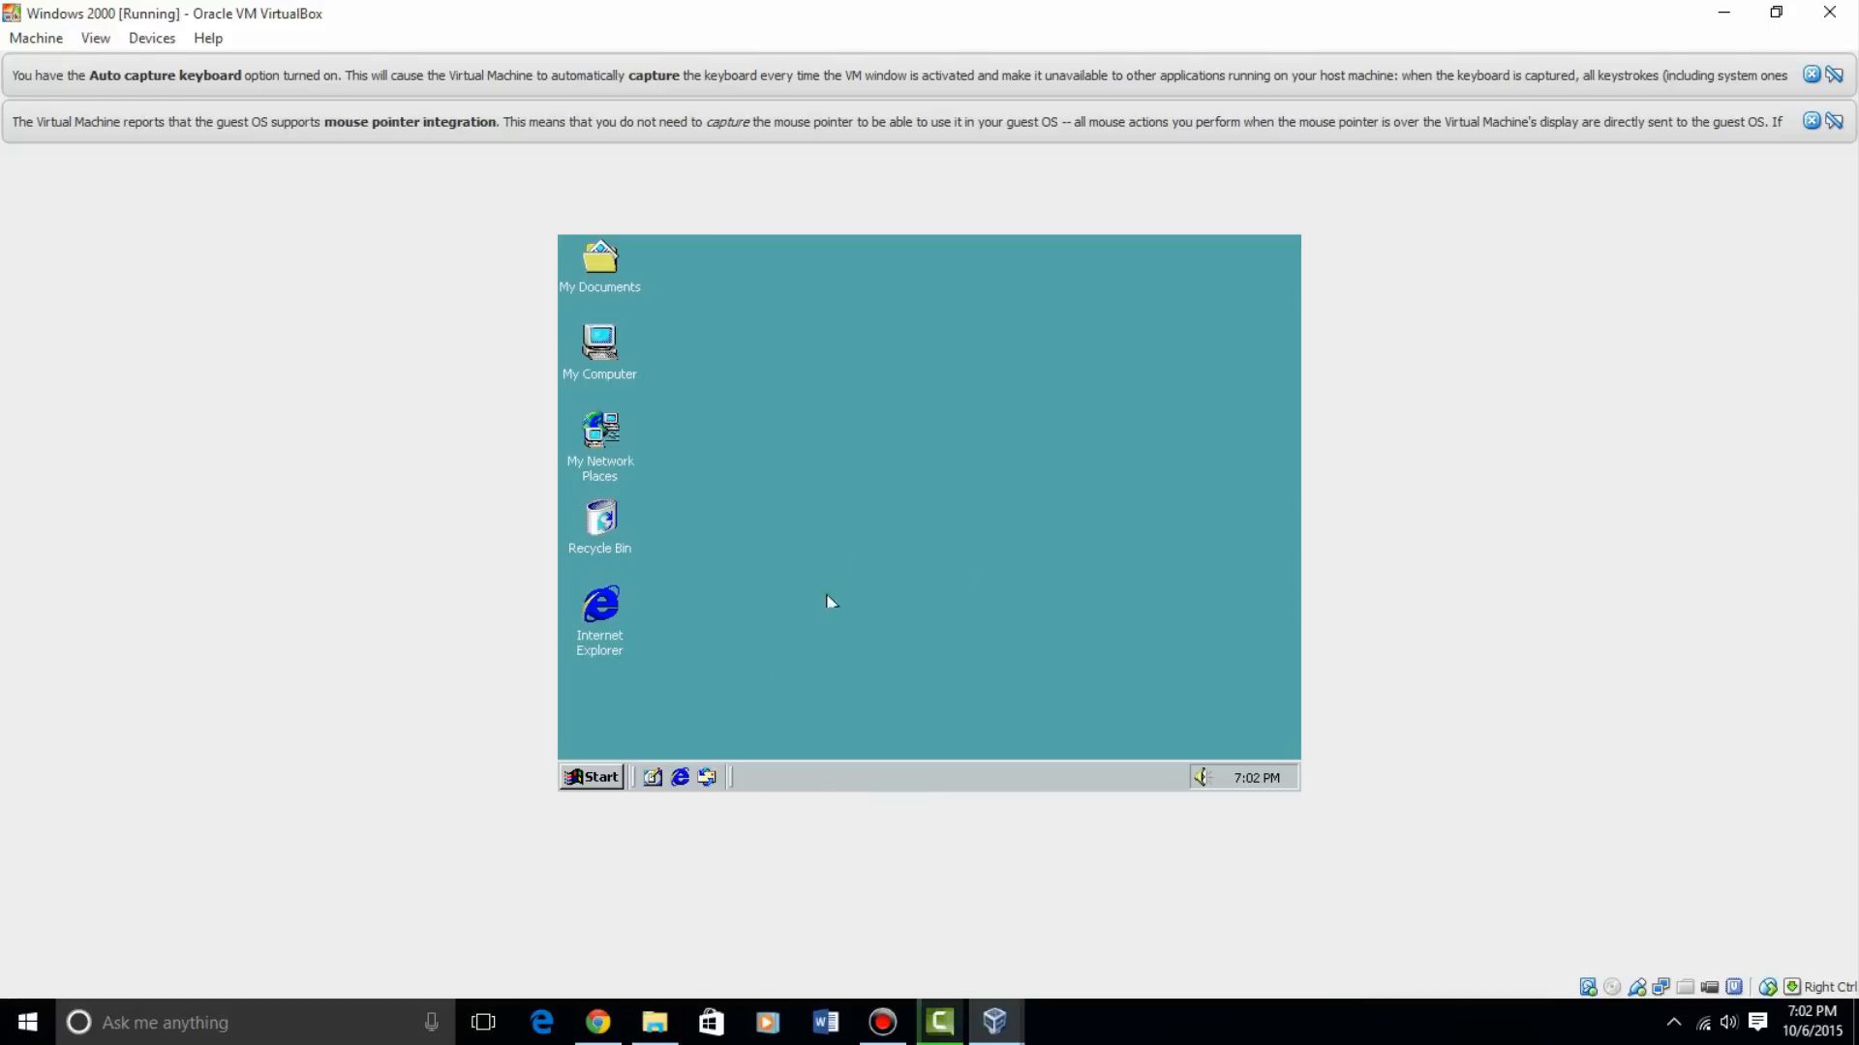
{"action": "mouse_move", "coordinate": [1257, 759]}
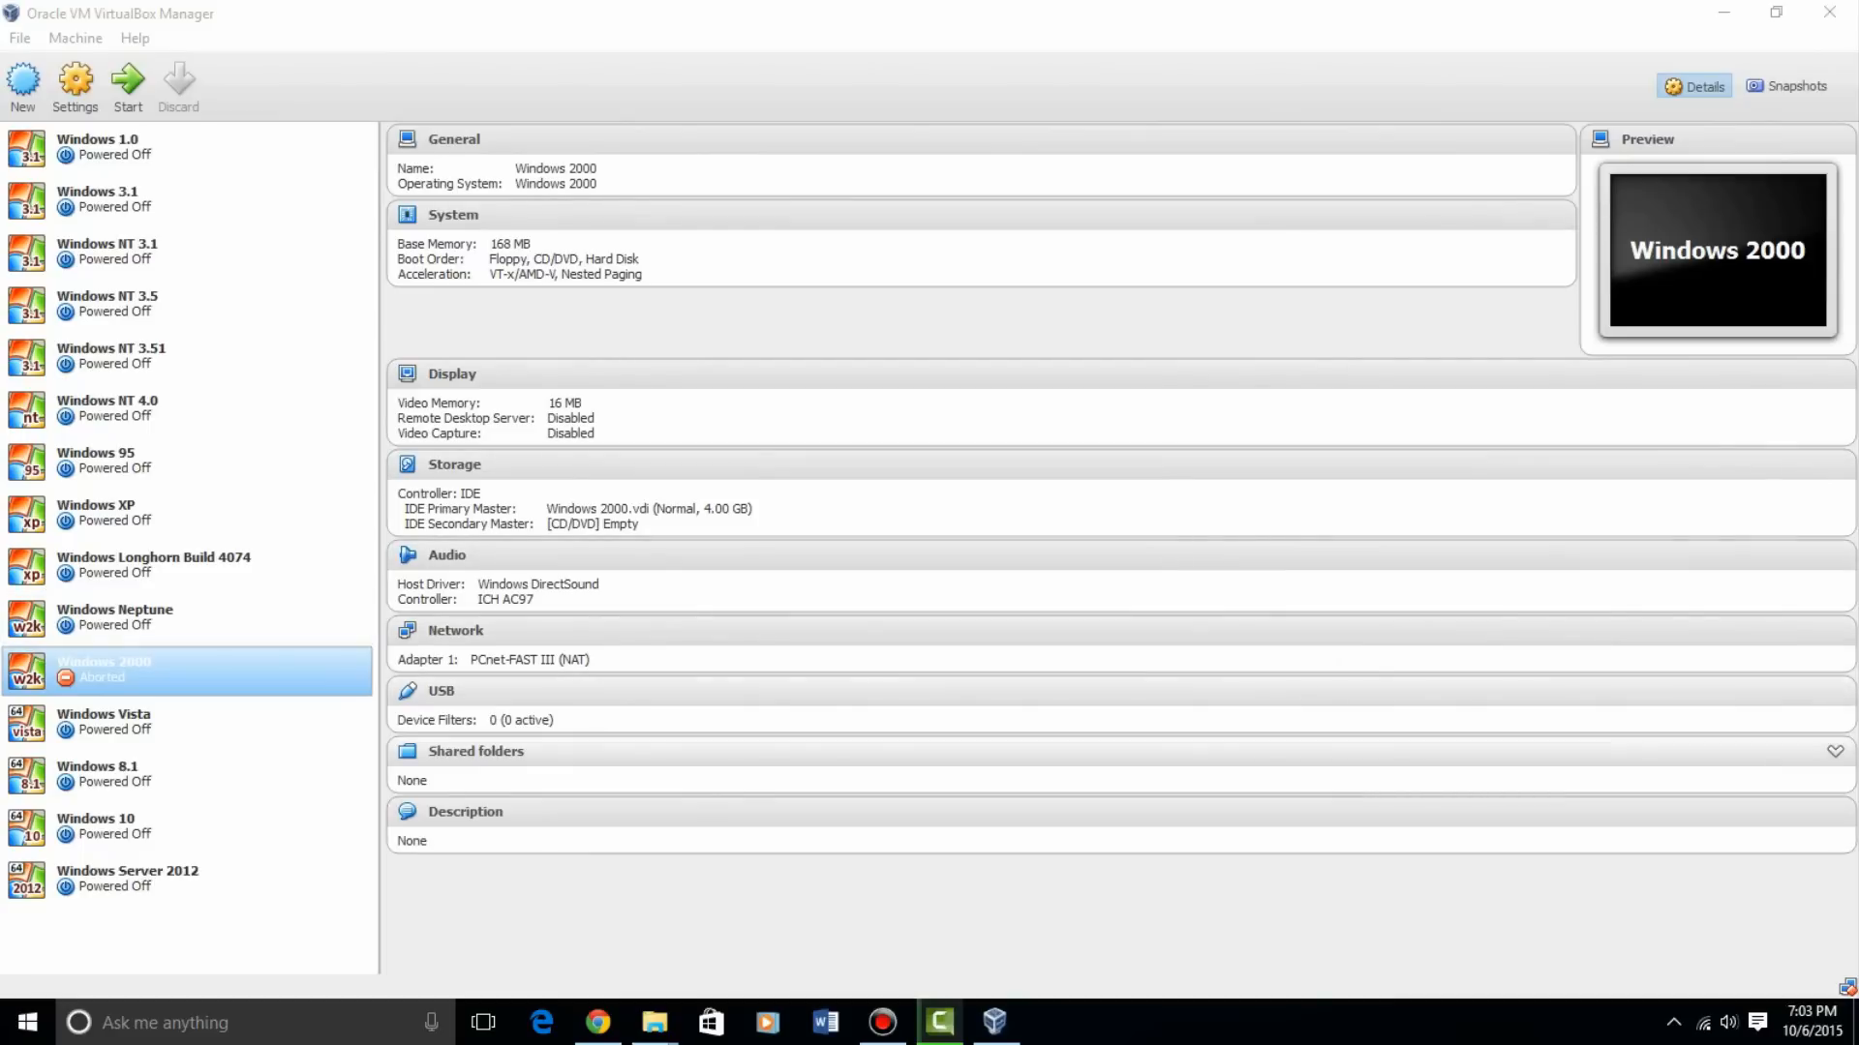
Mount Windows XP Home Edition.iso in the Windows 2000 machine's empty optical drive and save
{"action": "right_click", "coordinate": [104, 670]}
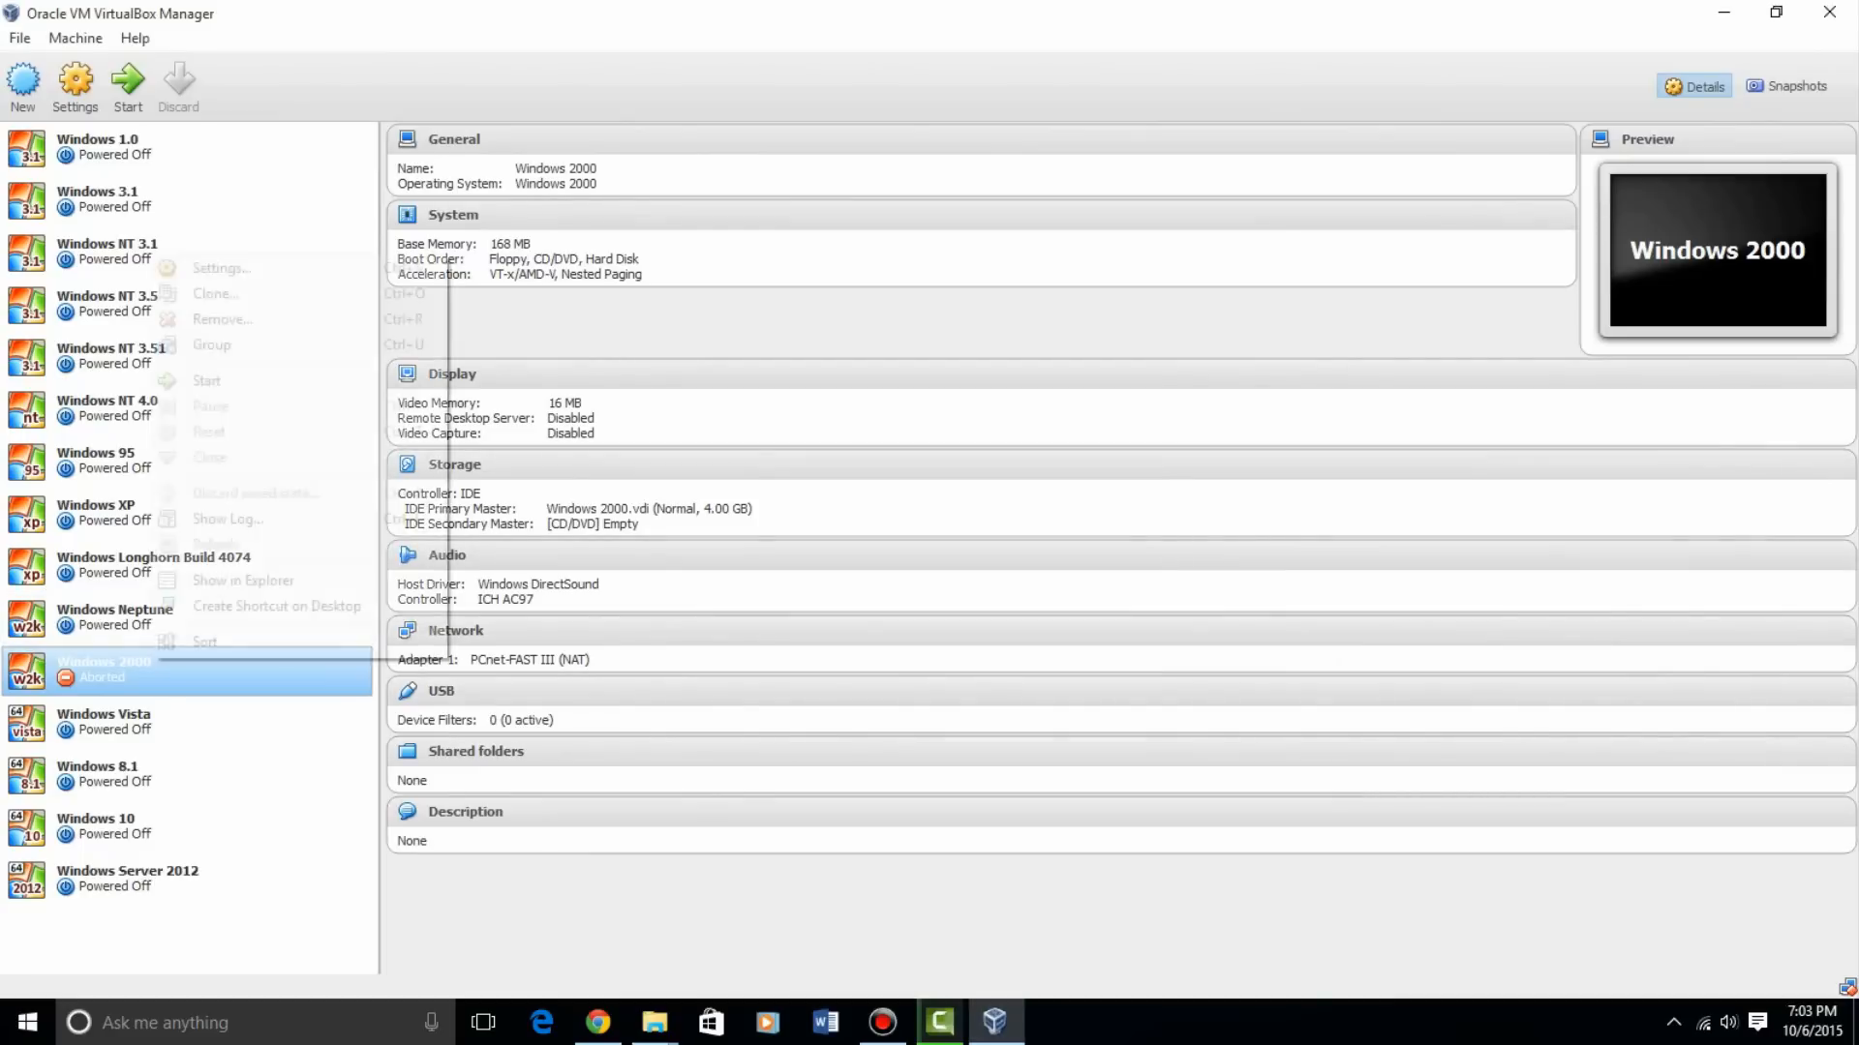
{"action": "left_click", "coordinate": [220, 267]}
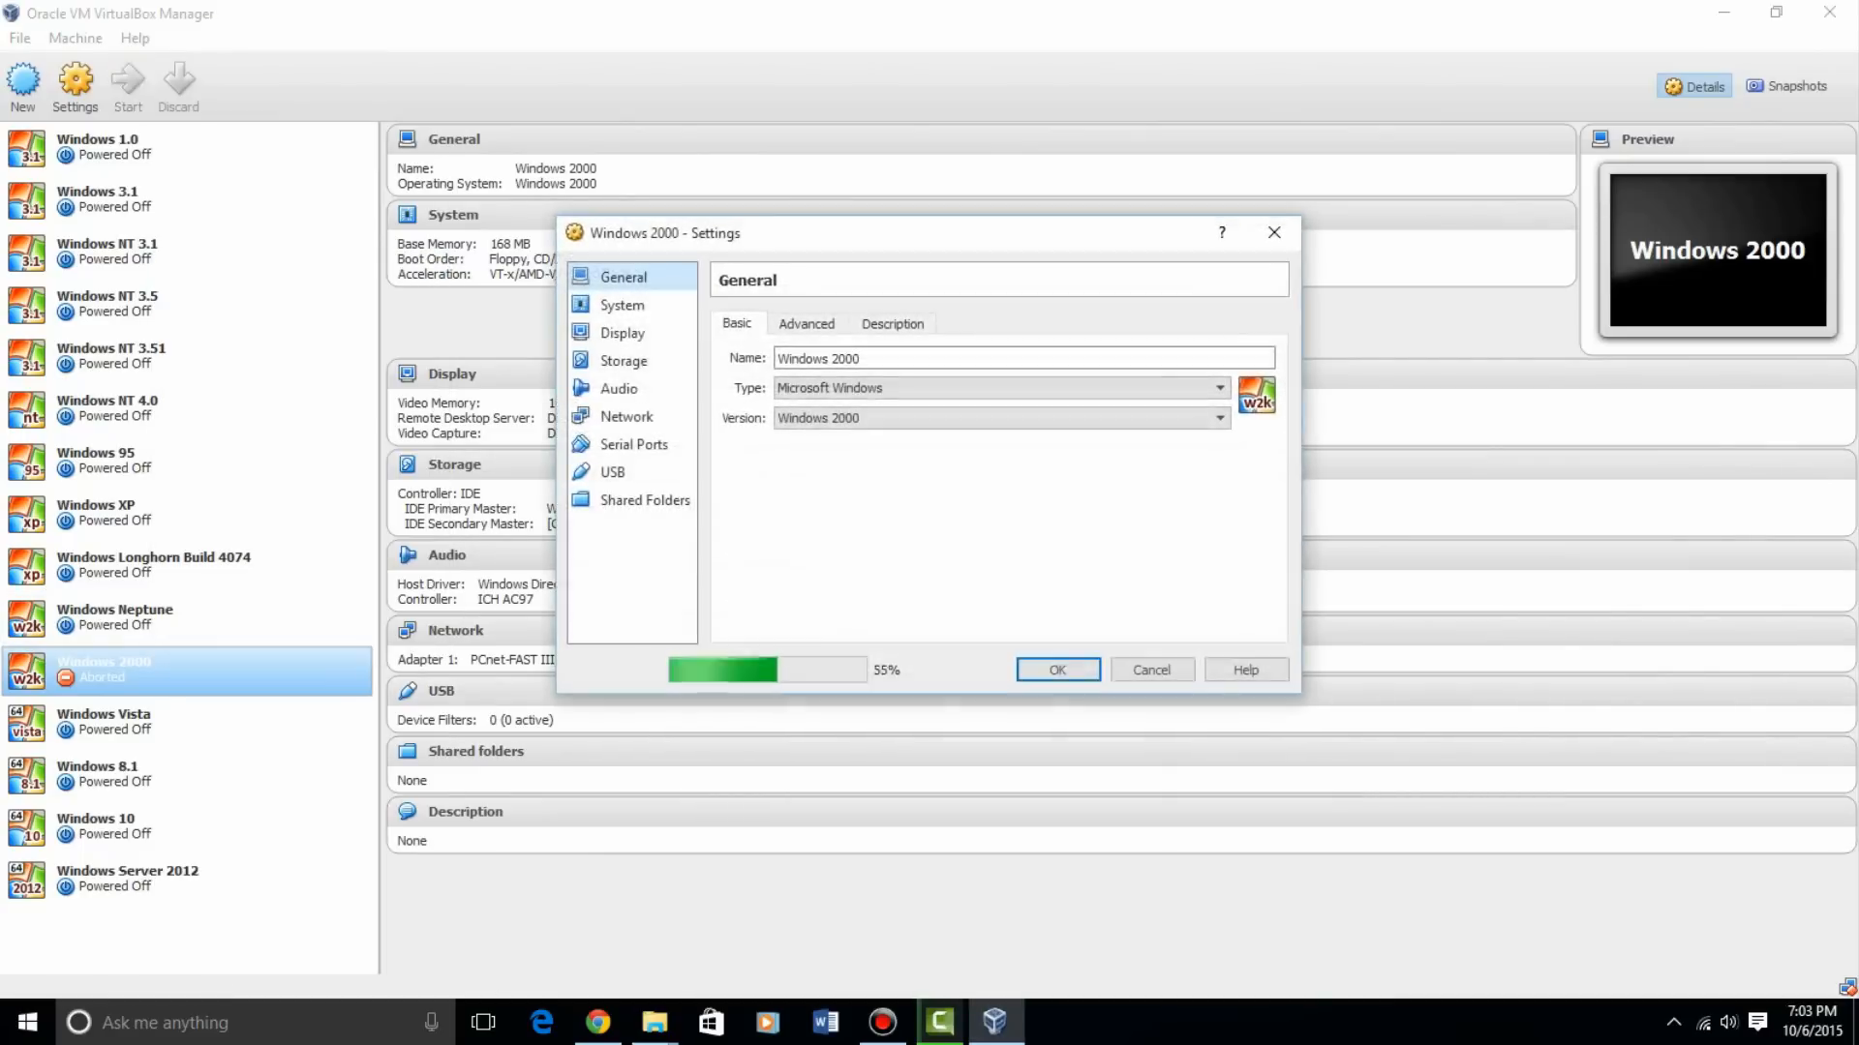
{"action": "left_click", "coordinate": [624, 360]}
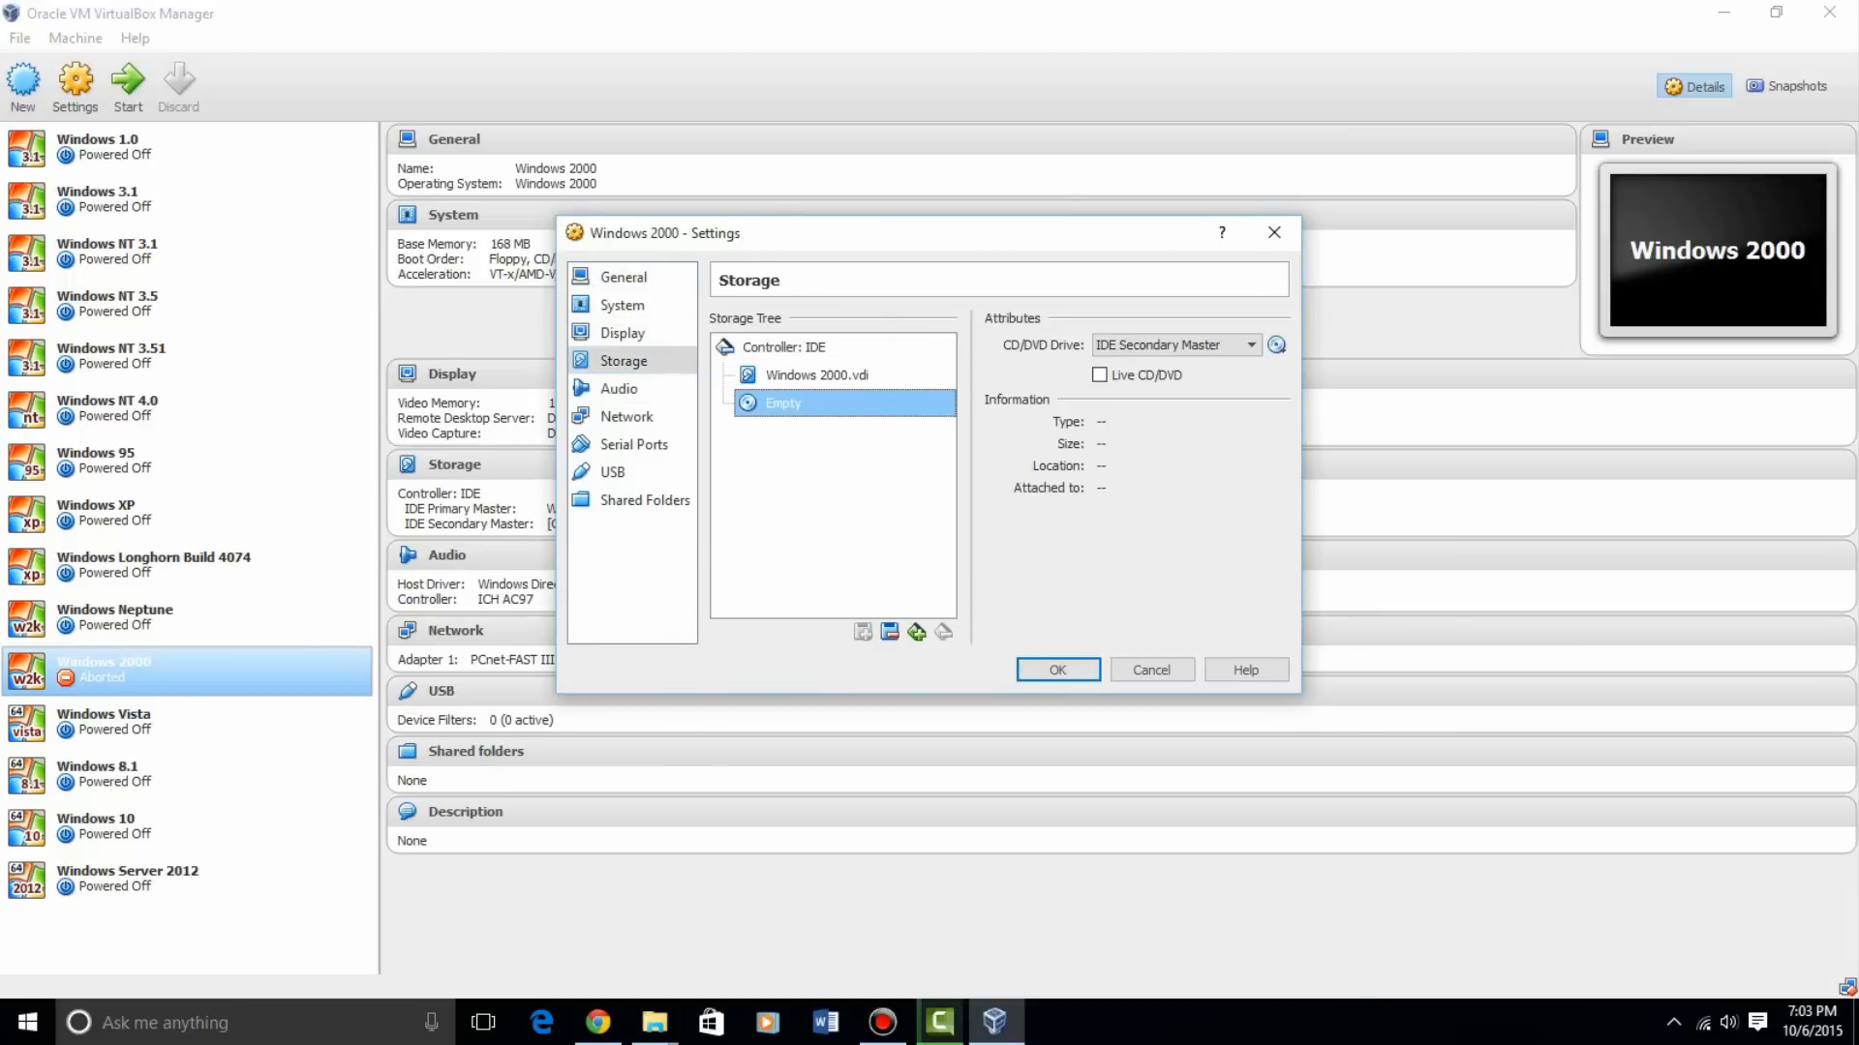
{"action": "left_click", "coordinate": [1276, 344]}
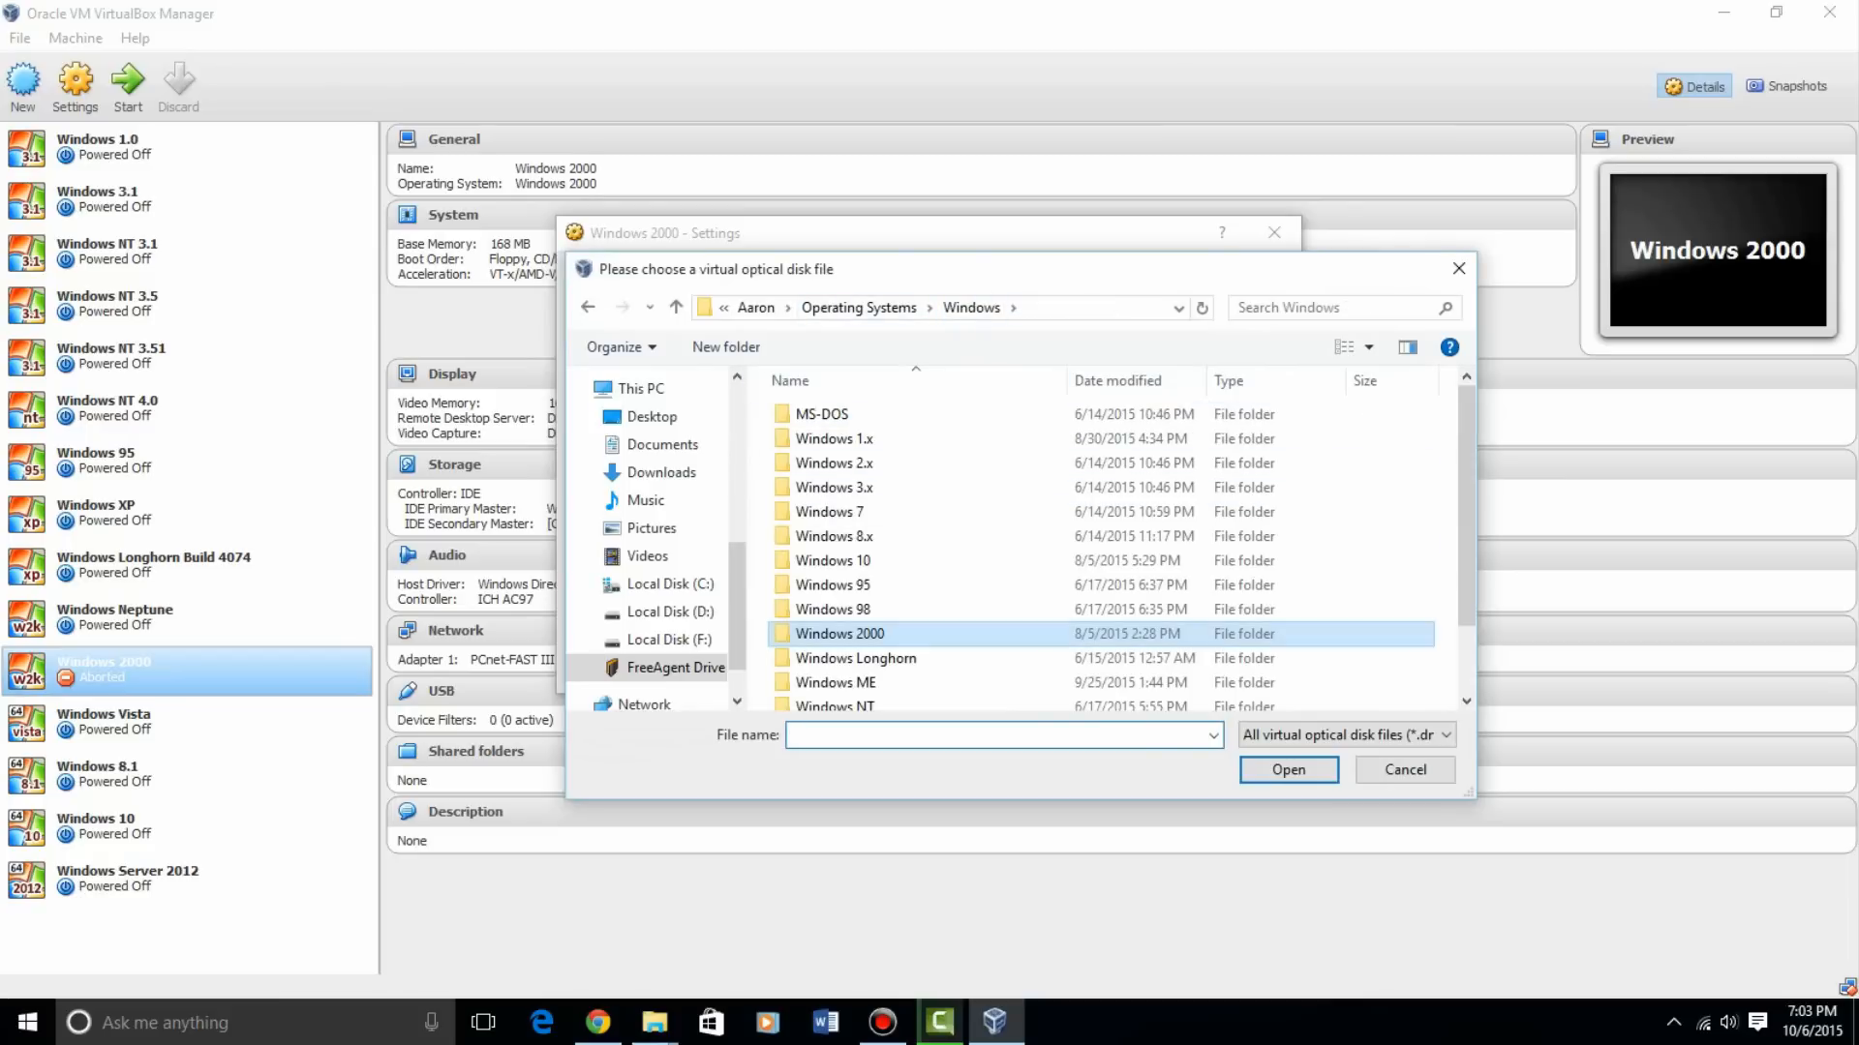
{"action": "scroll", "scroll_direction": "down", "scroll_amount": 3}
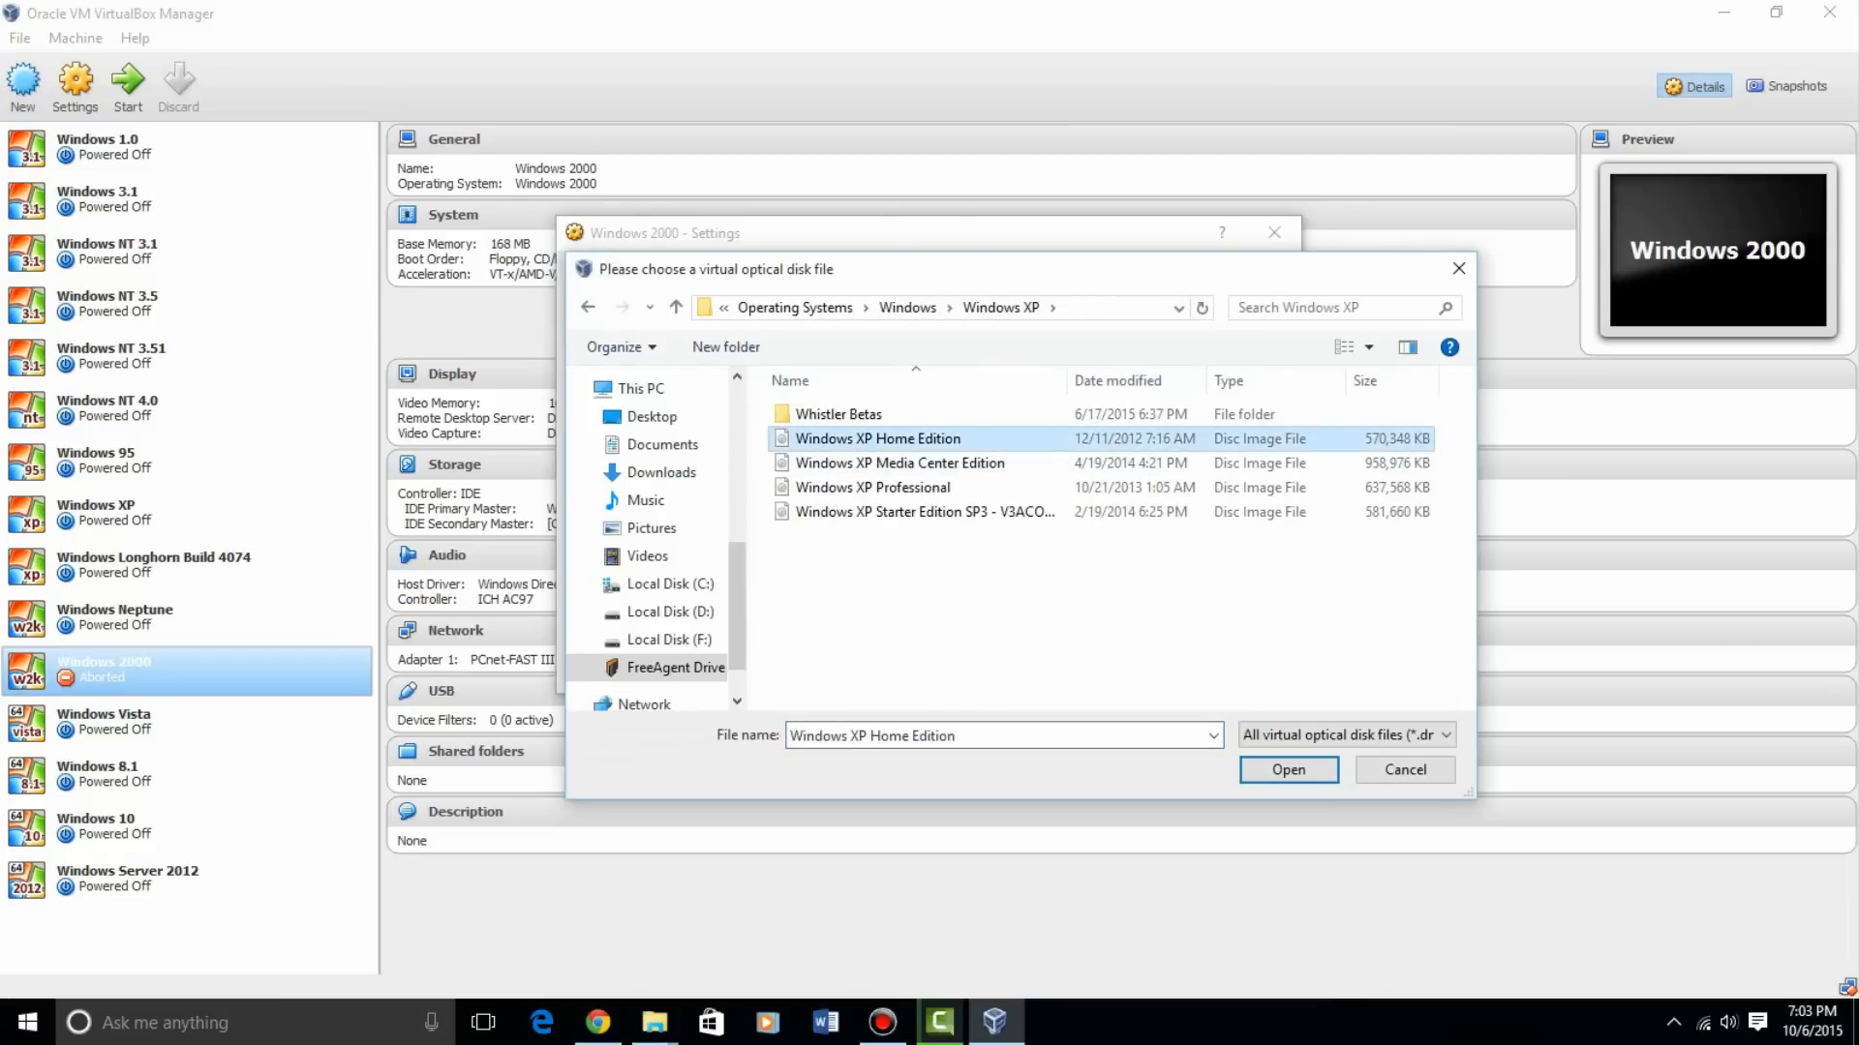
{"action": "left_click", "coordinate": [1287, 769]}
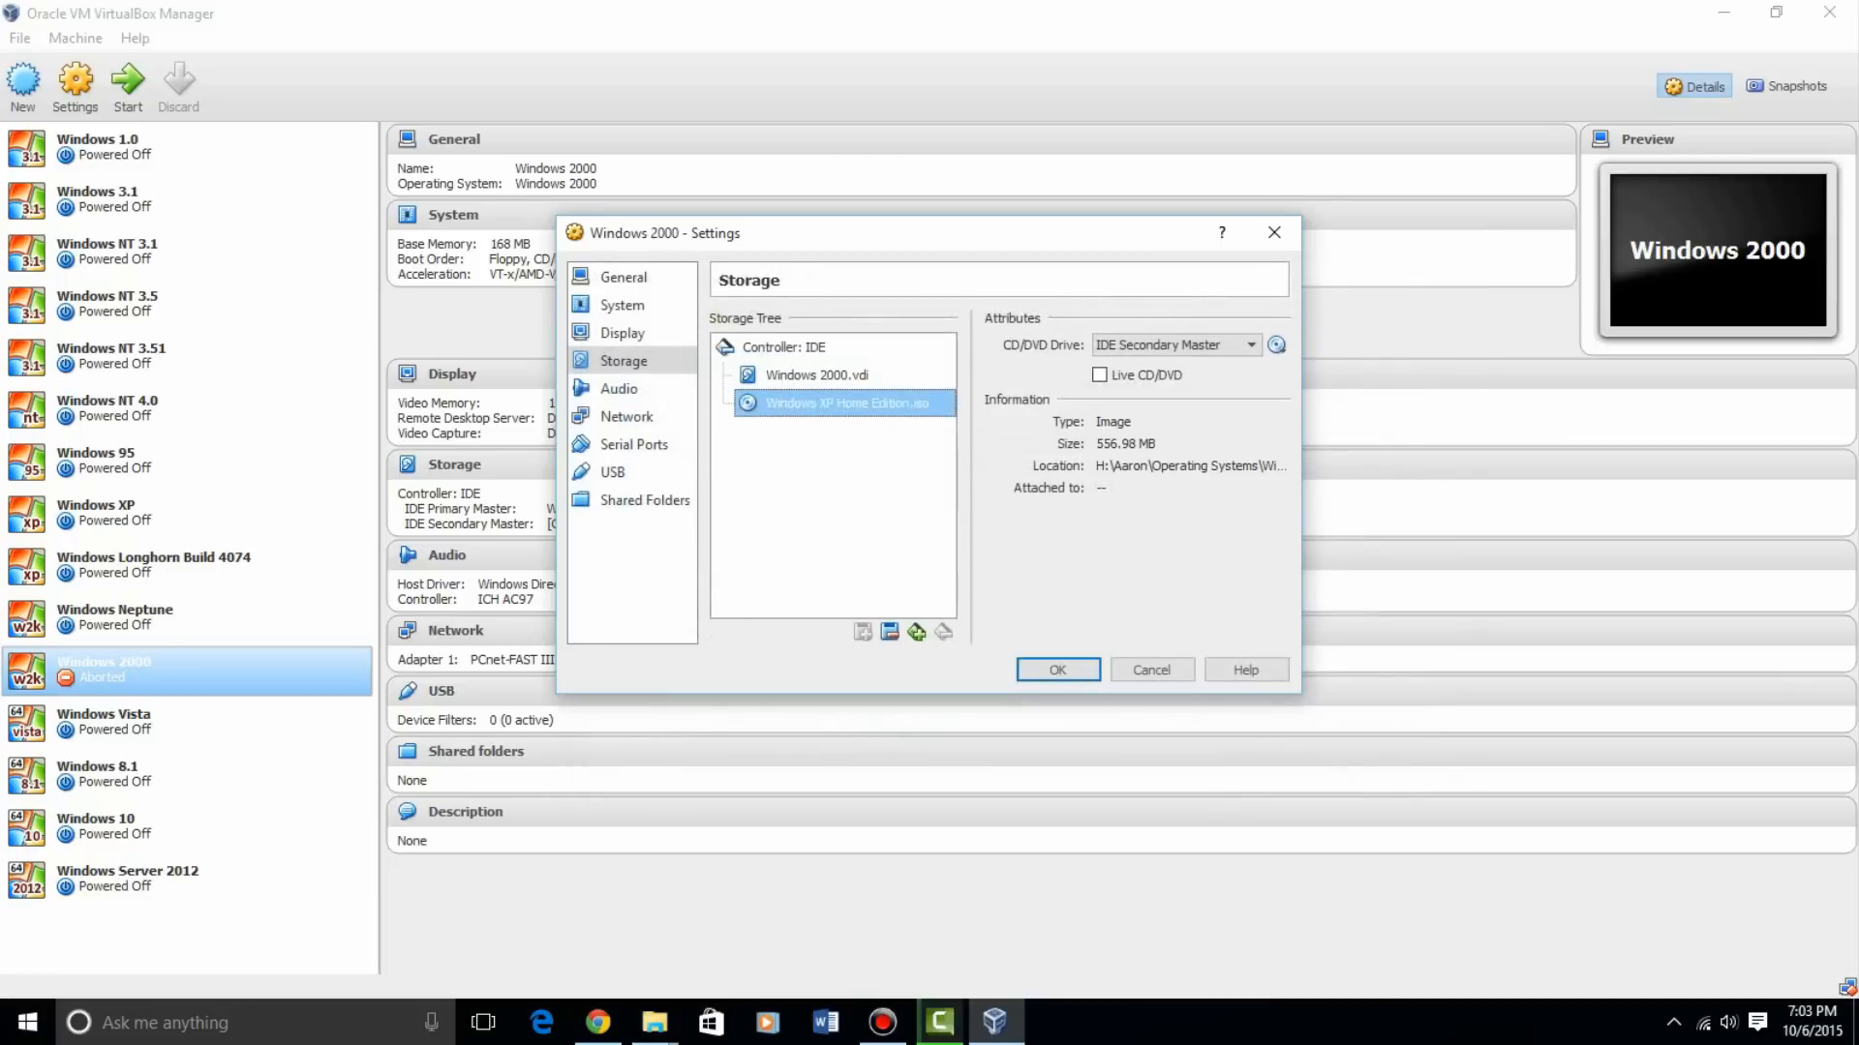
{"action": "left_click", "coordinate": [1055, 670]}
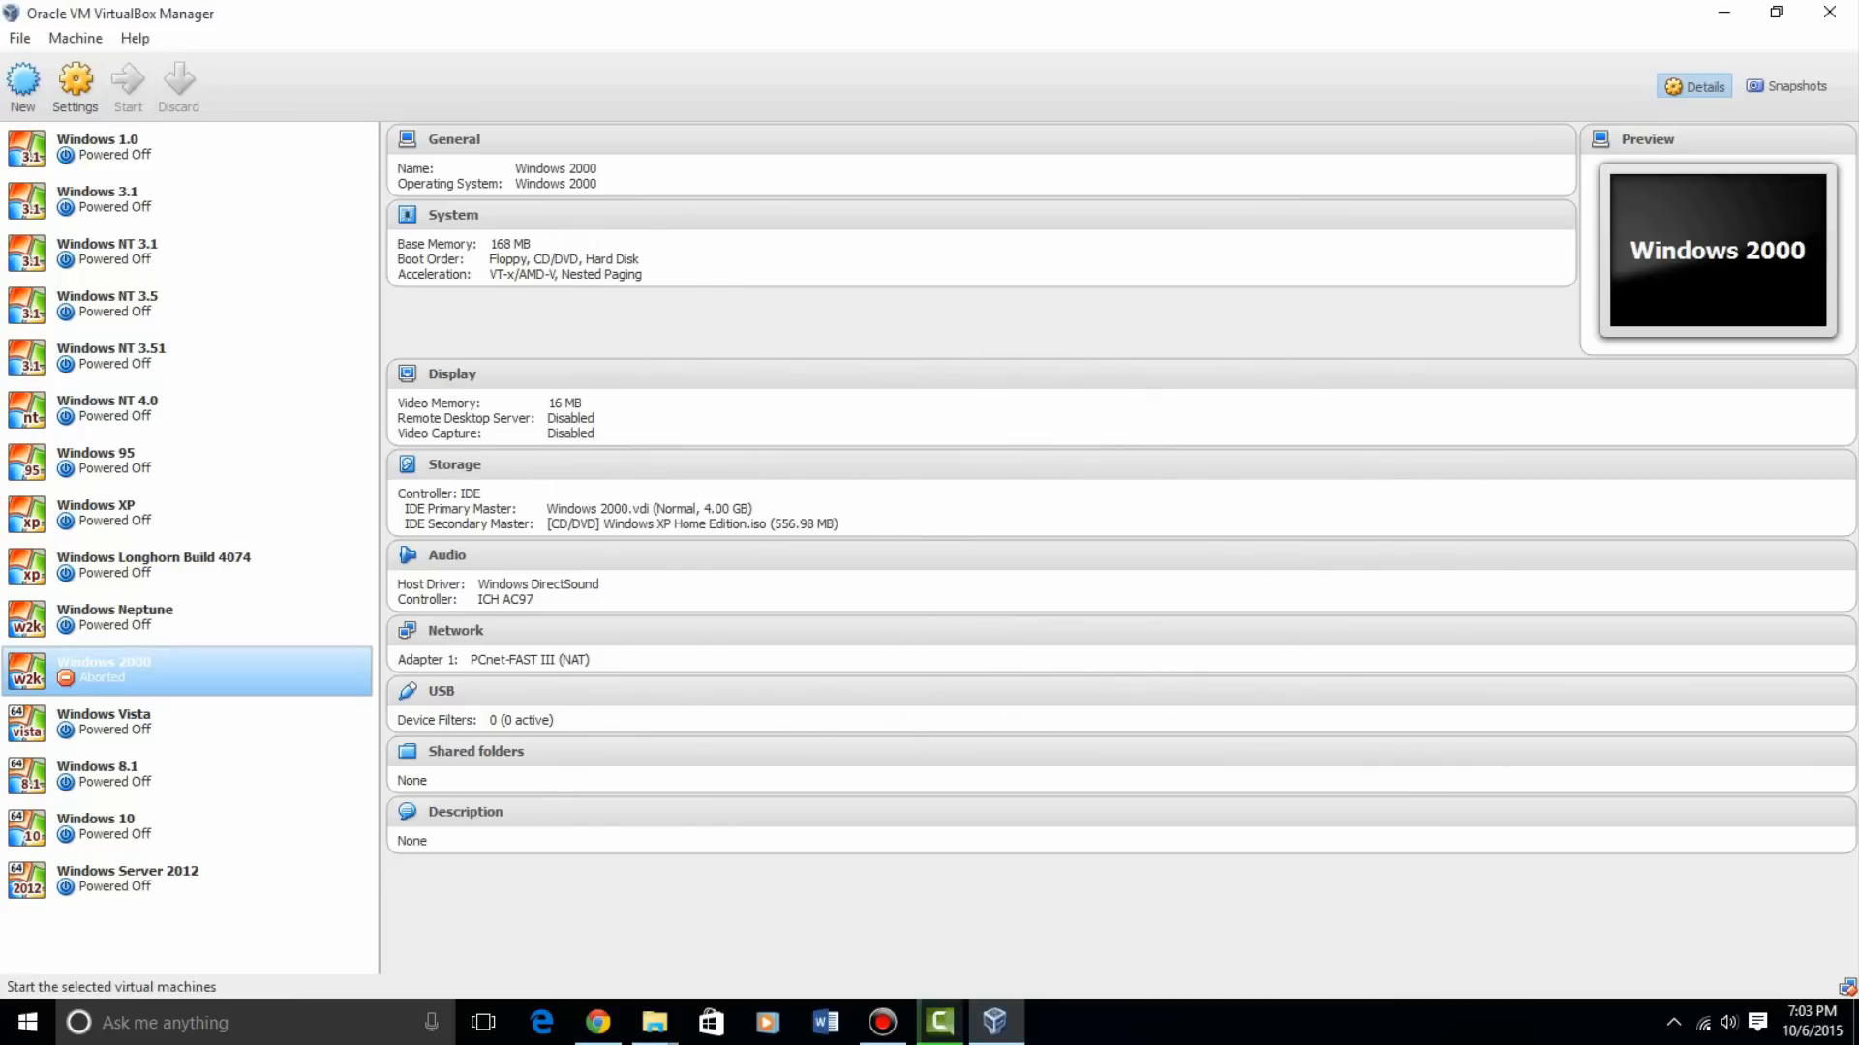
{"action": "mouse_move", "coordinate": [127, 85]}
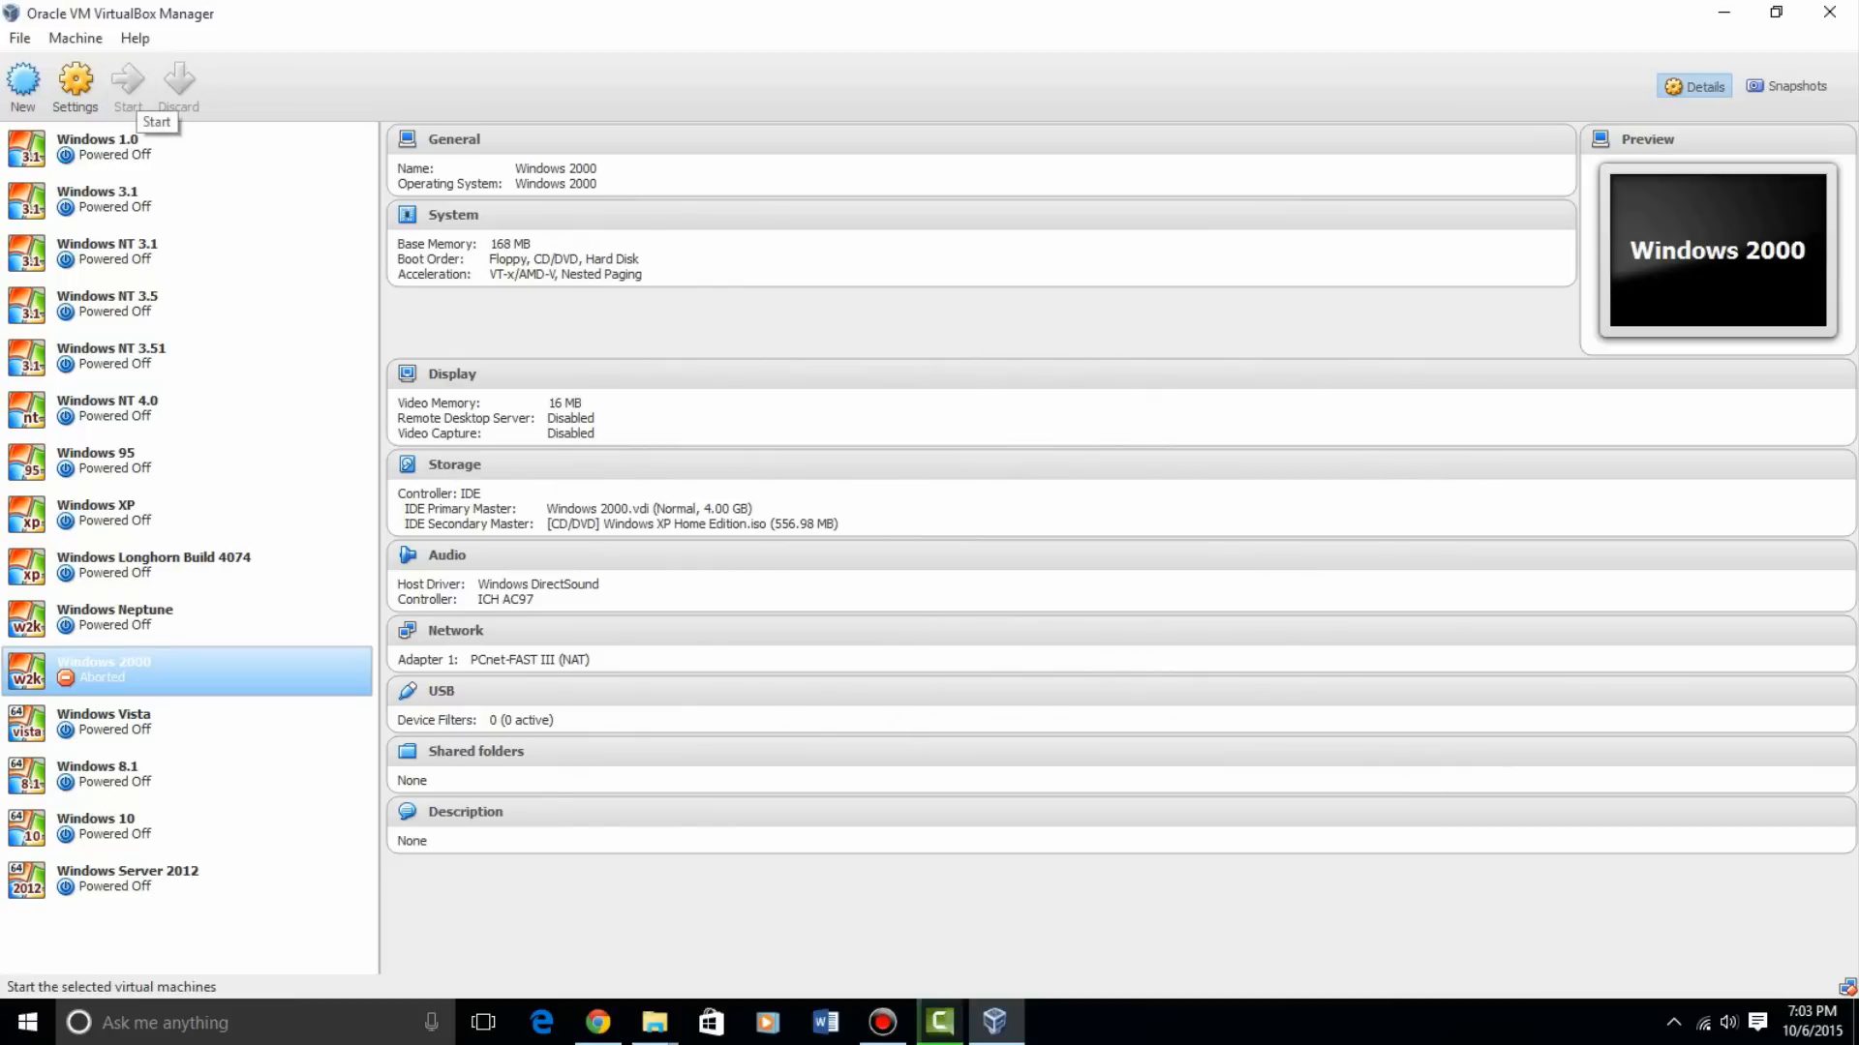
Start the VM, boot from the setup CD, and accept the XP license agreement
{"action": "left_click", "coordinate": [126, 83]}
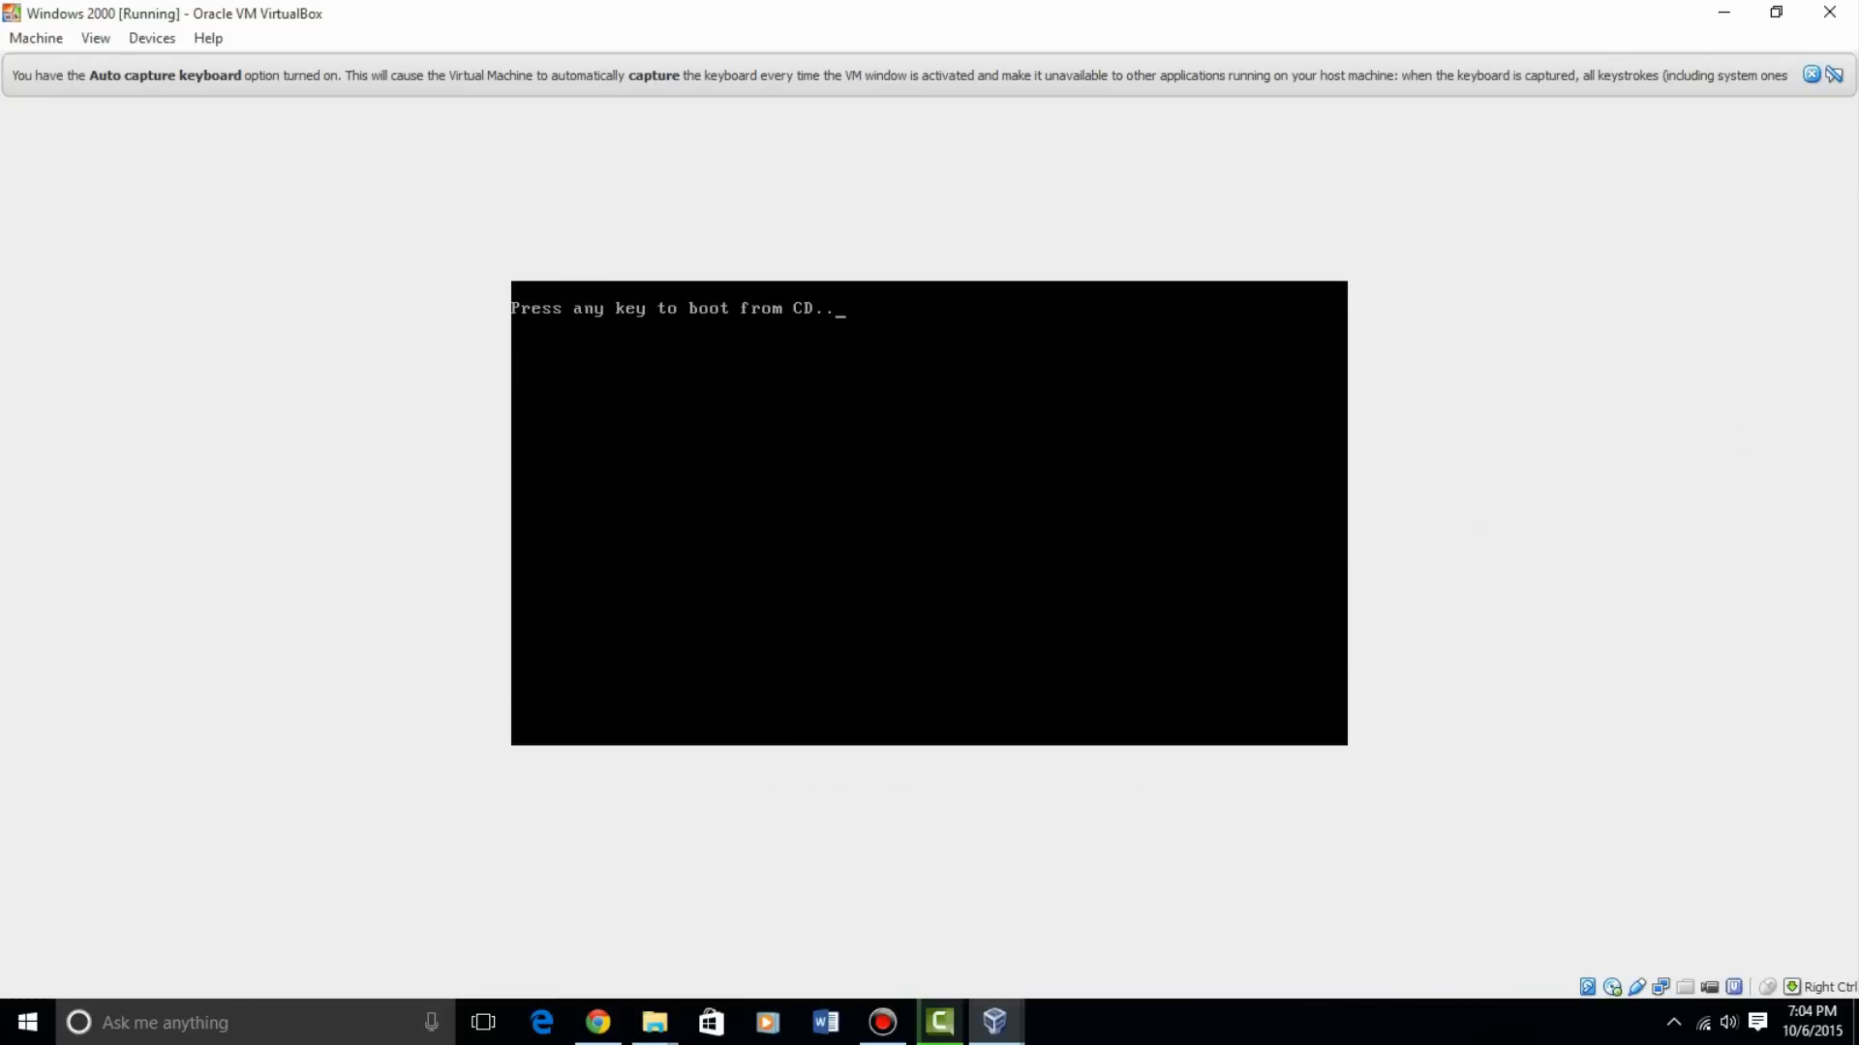
{"action": "key", "text": "enter"}
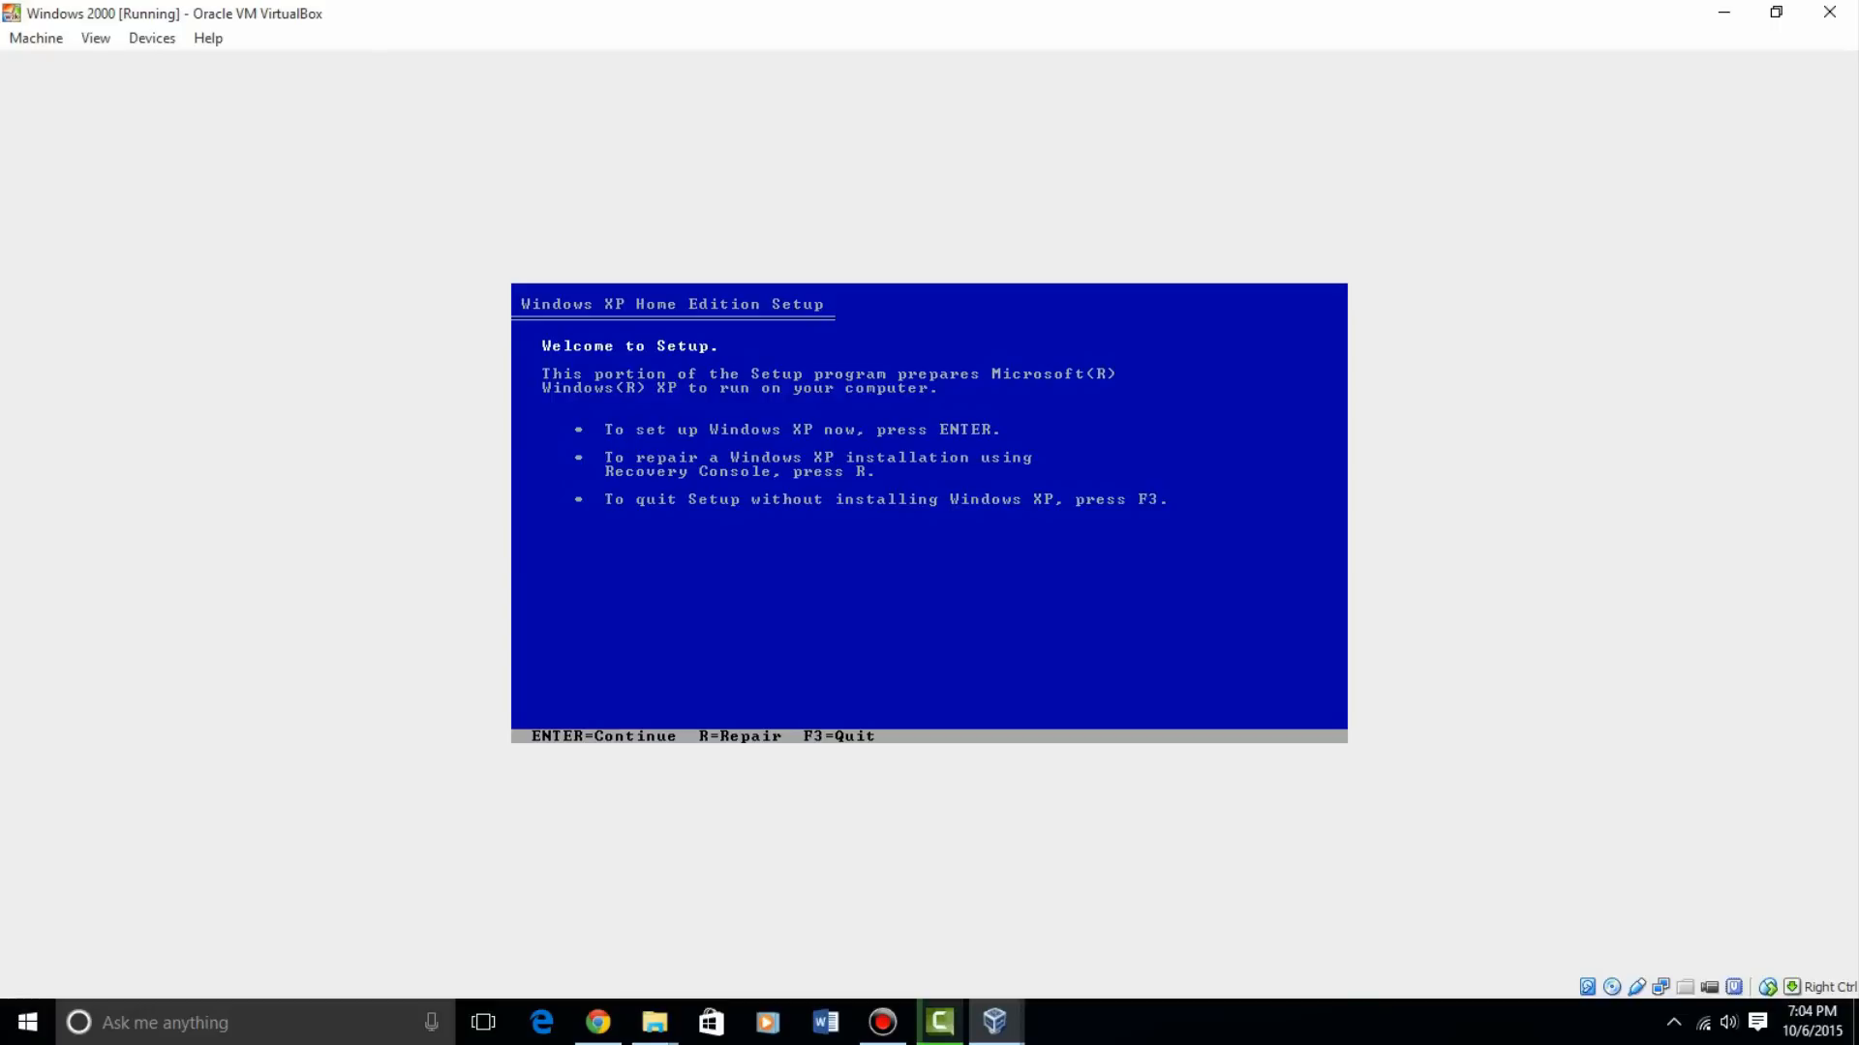
{"action": "key", "text": "enter"}
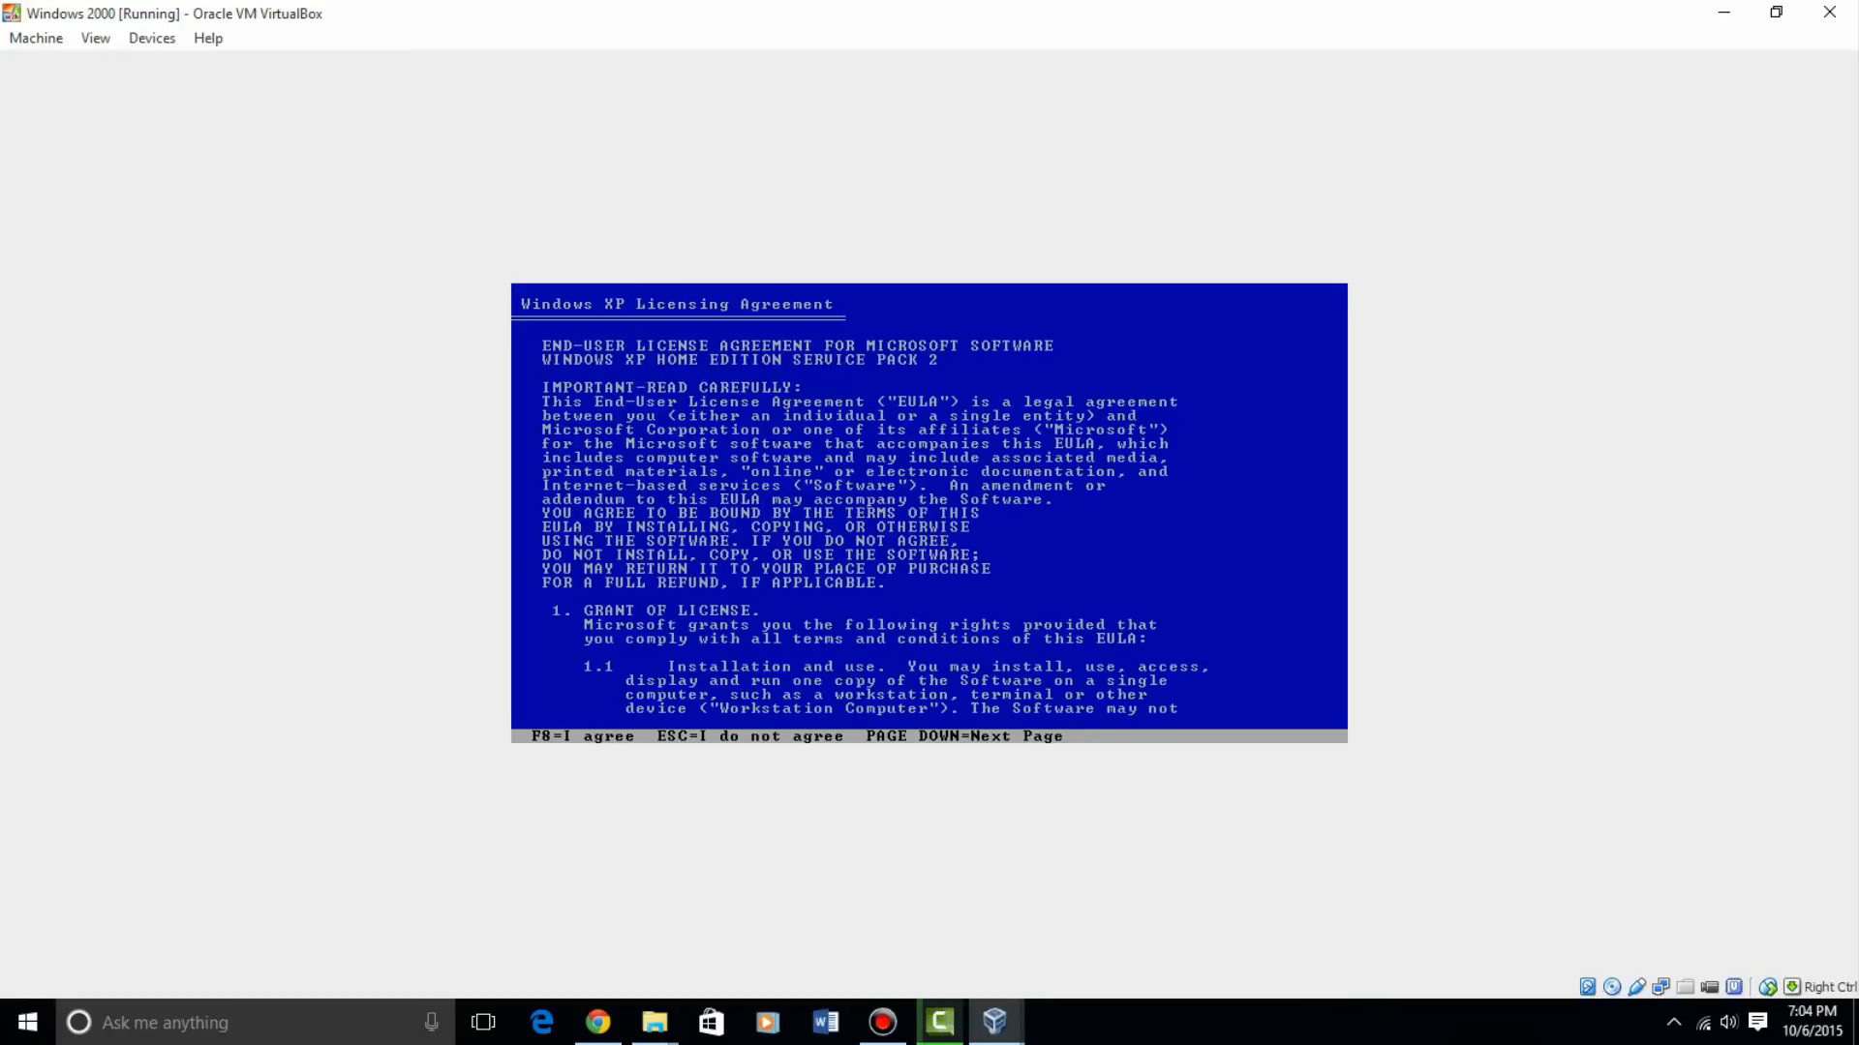
{"action": "key", "text": "f8"}
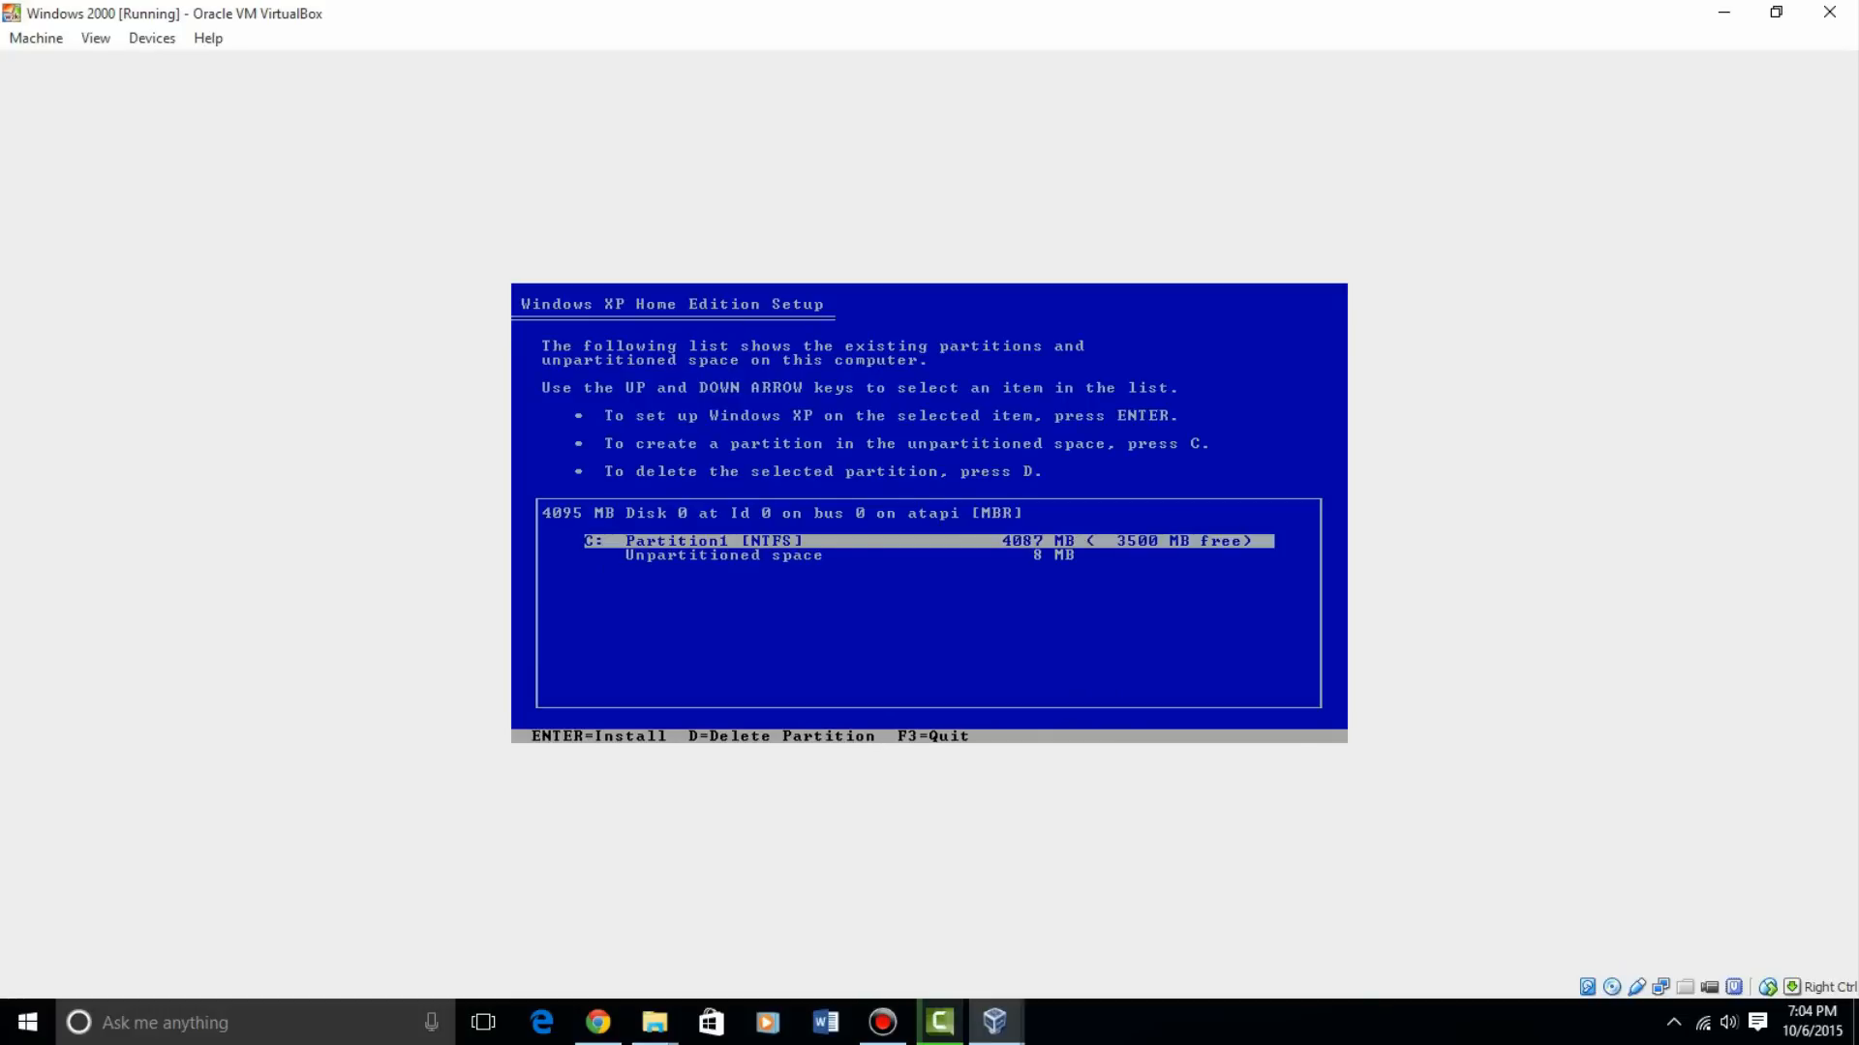
Install onto the C: partition with a quick NTFS format
{"action": "key", "text": "enter"}
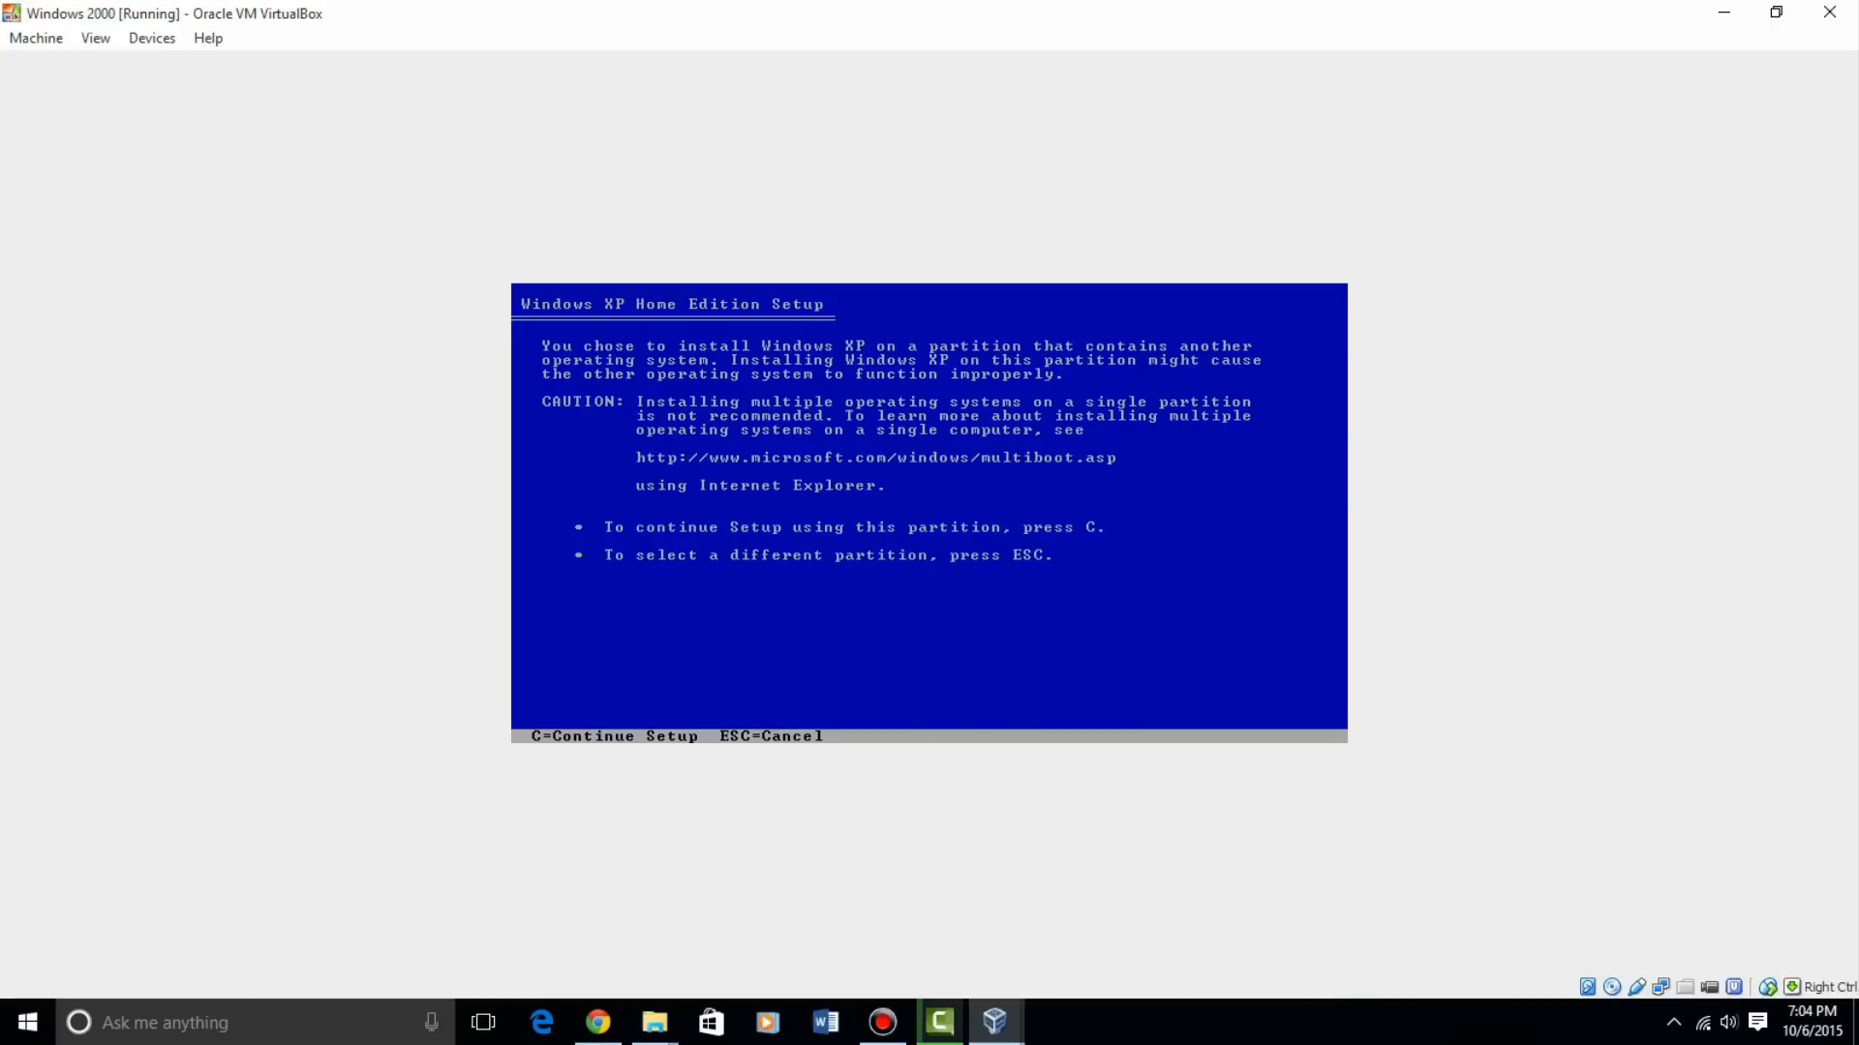
{"action": "key", "text": "c"}
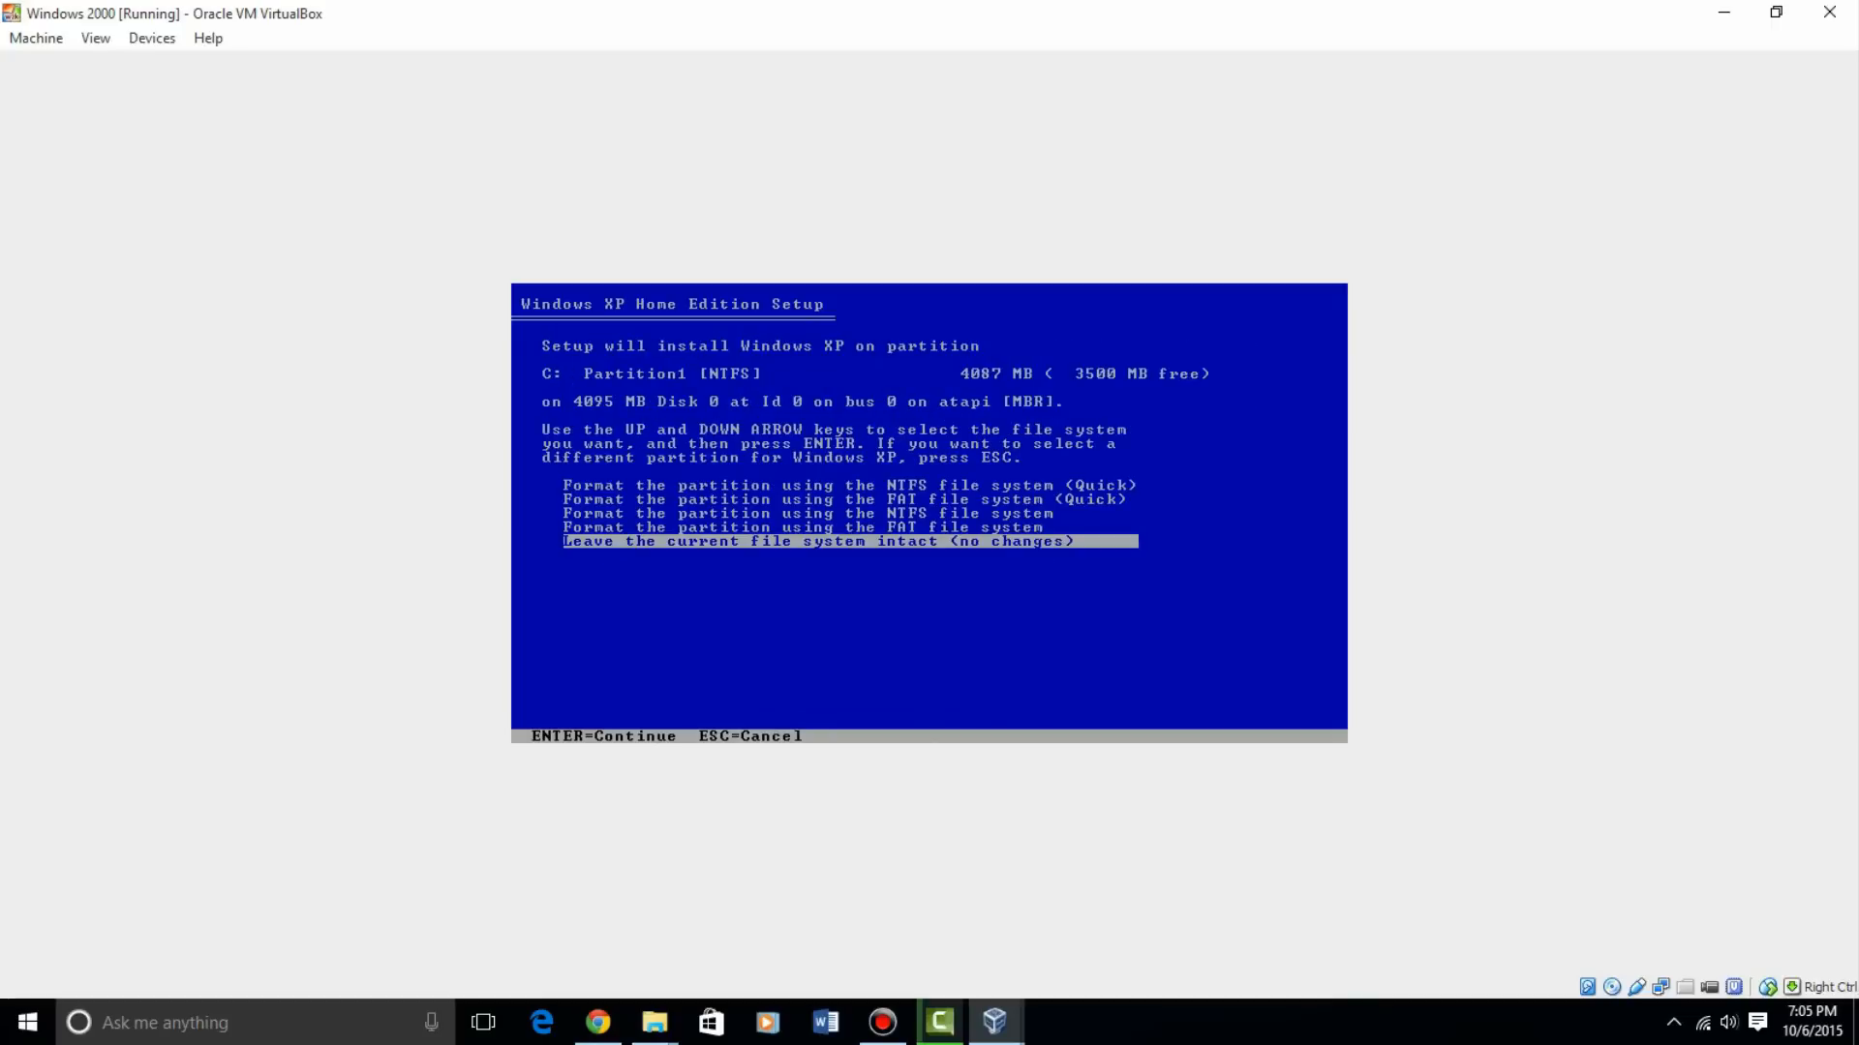
{"action": "key", "text": "up"}
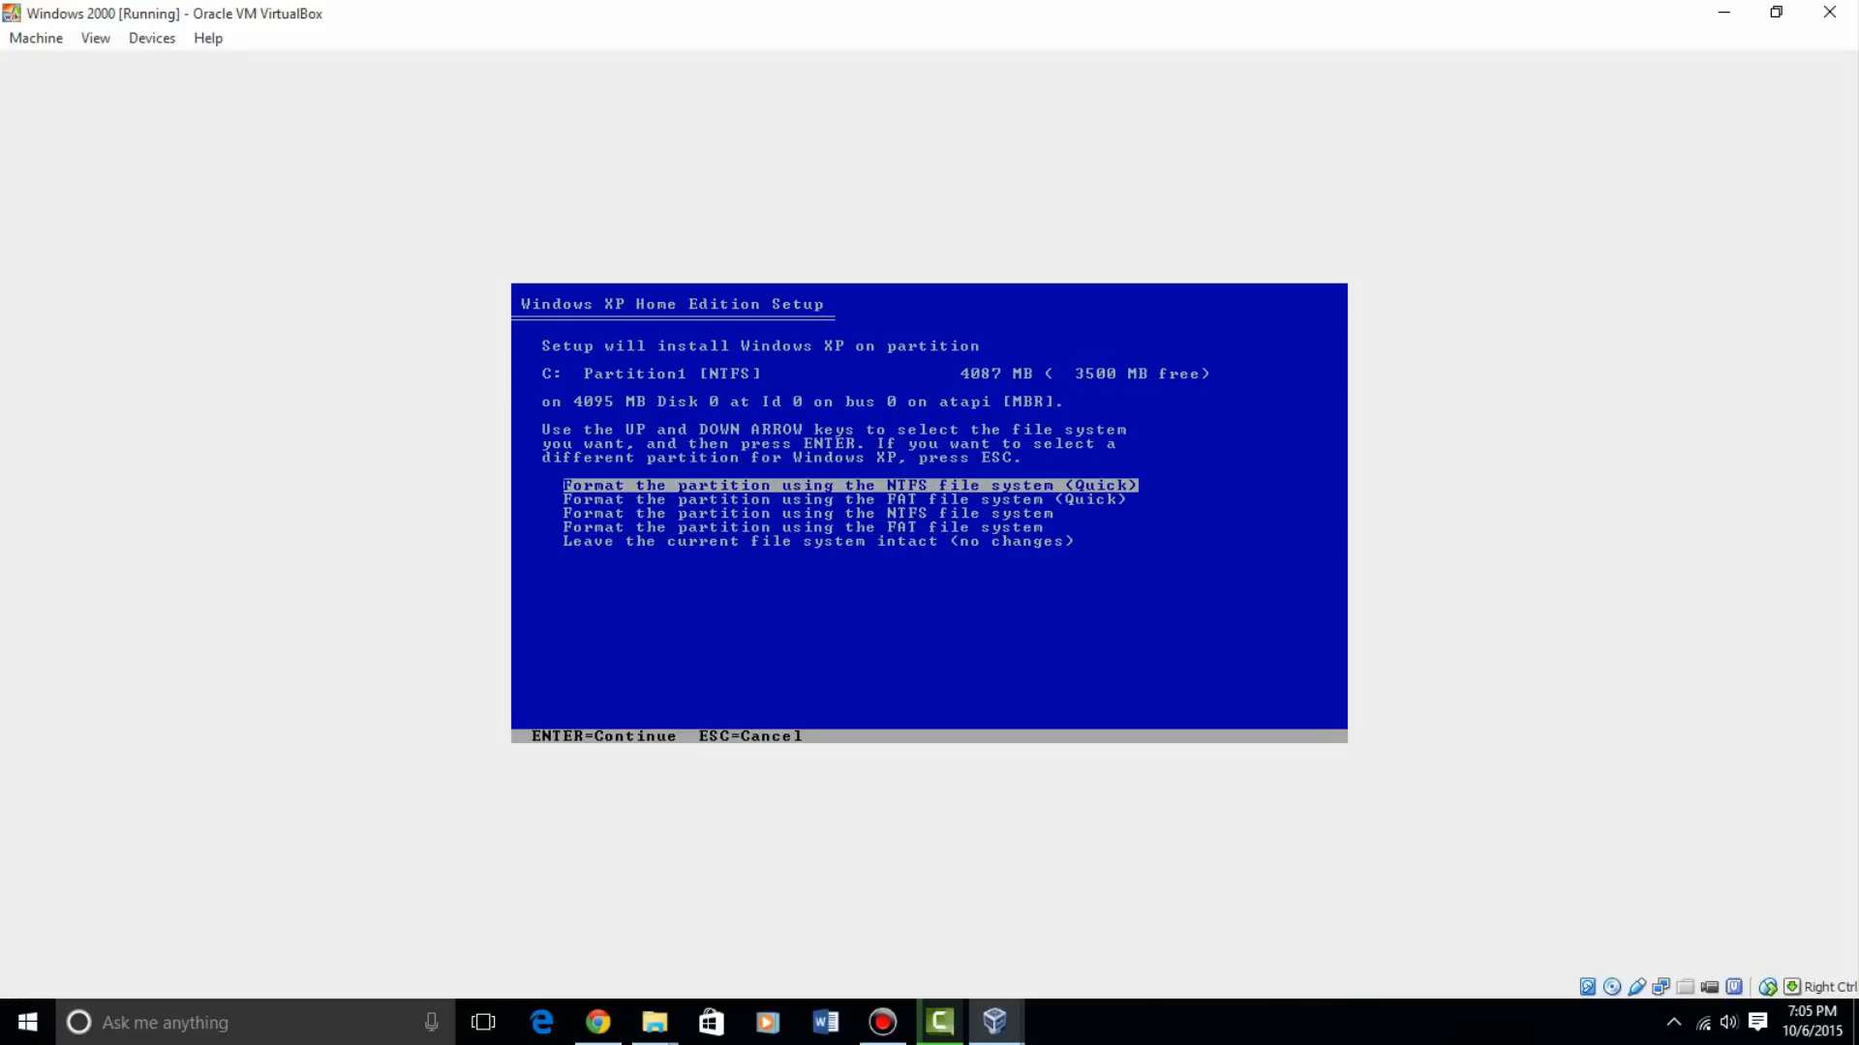
{"action": "key", "text": "enter"}
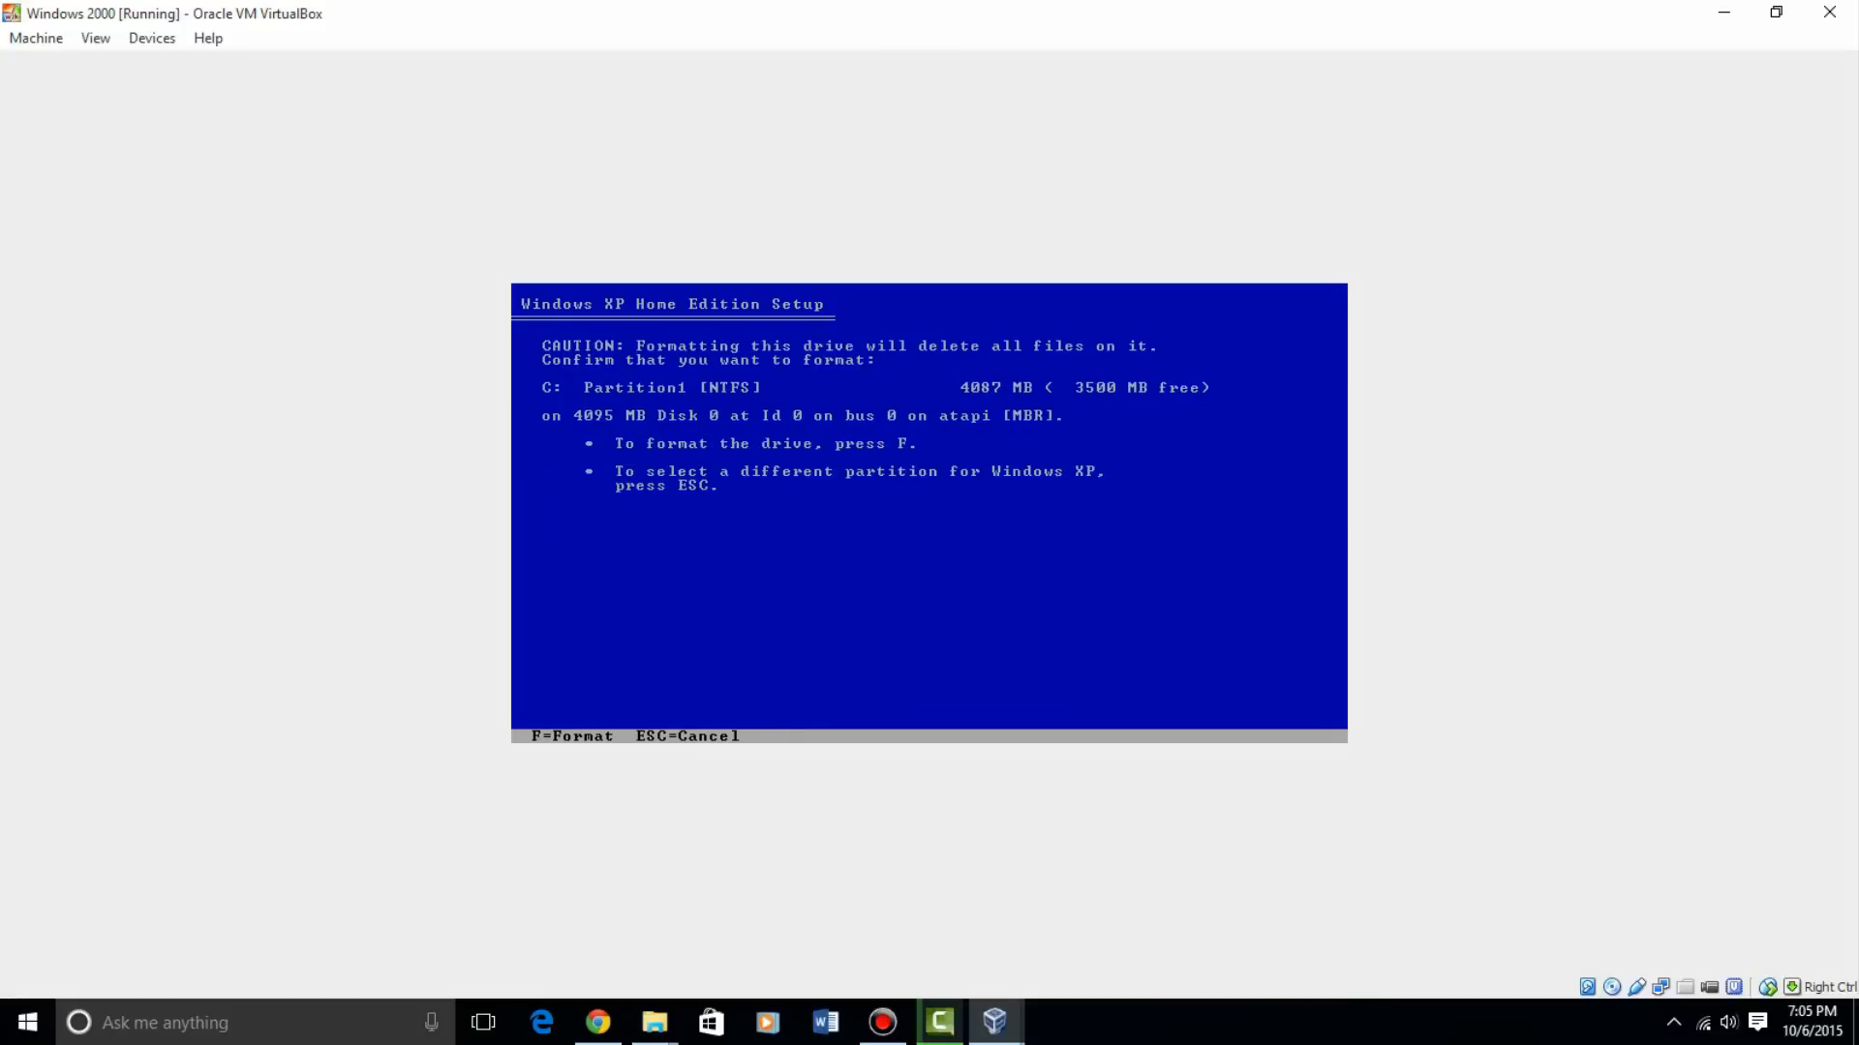
{"action": "key", "text": "f"}
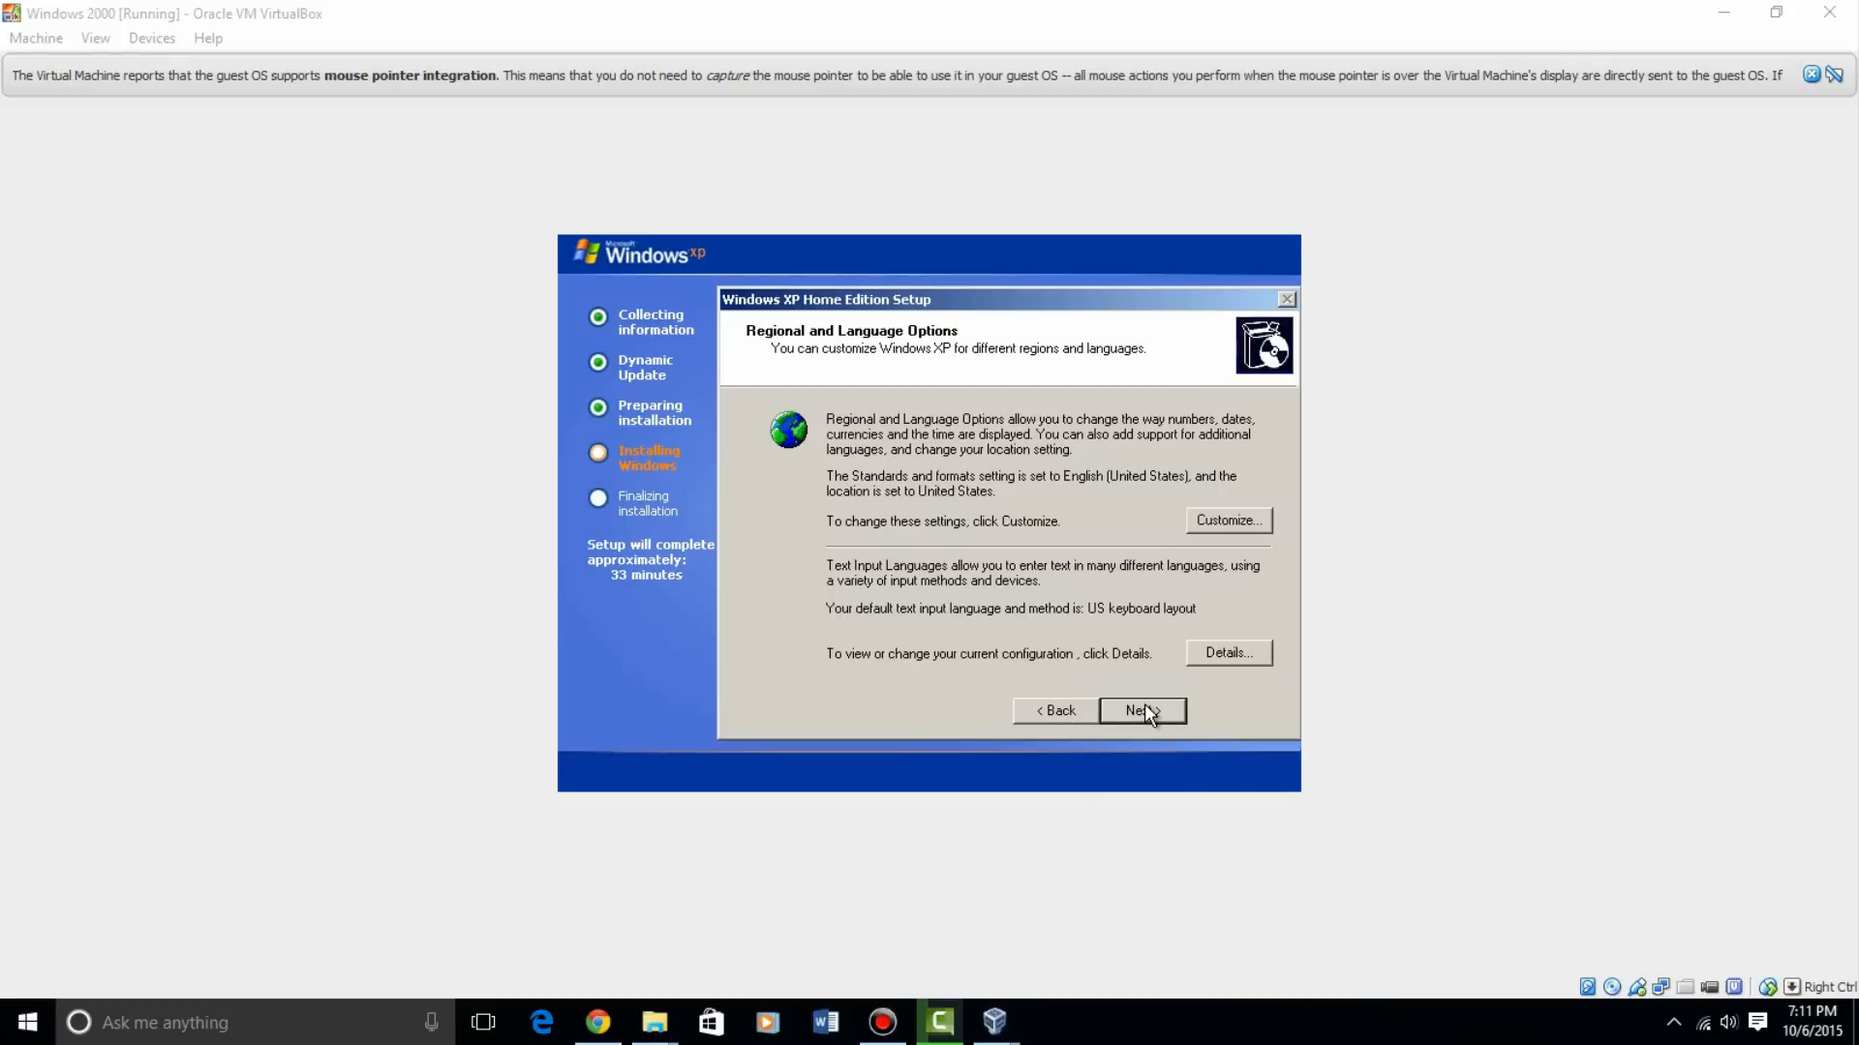
{"action": "mouse_move", "coordinate": [1091, 565]}
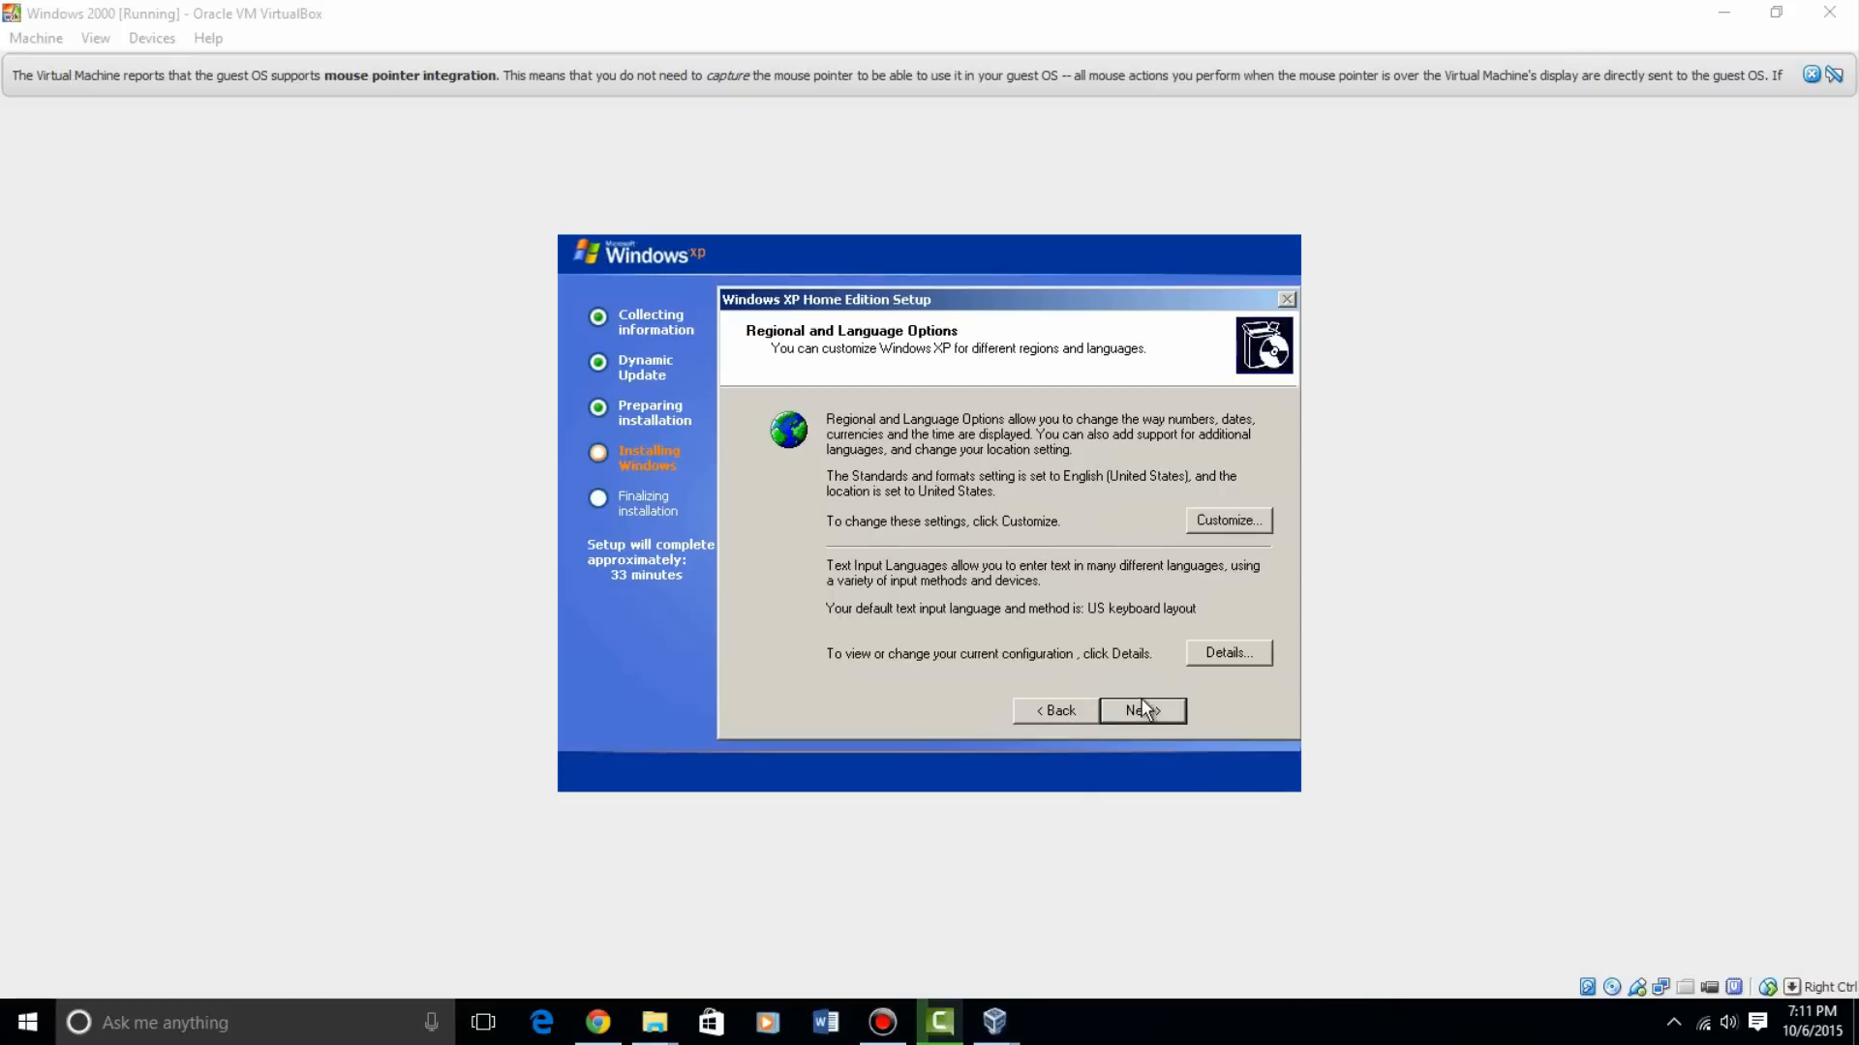
Keep the regional settings and enter 'Everything' as the name
{"action": "left_click", "coordinate": [1135, 709]}
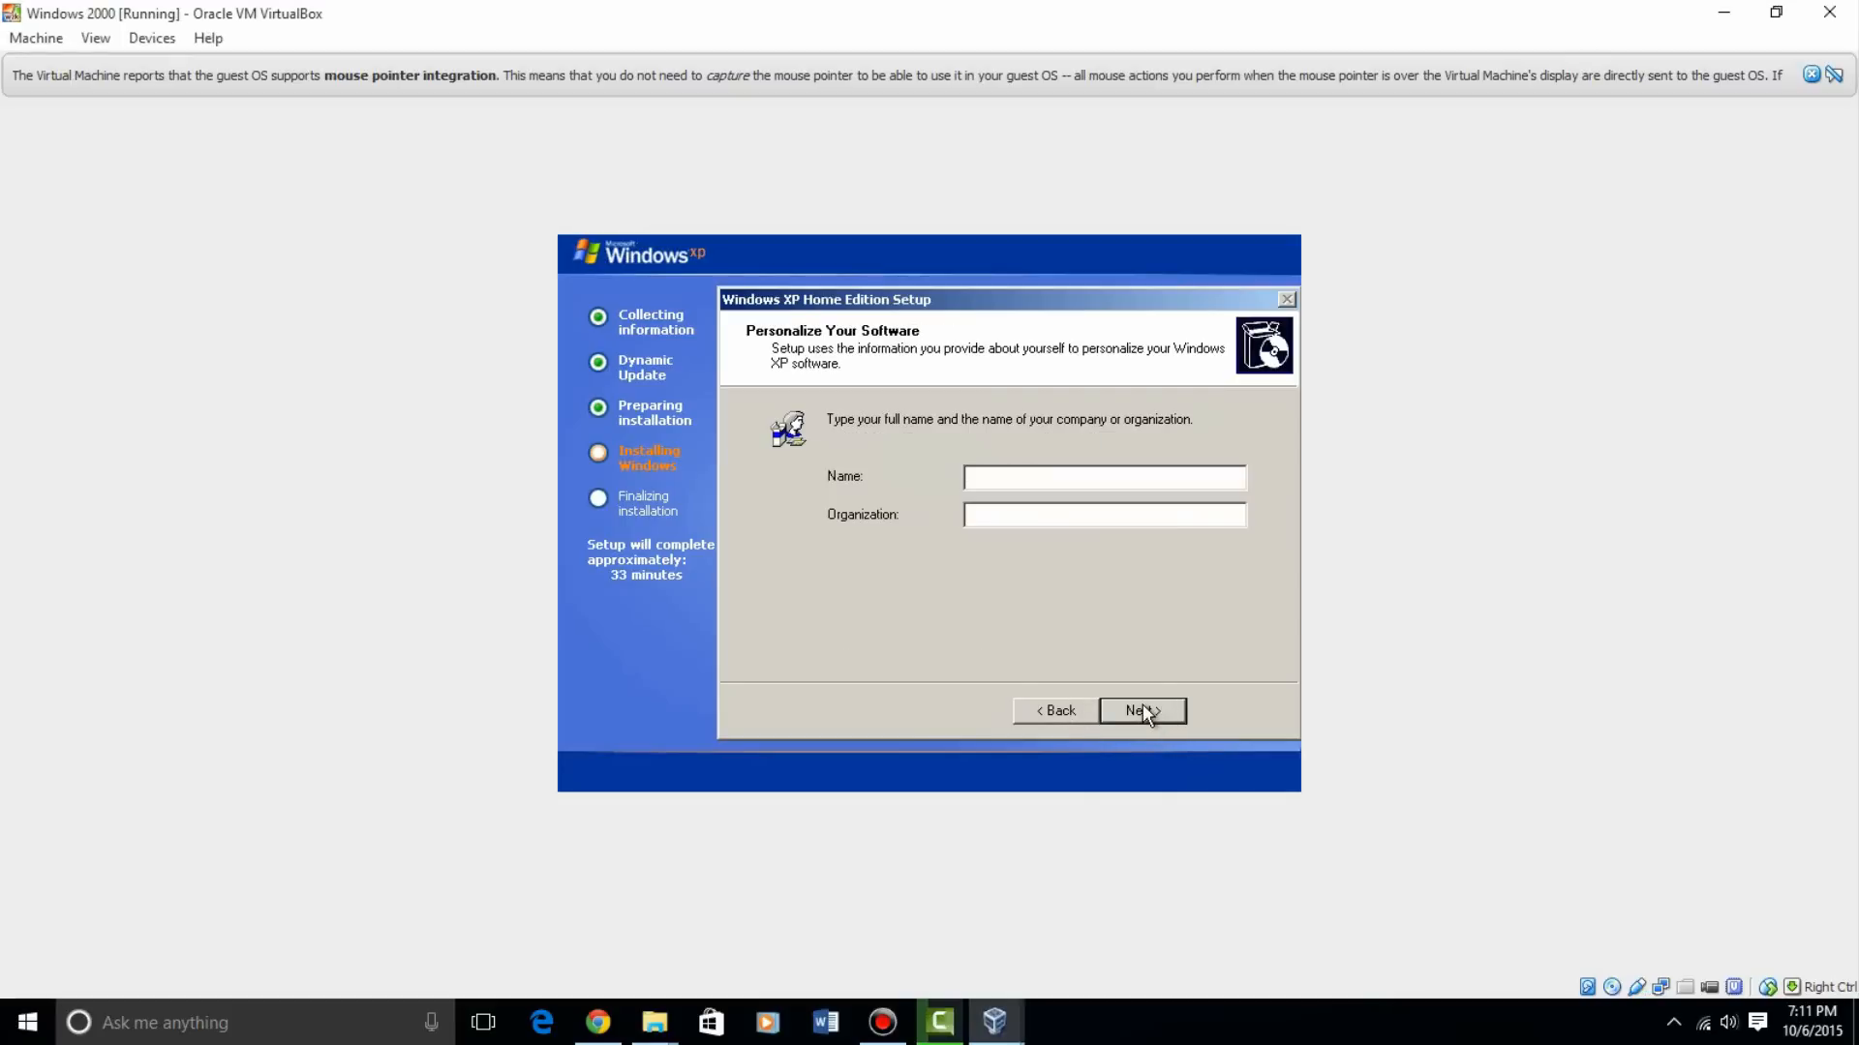
{"action": "type", "text": "Everything"}
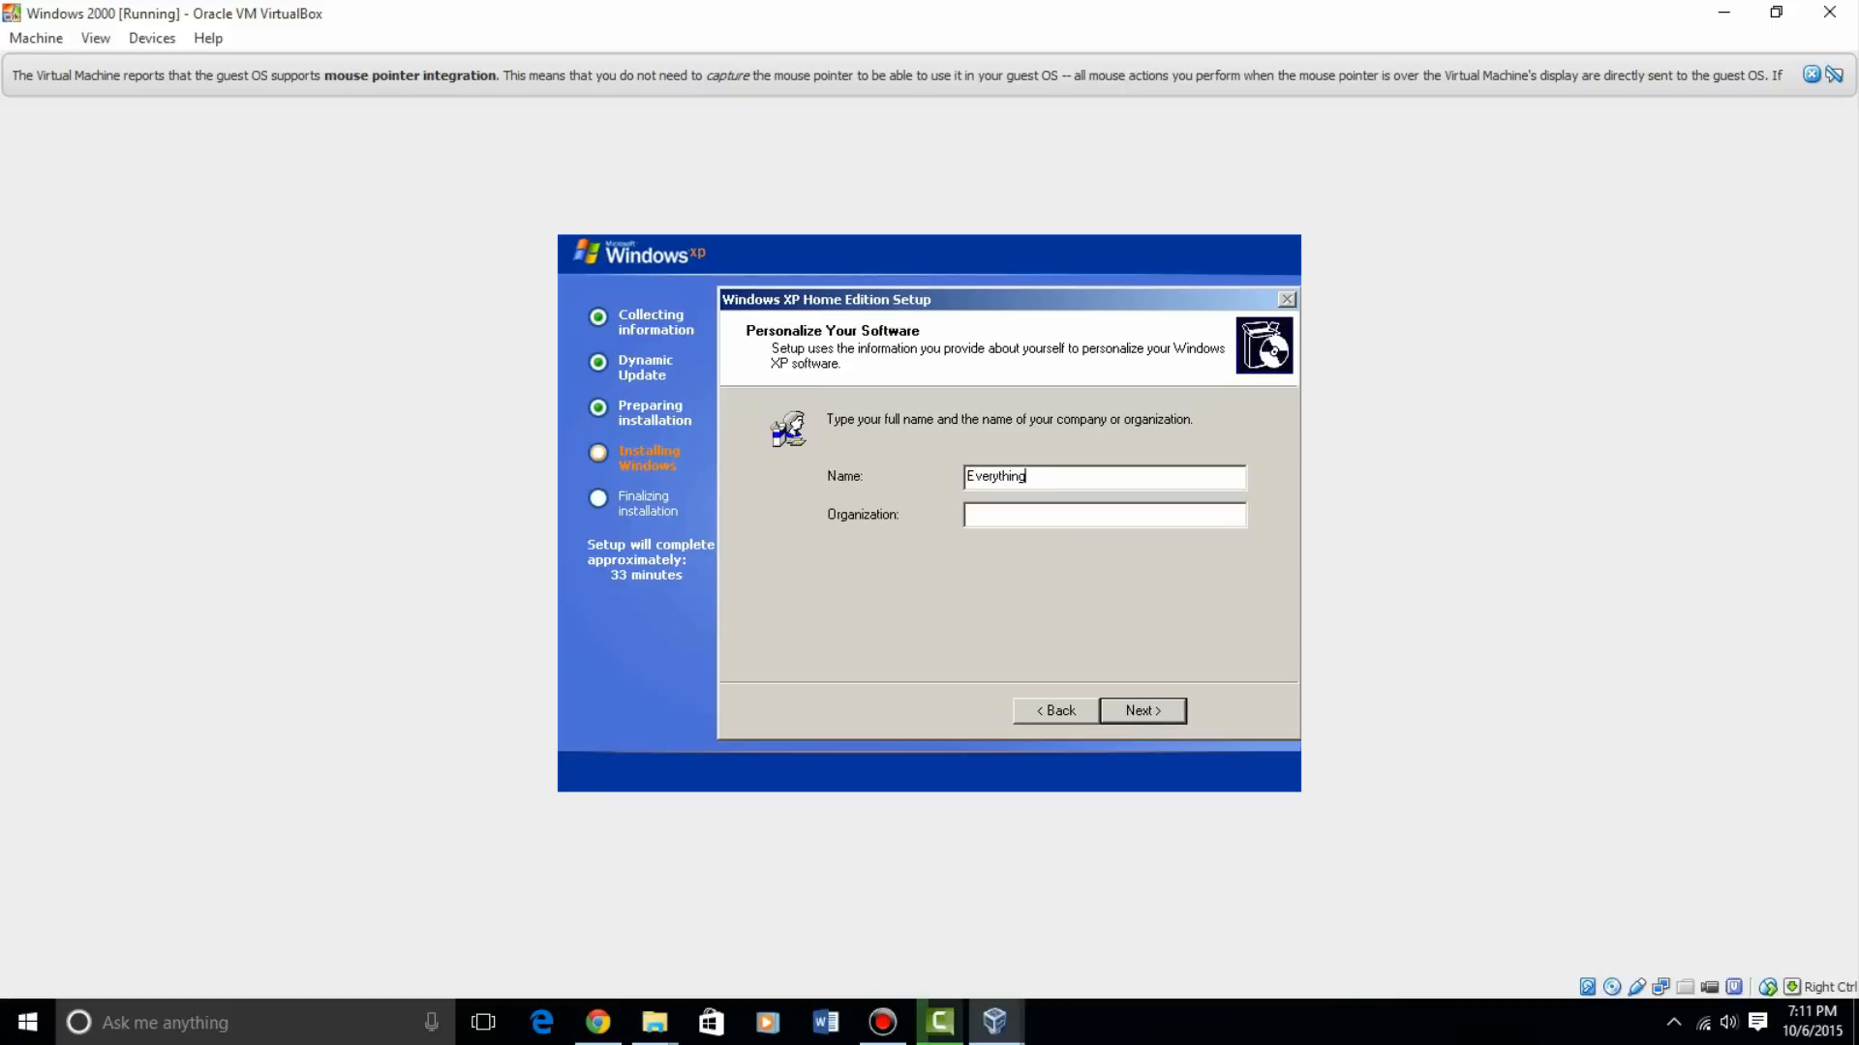
{"action": "left_click", "coordinate": [1140, 709]}
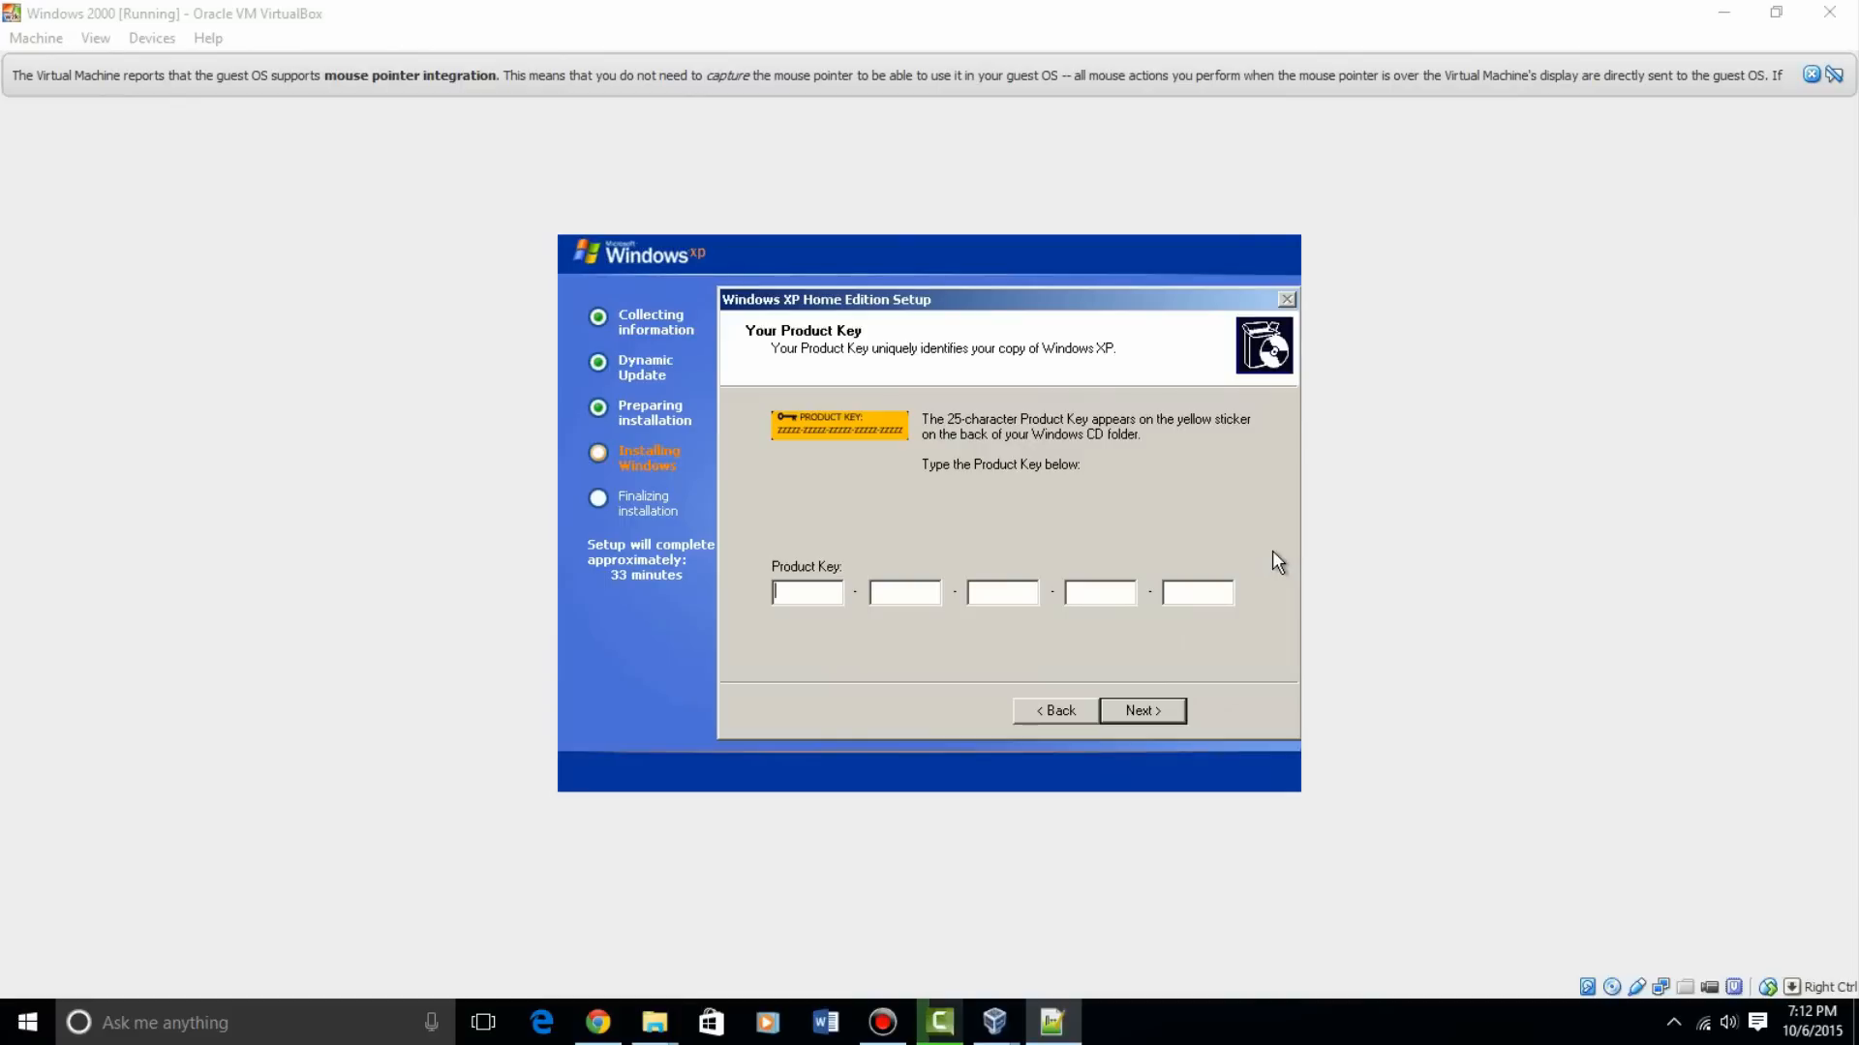
Leave Typical networking settings selected and continue setup
{"action": "left_click", "coordinate": [1139, 710]}
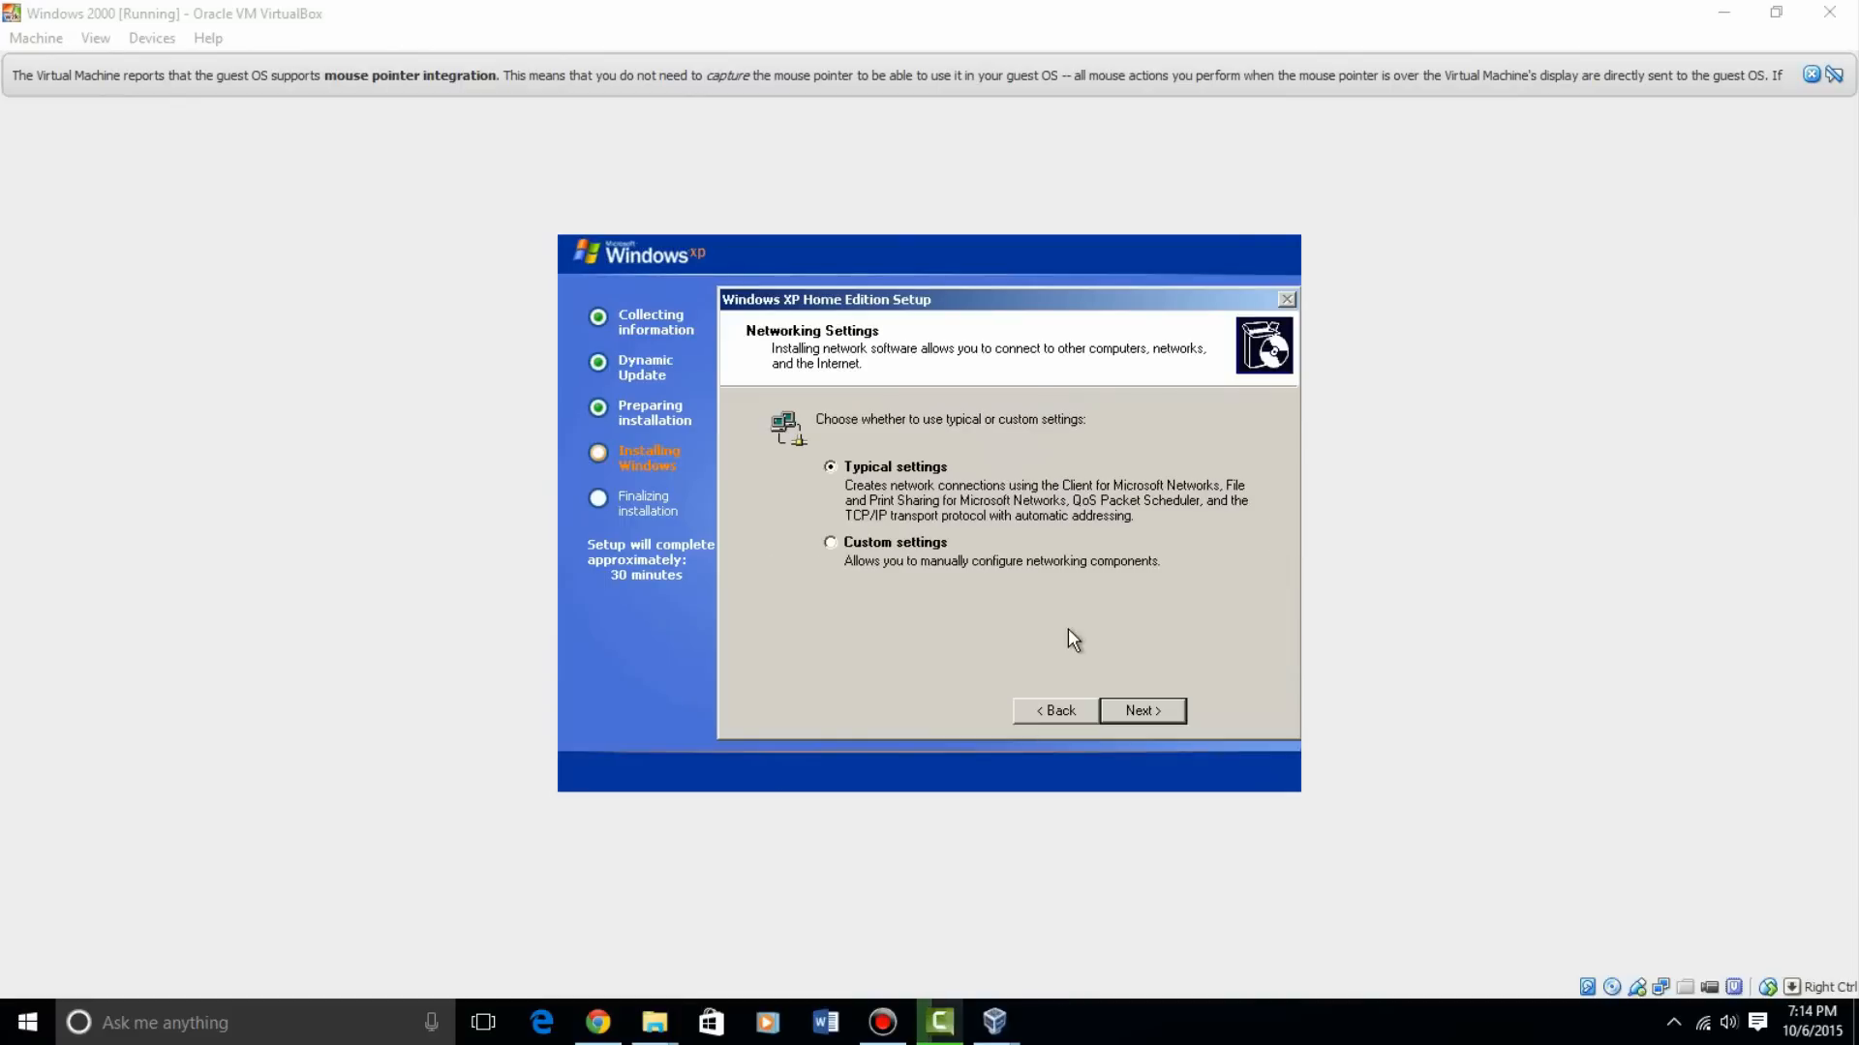
{"action": "mouse_move", "coordinate": [1067, 628]}
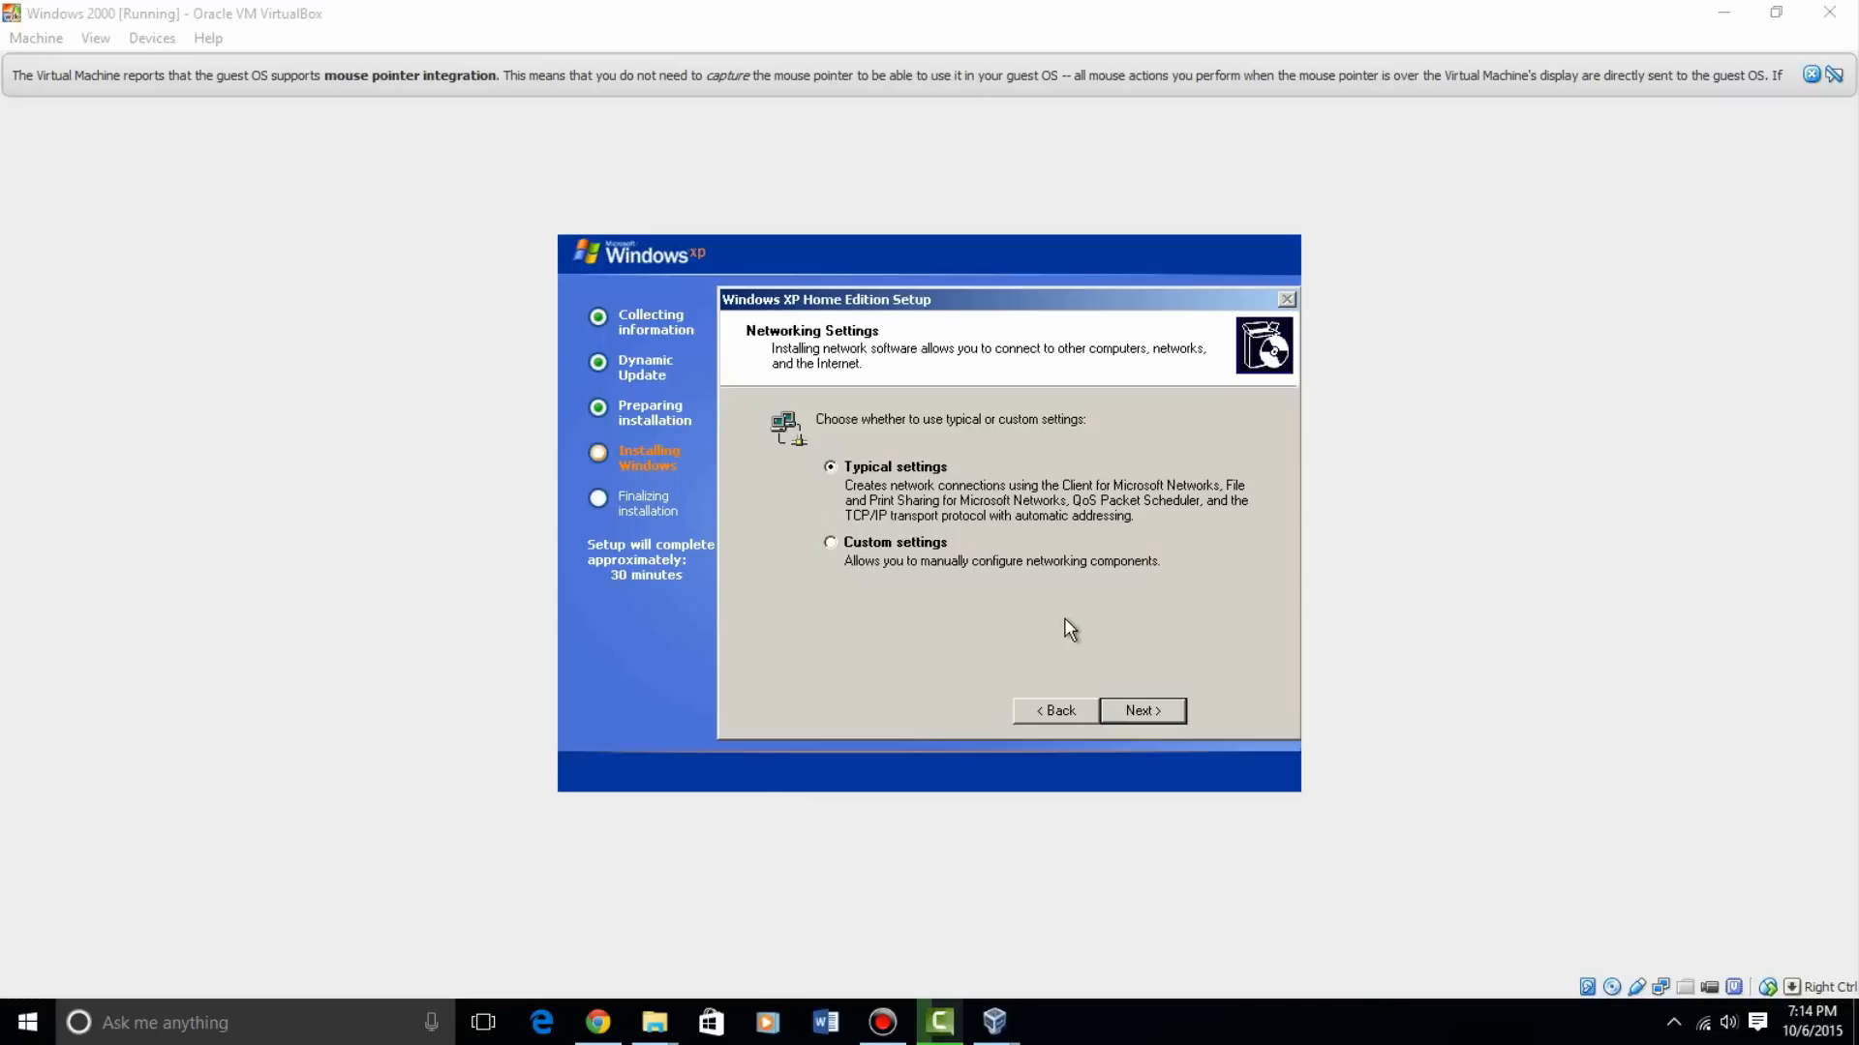
{"action": "mouse_move", "coordinate": [924, 485]}
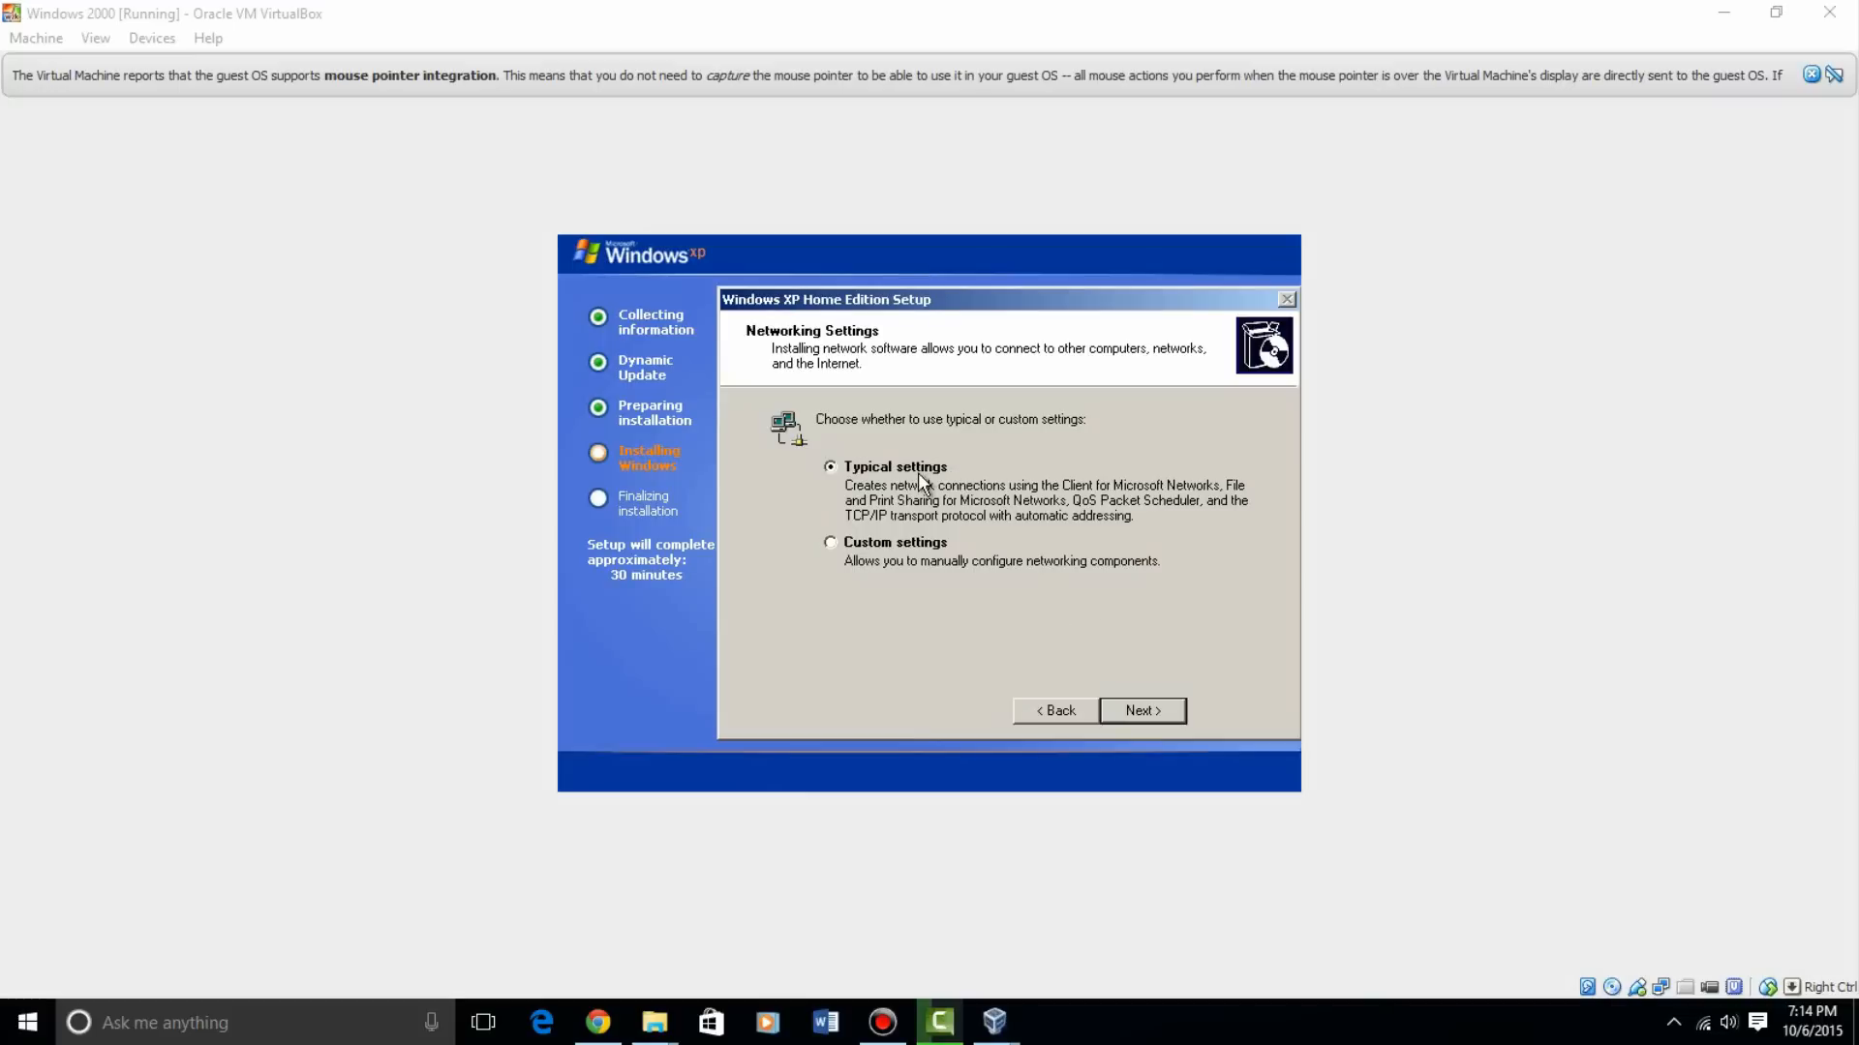
{"action": "left_click", "coordinate": [1140, 710]}
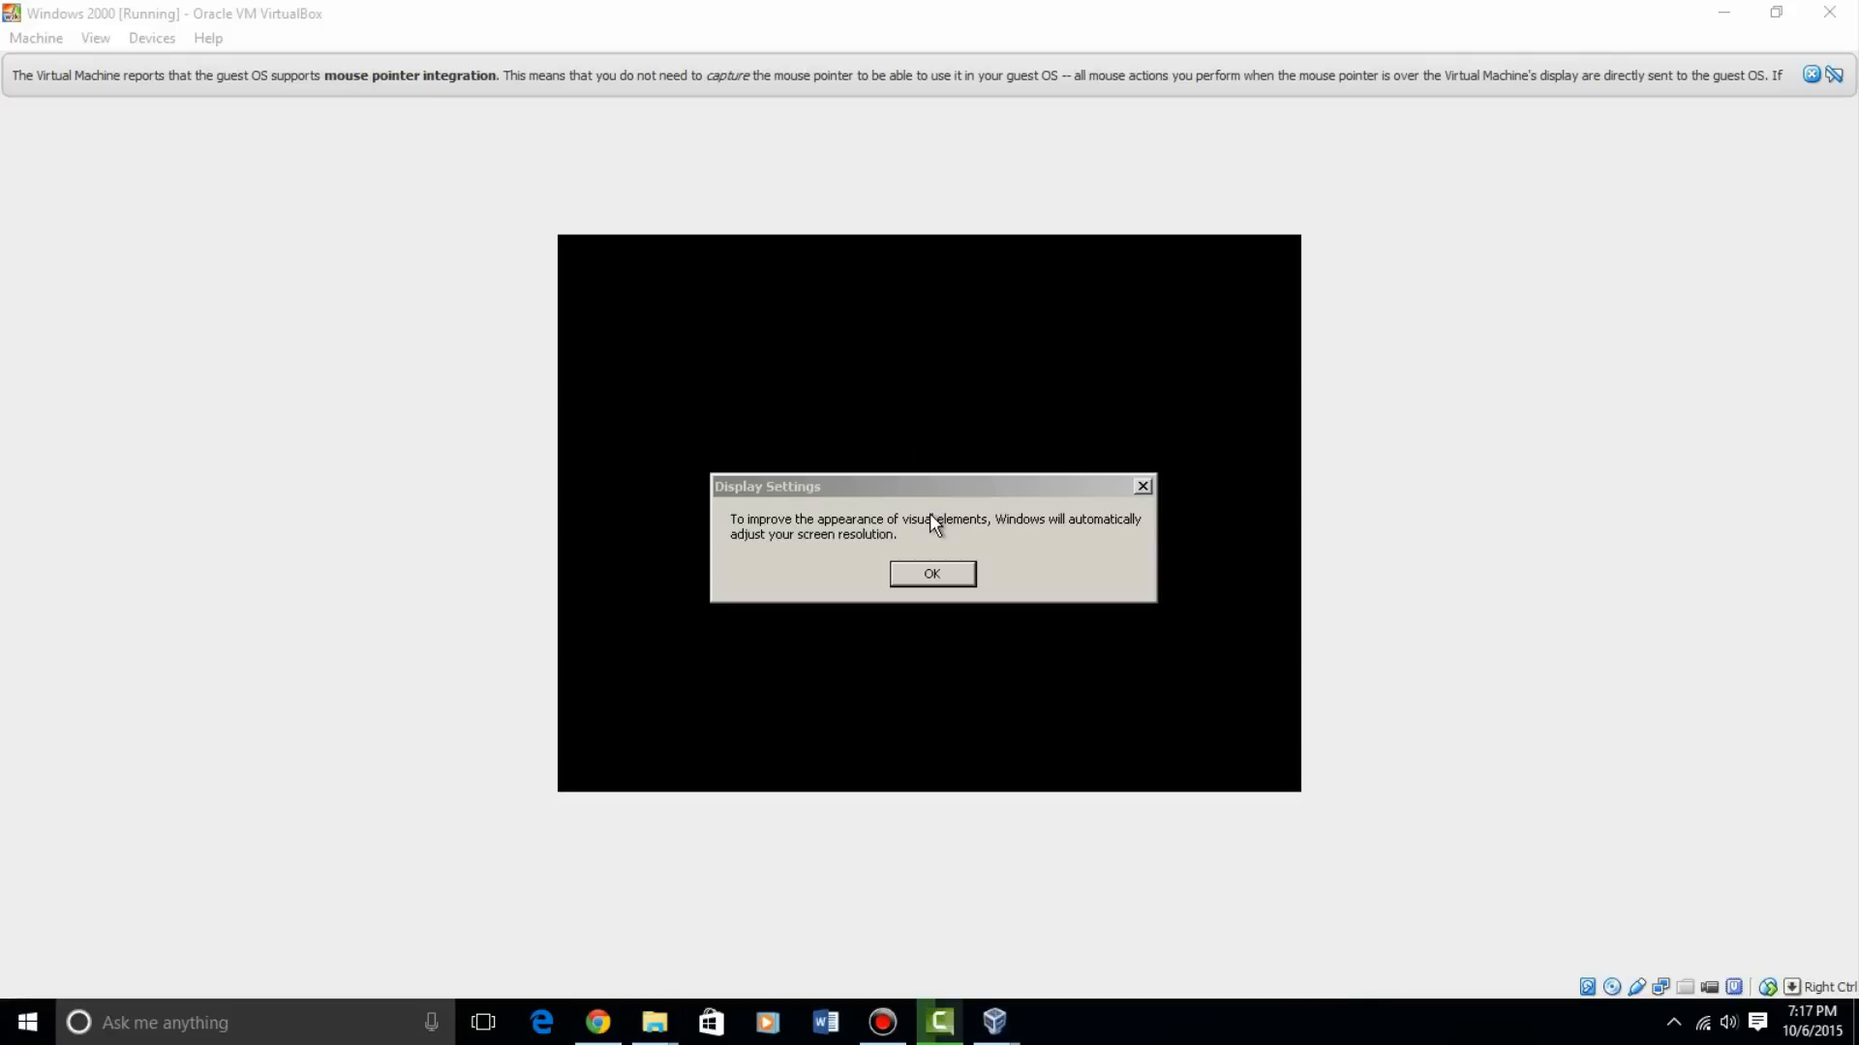
Acknowledge the automatic resolution change and keep the new resolution
{"action": "left_click", "coordinate": [930, 574]}
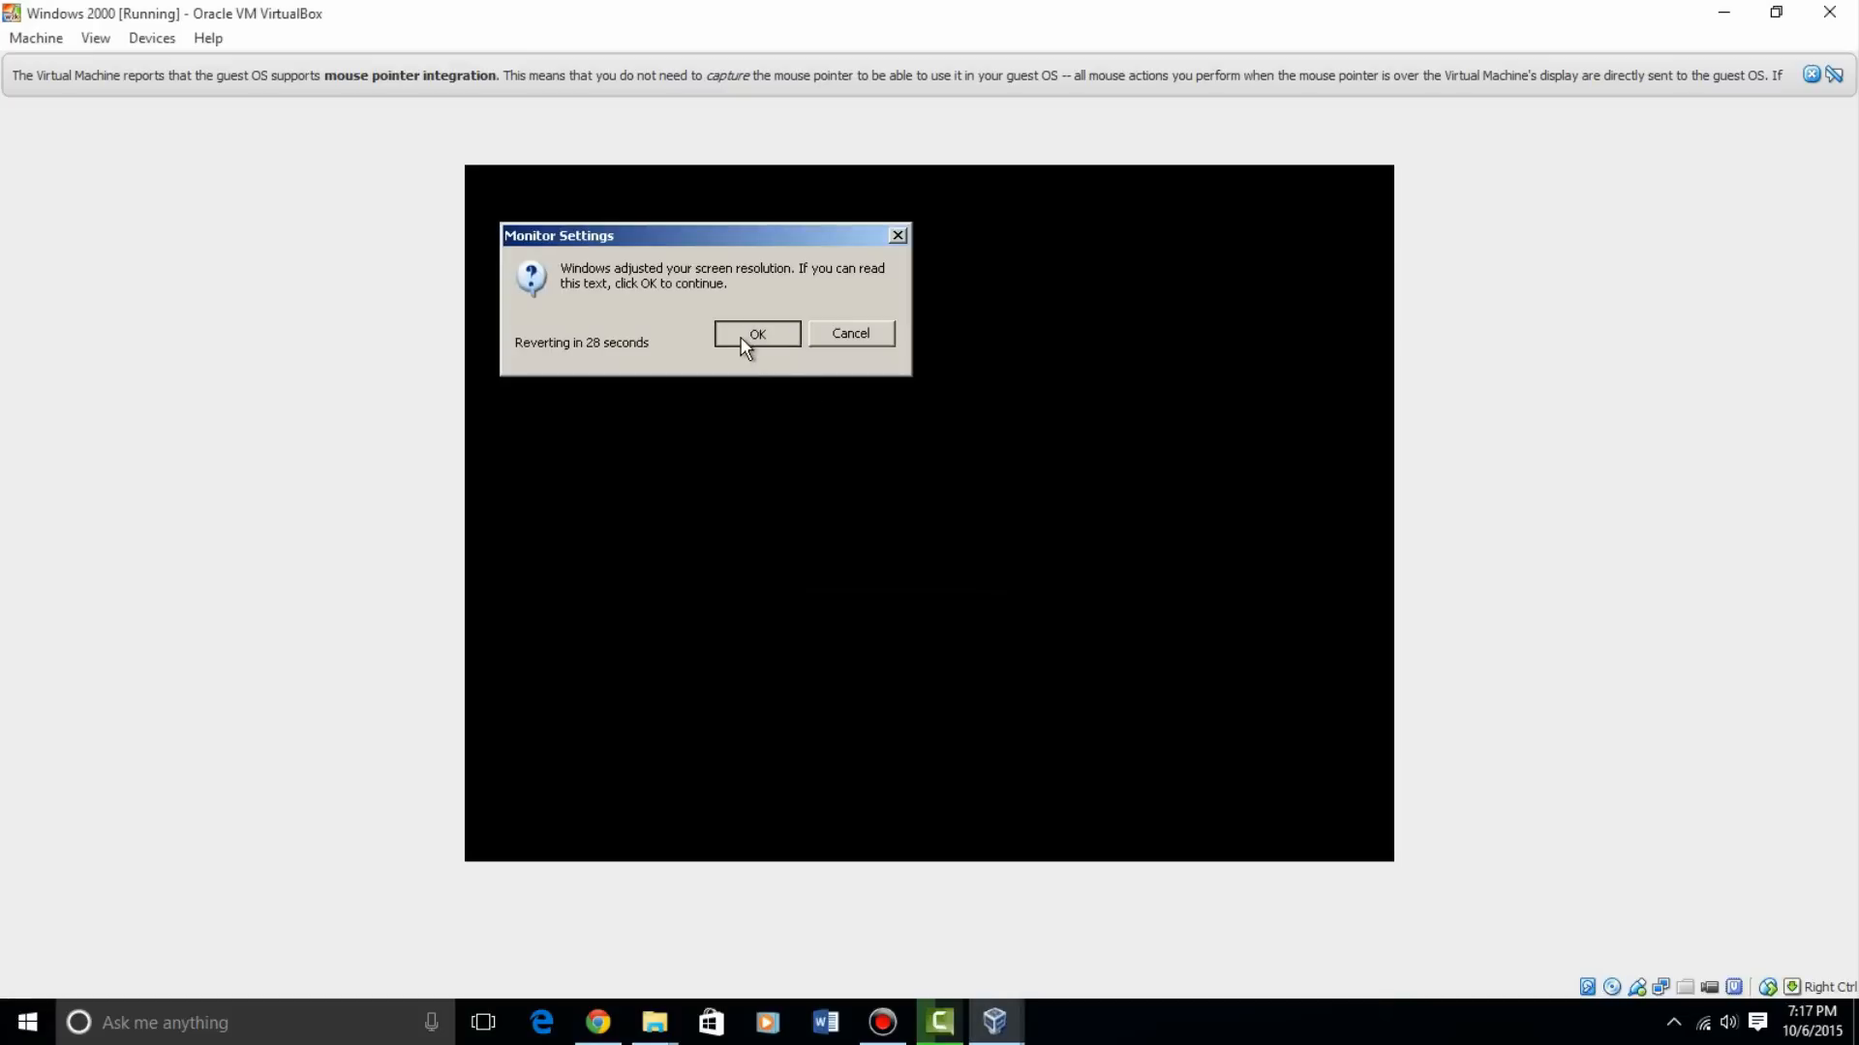
{"action": "left_click", "coordinate": [756, 333]}
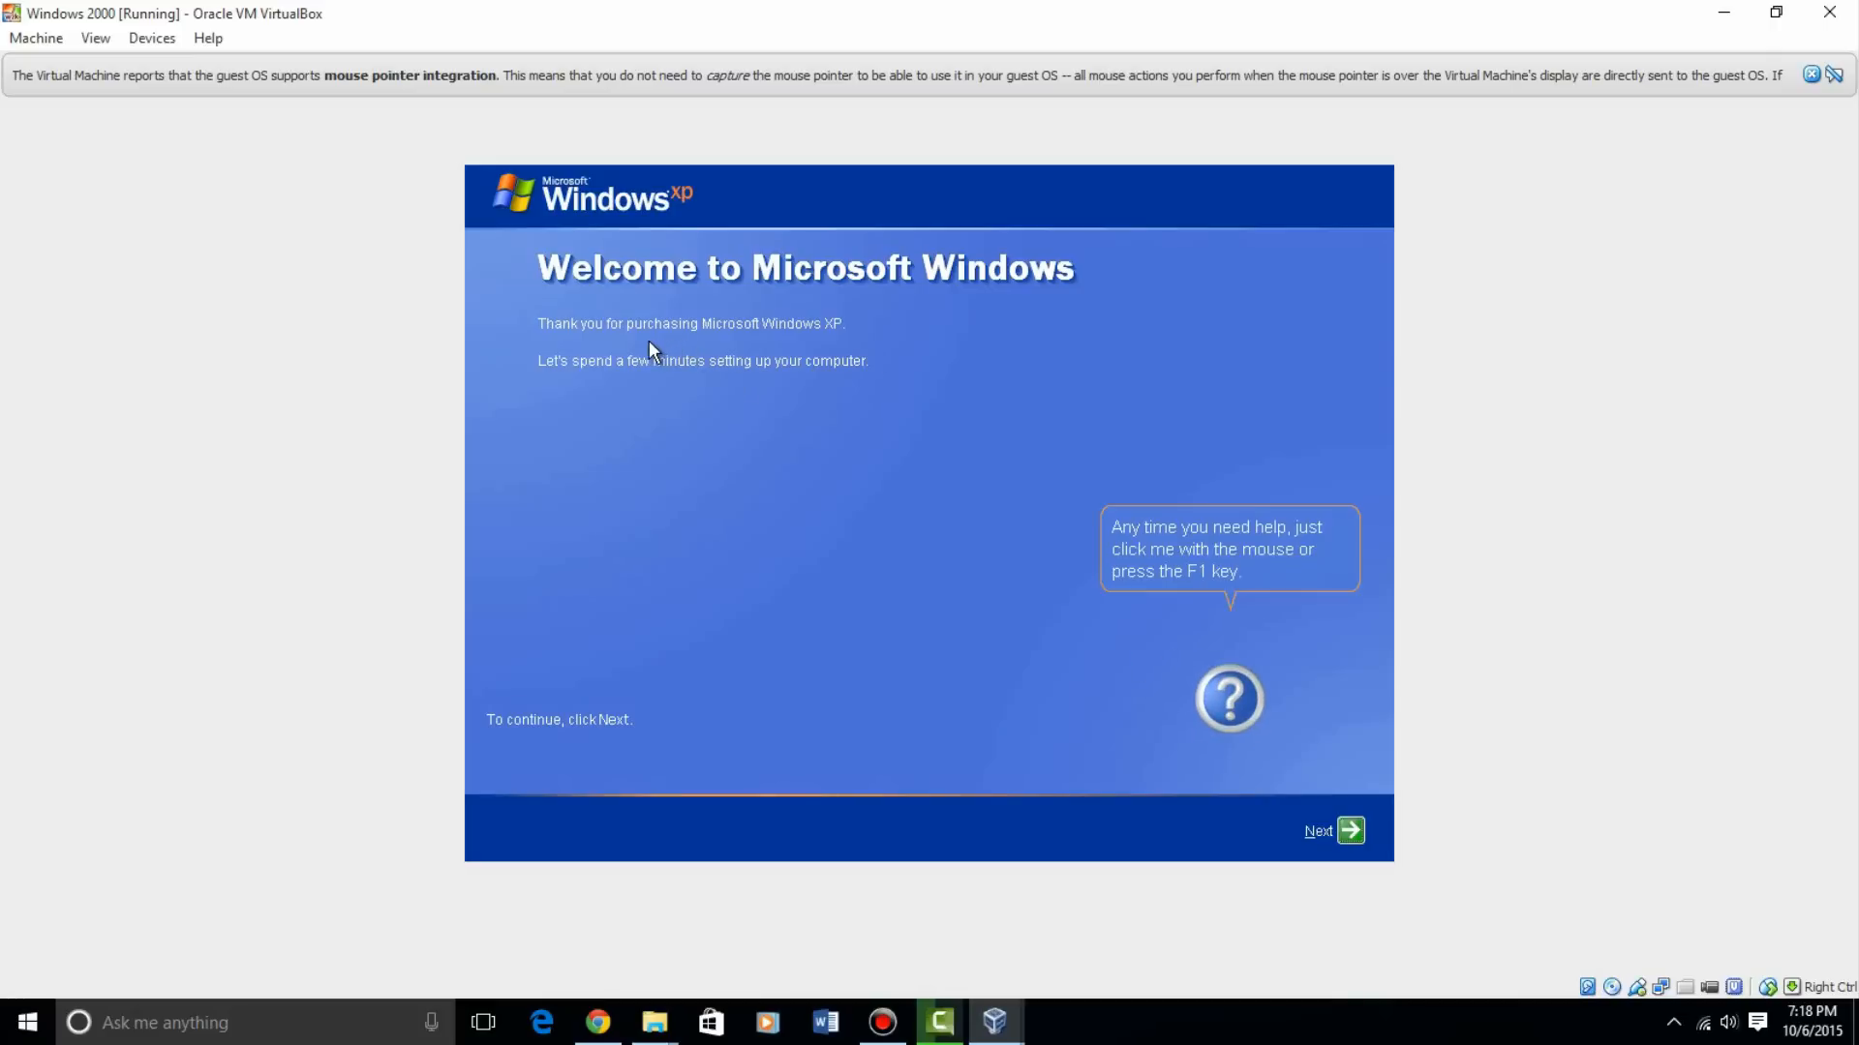
{"action": "mouse_move", "coordinate": [1256, 801]}
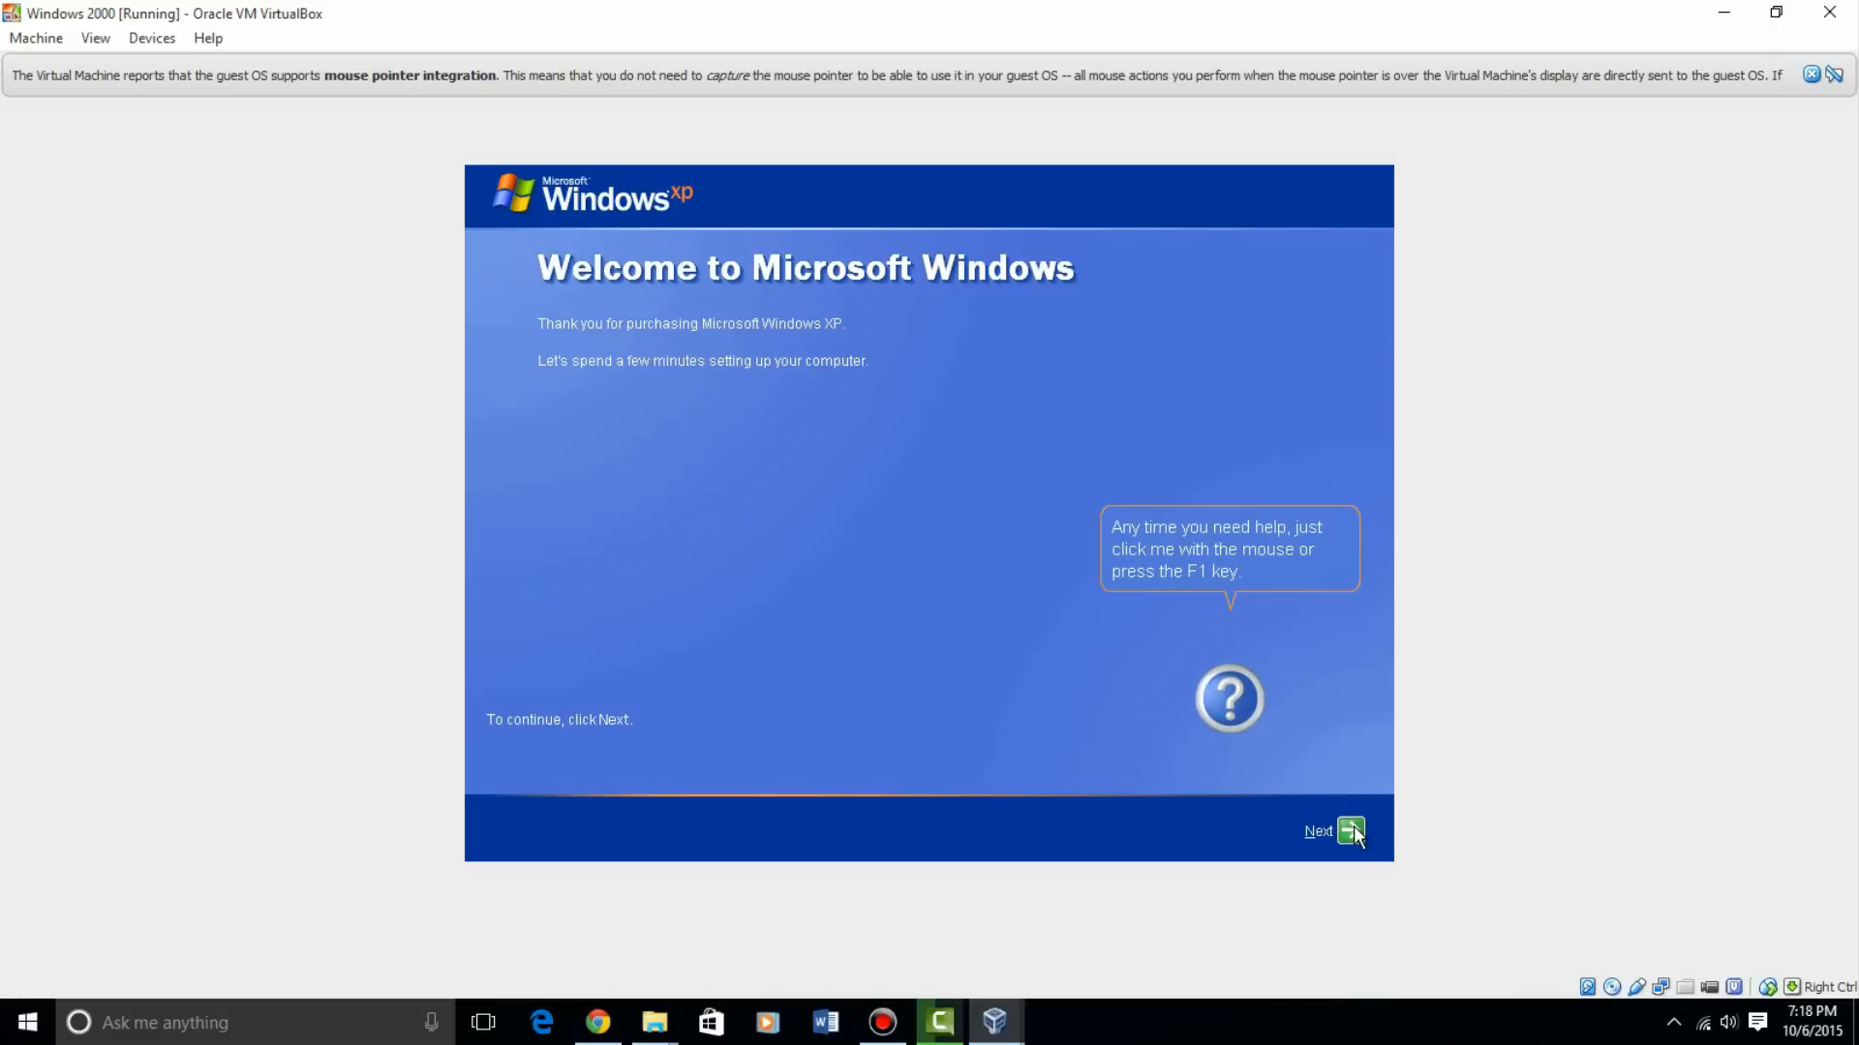
Move past the updates and internet pages, choosing 'No, remind me' for activation
{"action": "left_click", "coordinate": [1336, 830]}
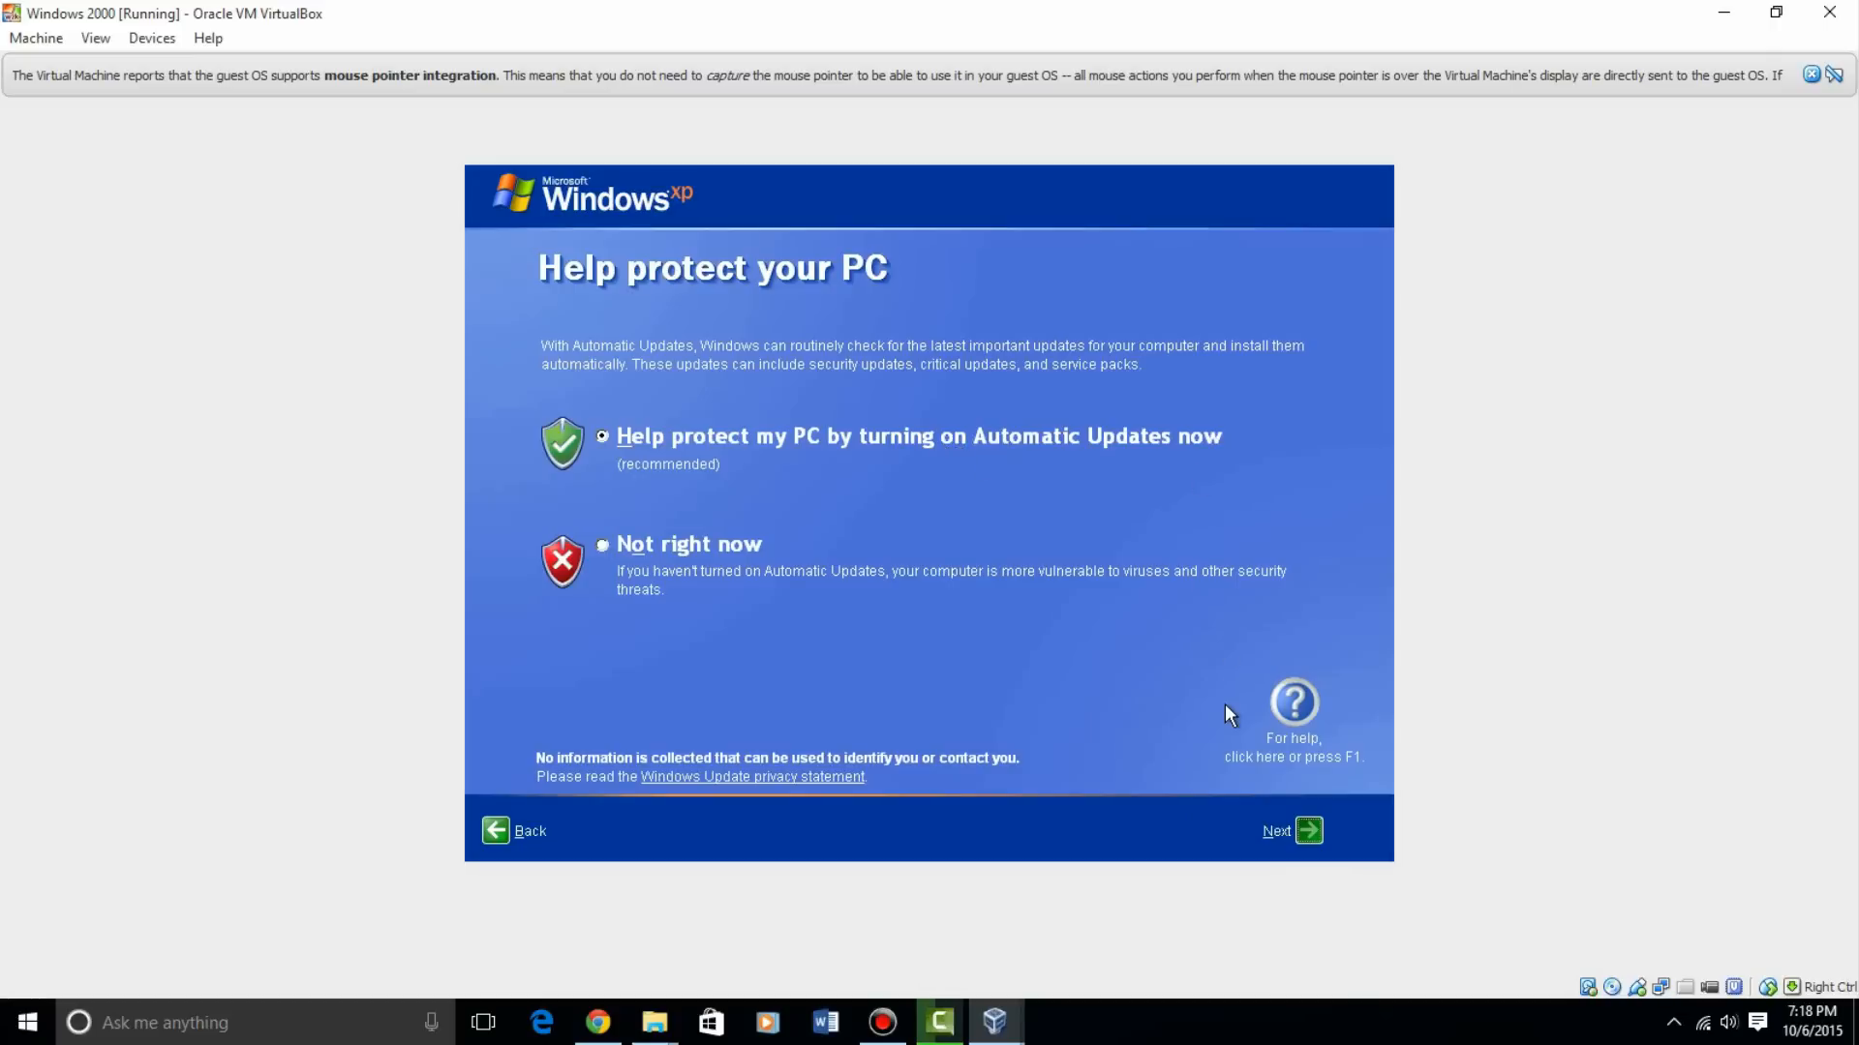
{"action": "left_click", "coordinate": [1308, 829]}
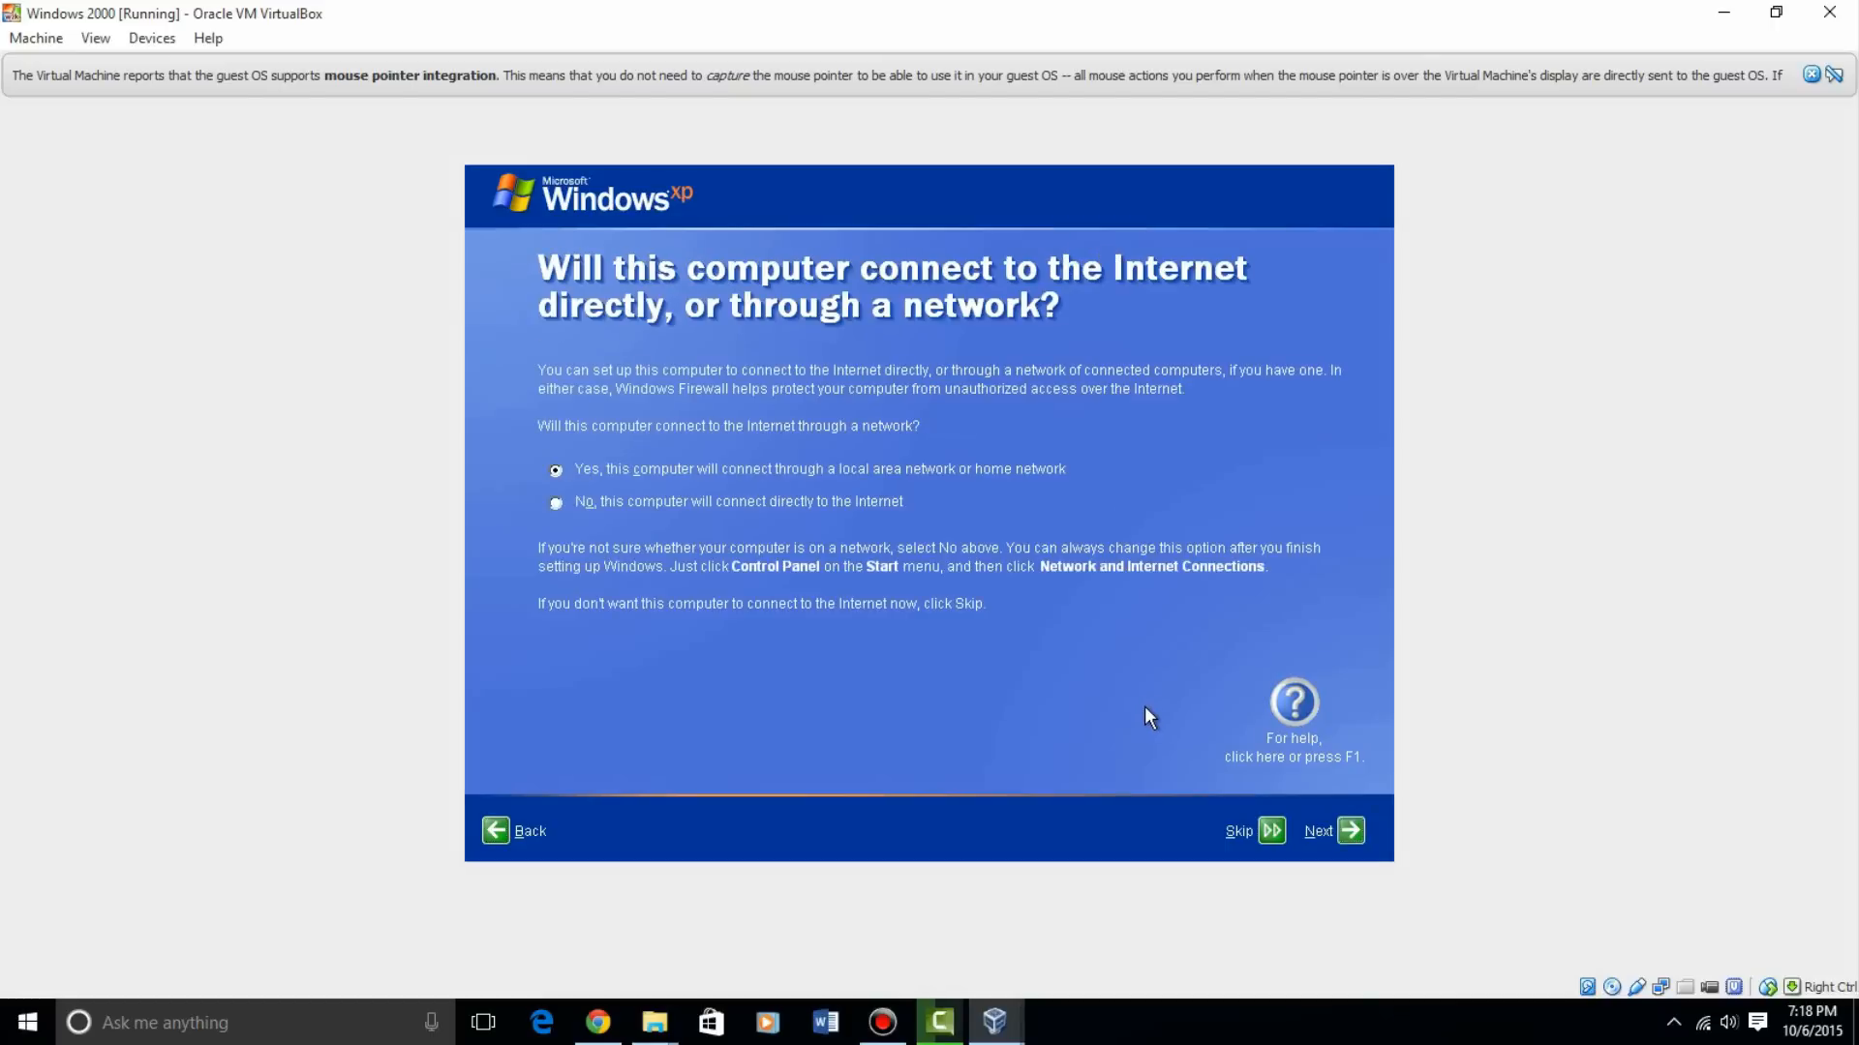
{"action": "mouse_move", "coordinate": [1277, 818]}
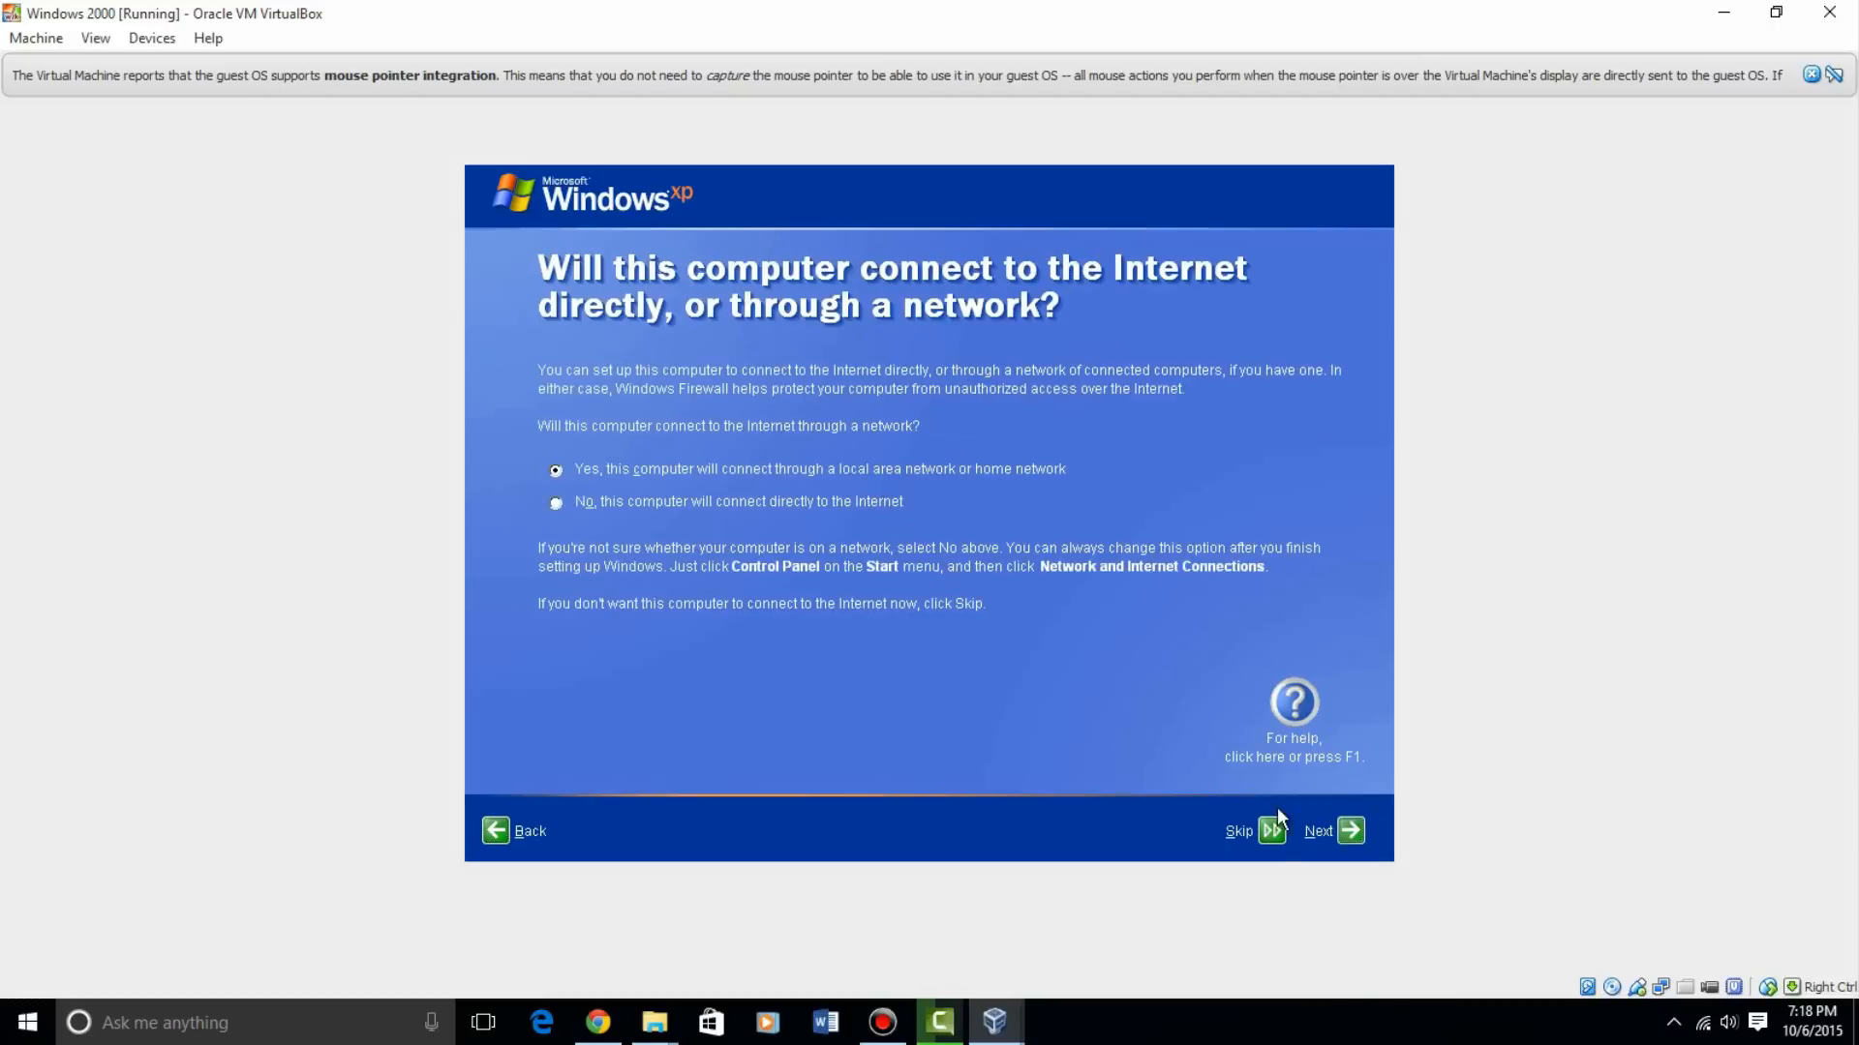
{"action": "left_click", "coordinate": [1334, 829]}
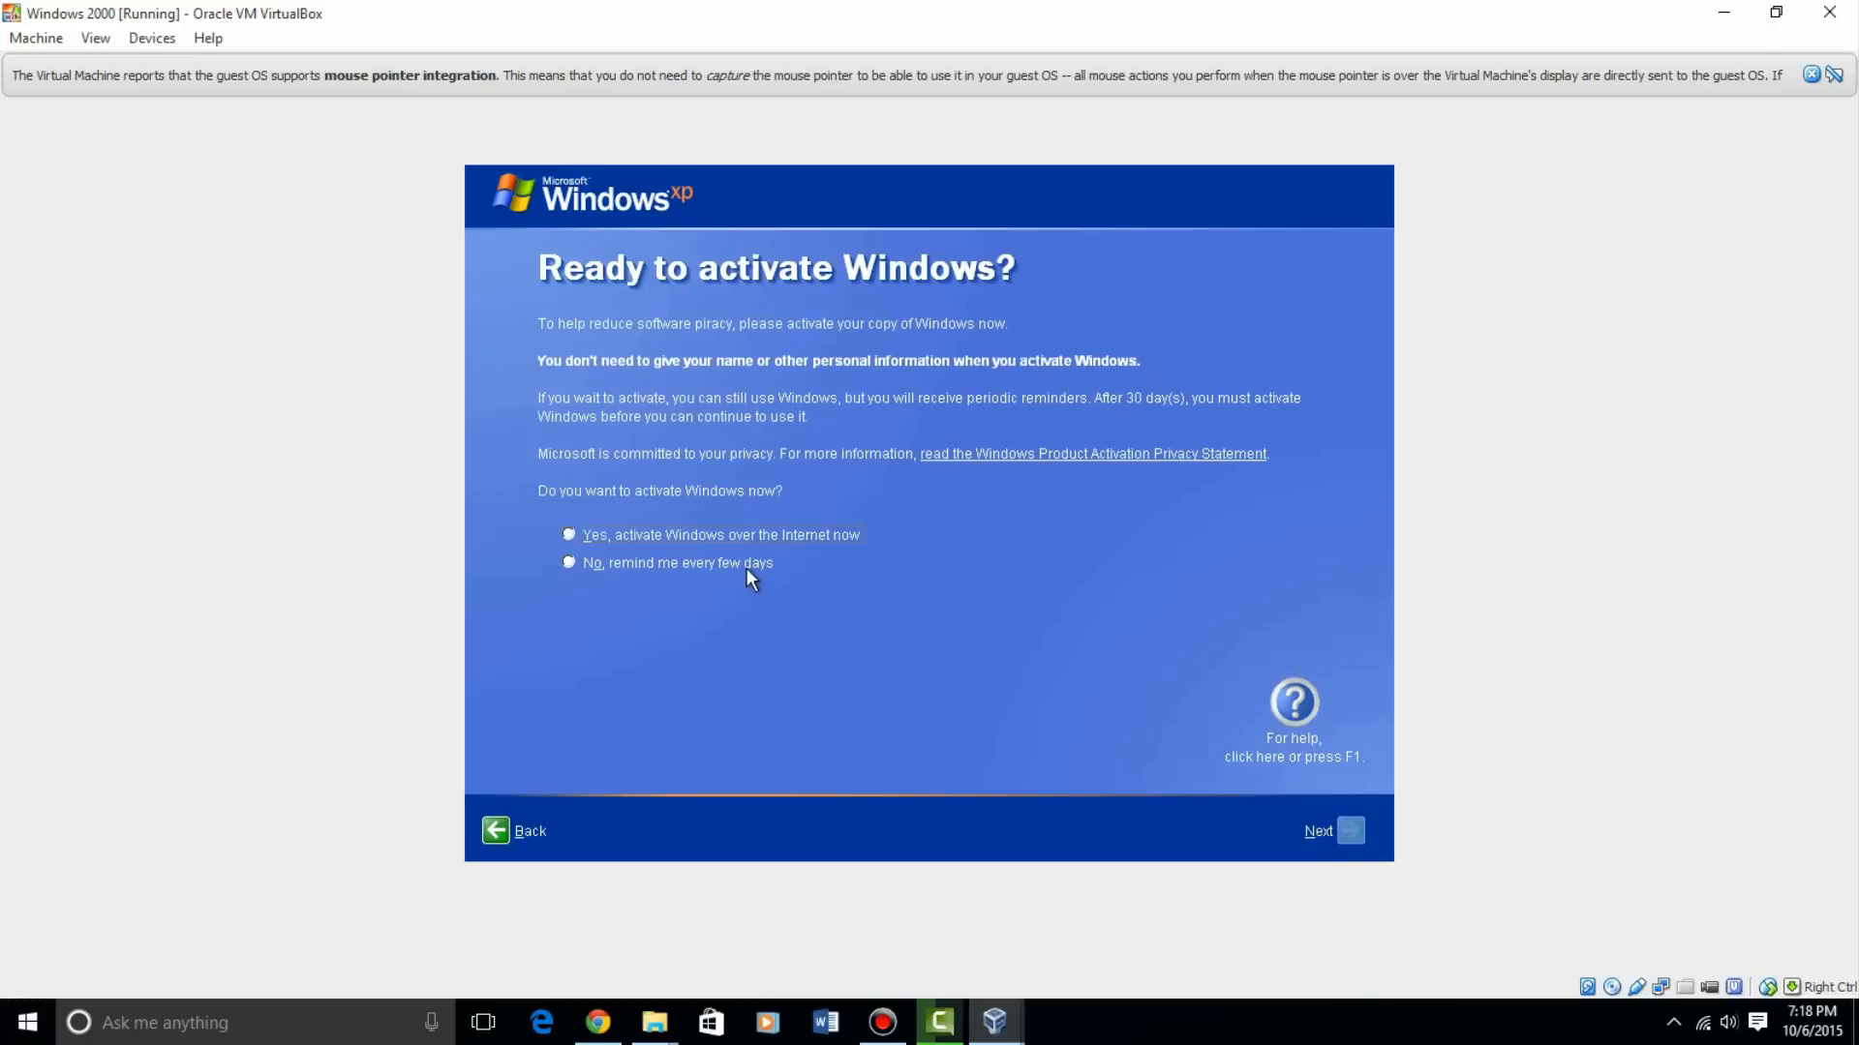
{"action": "left_click", "coordinate": [568, 562]}
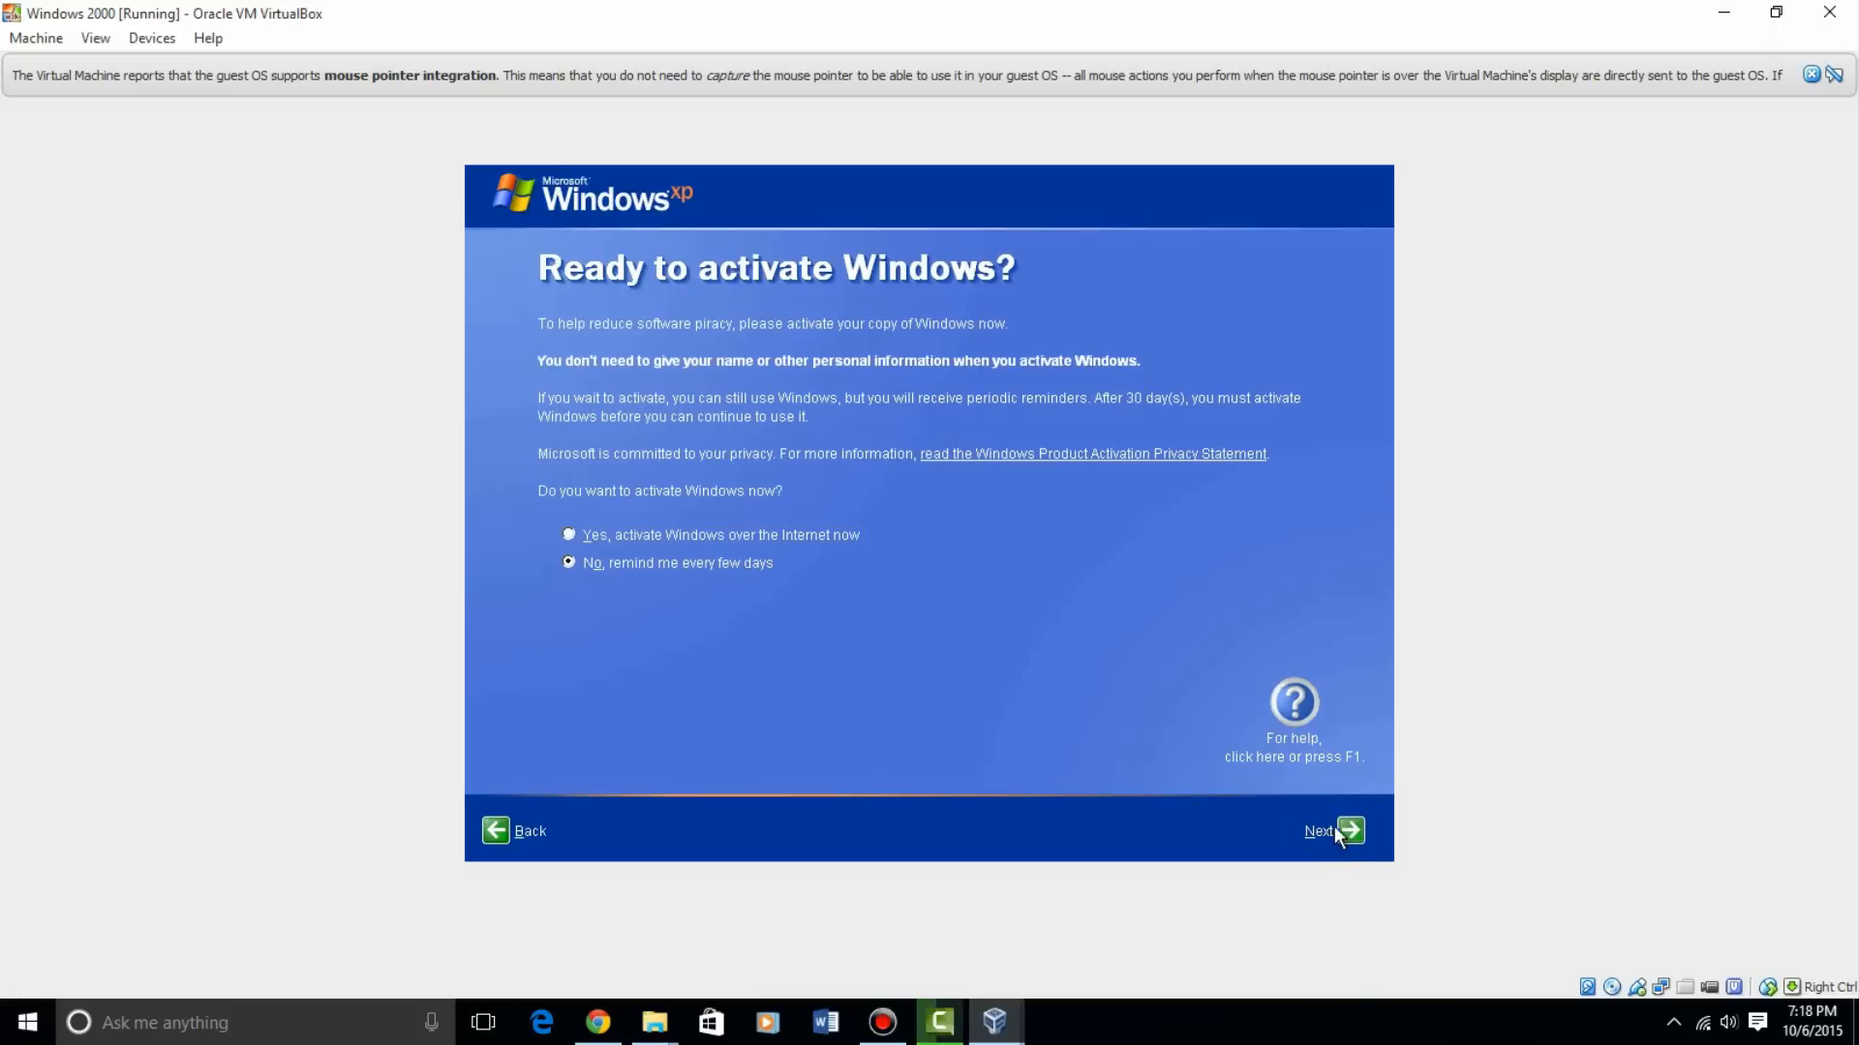
{"action": "left_click", "coordinate": [1332, 830]}
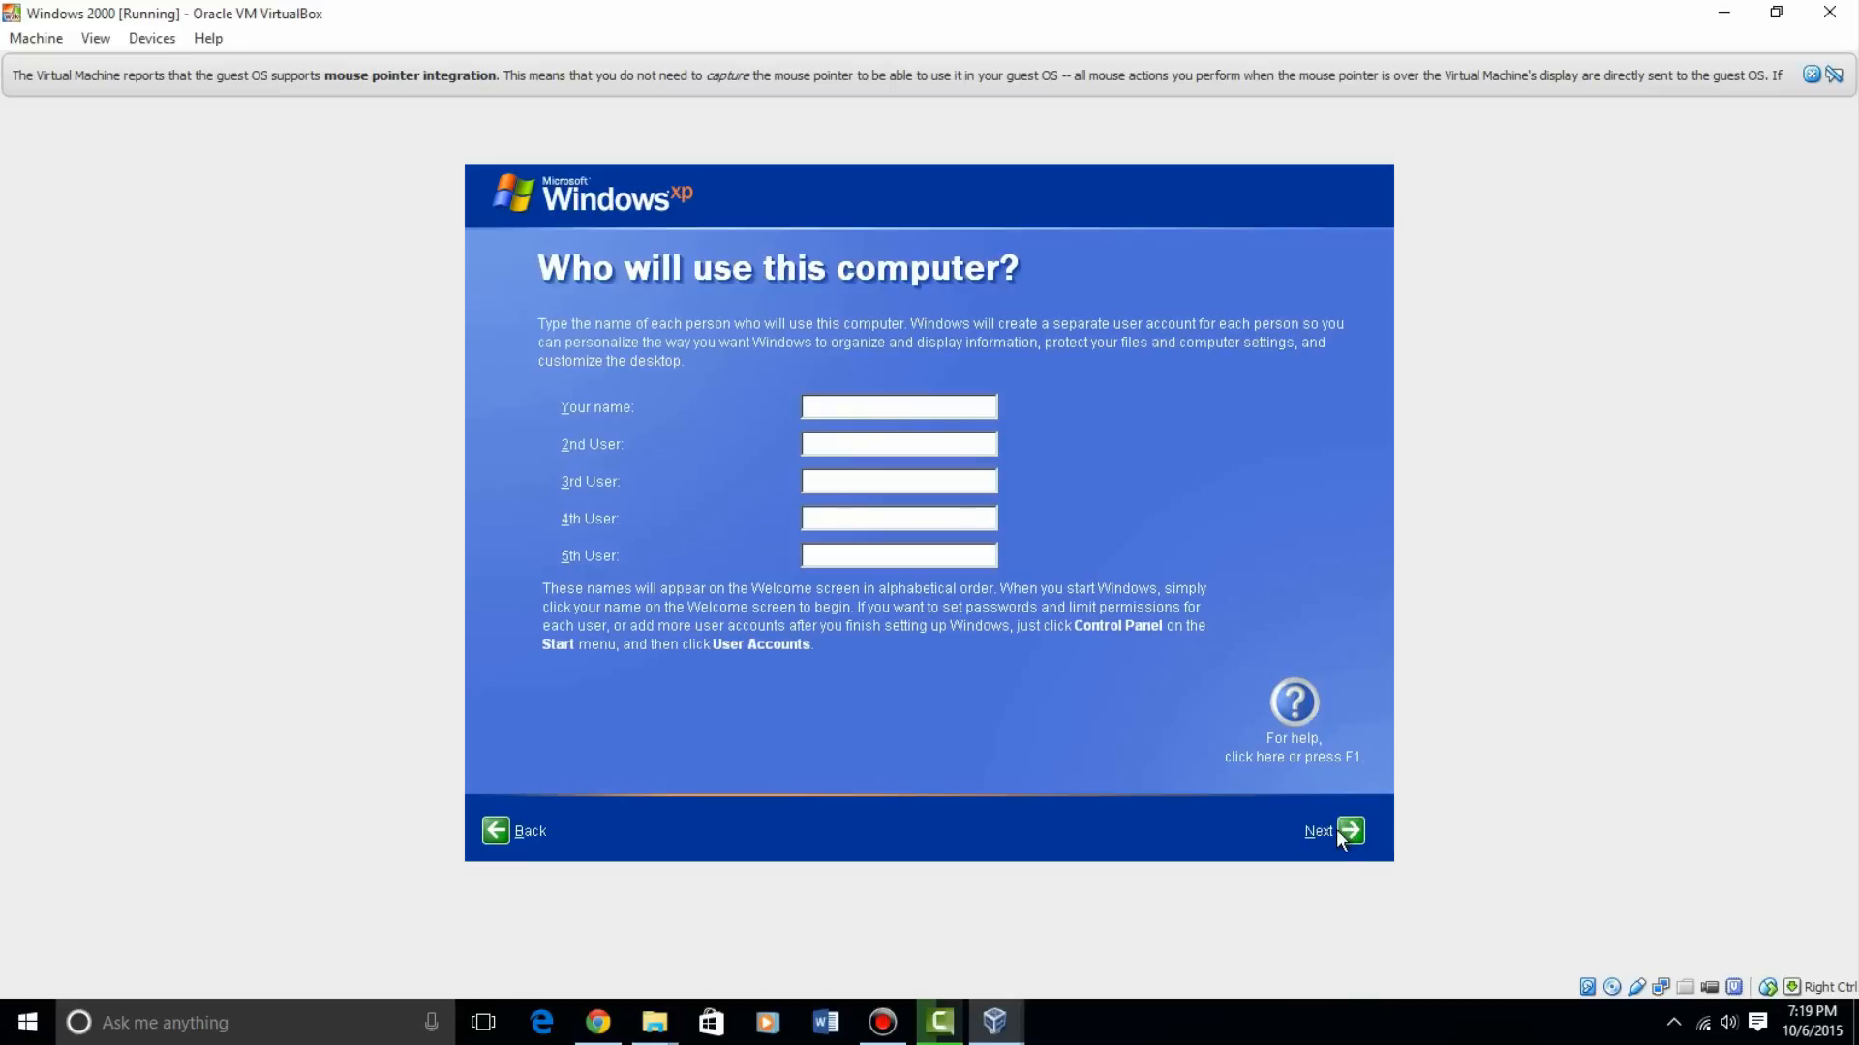
Add the user account 'EverythingEpan' and finish the welcome setup
{"action": "type", "text": "E"}
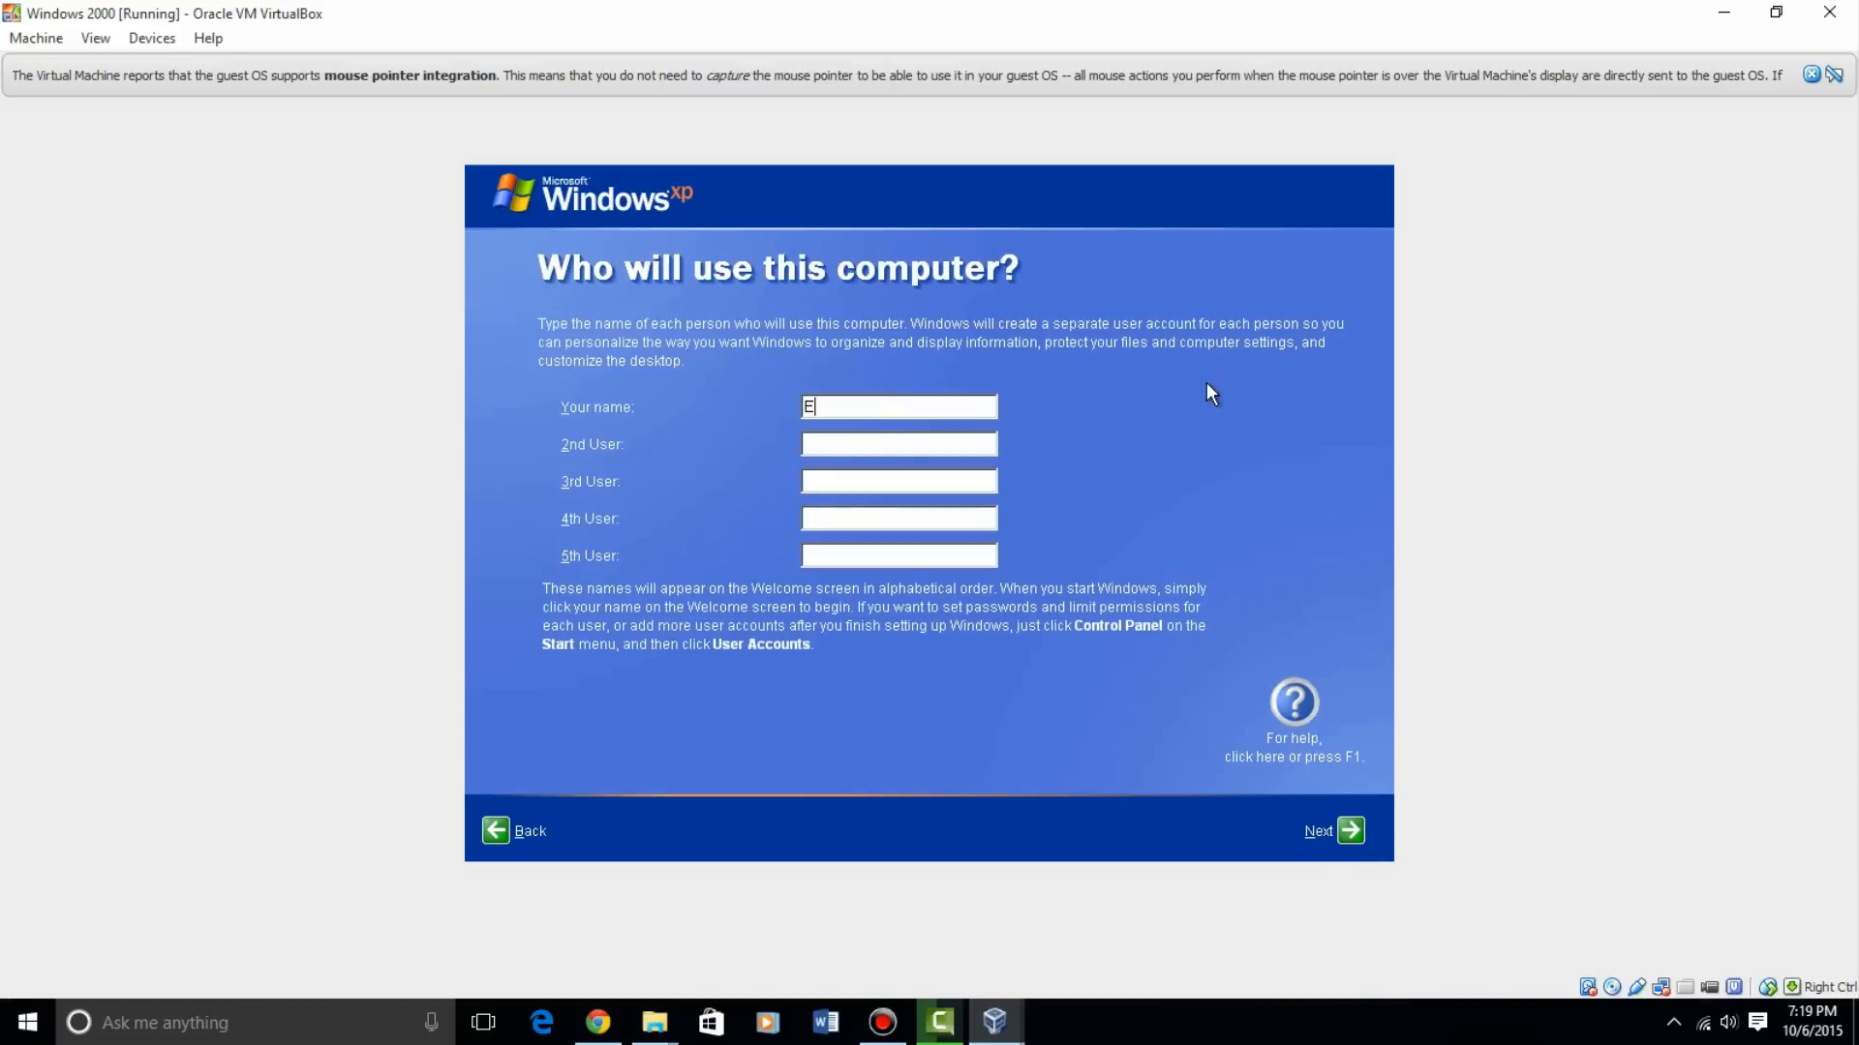
{"action": "type", "text": "verythin"}
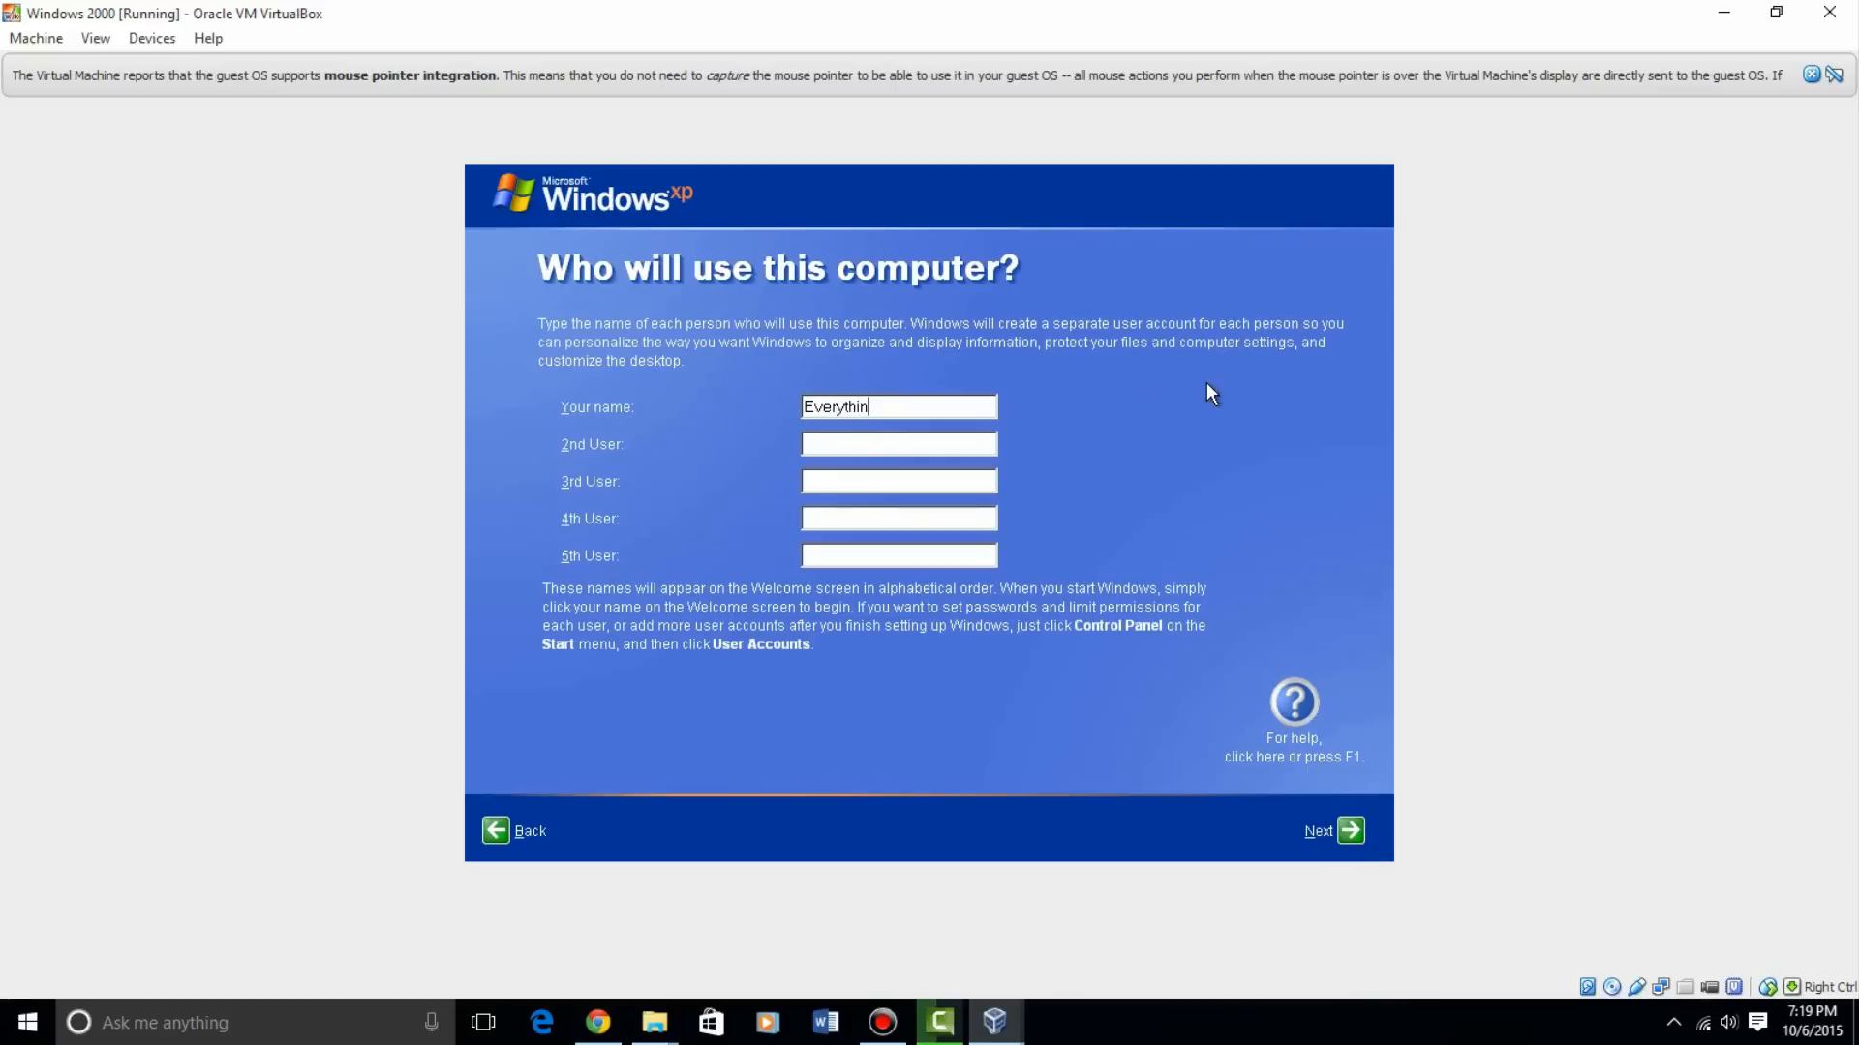
{"action": "type", "text": "gEpan"}
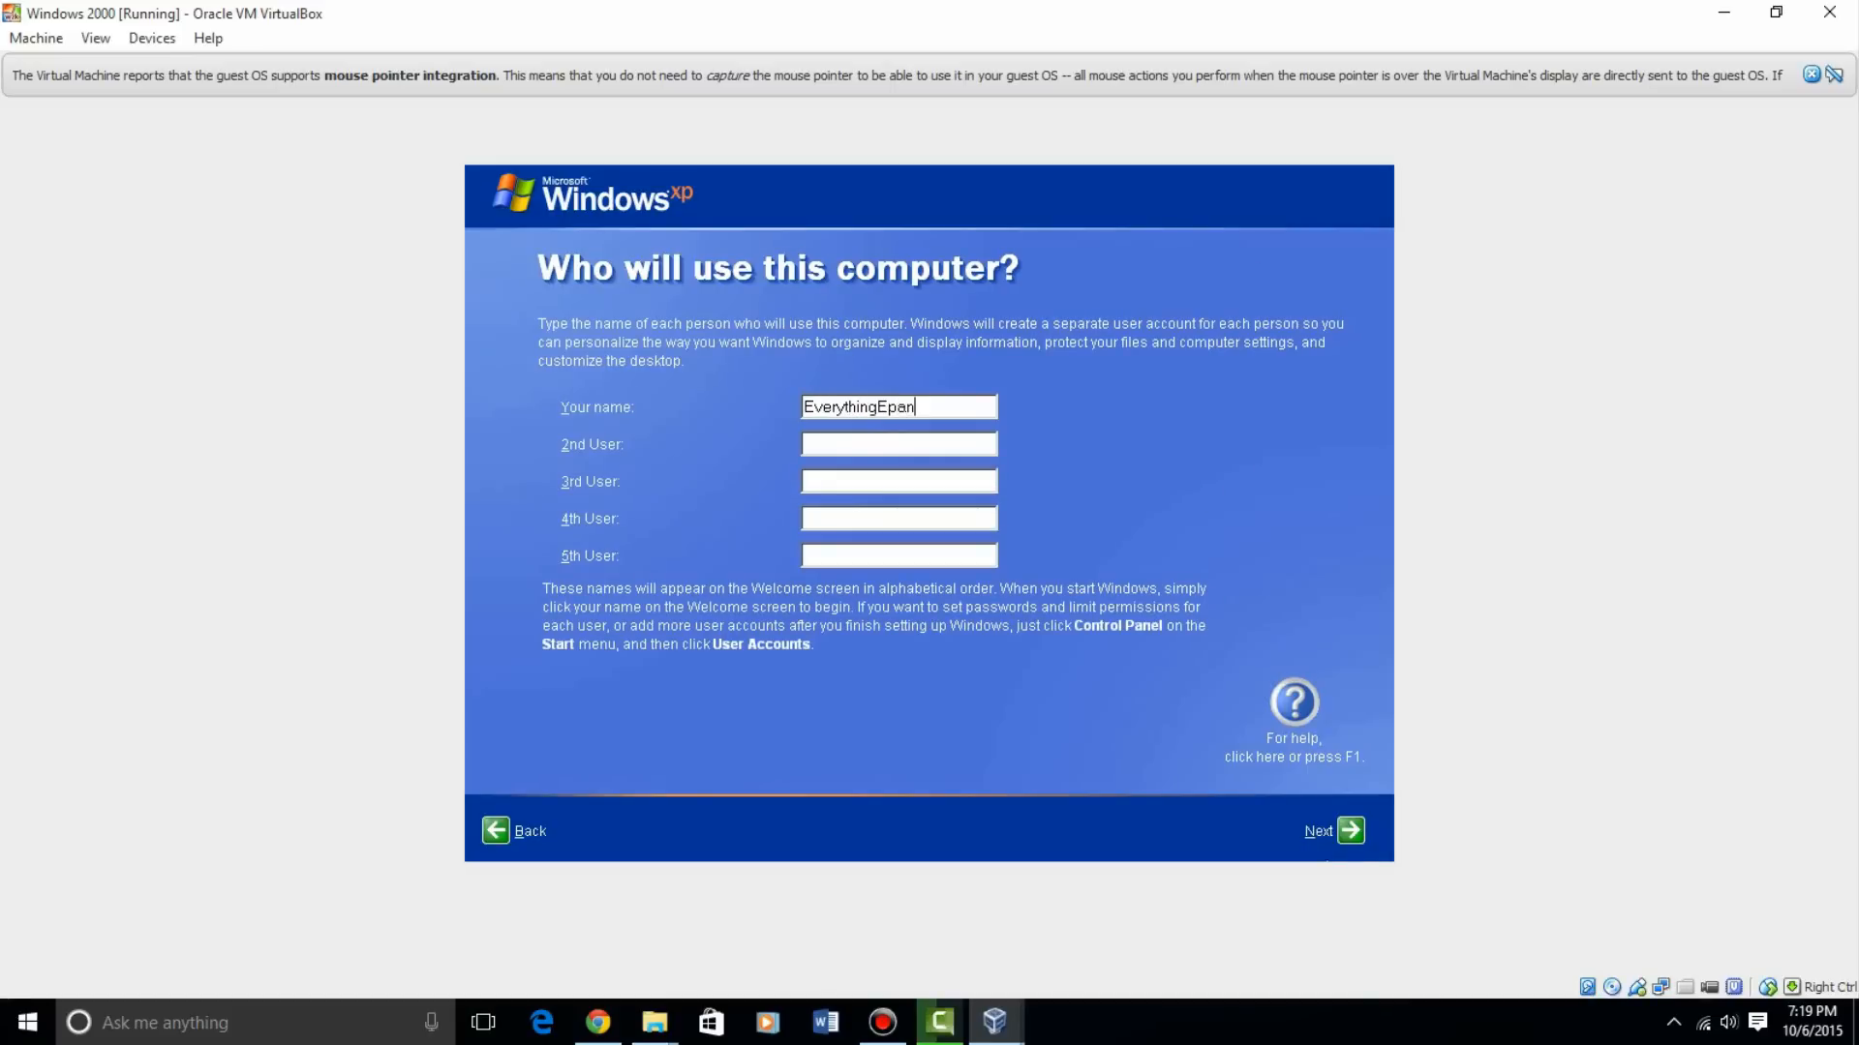
{"action": "left_click", "coordinate": [1347, 830]}
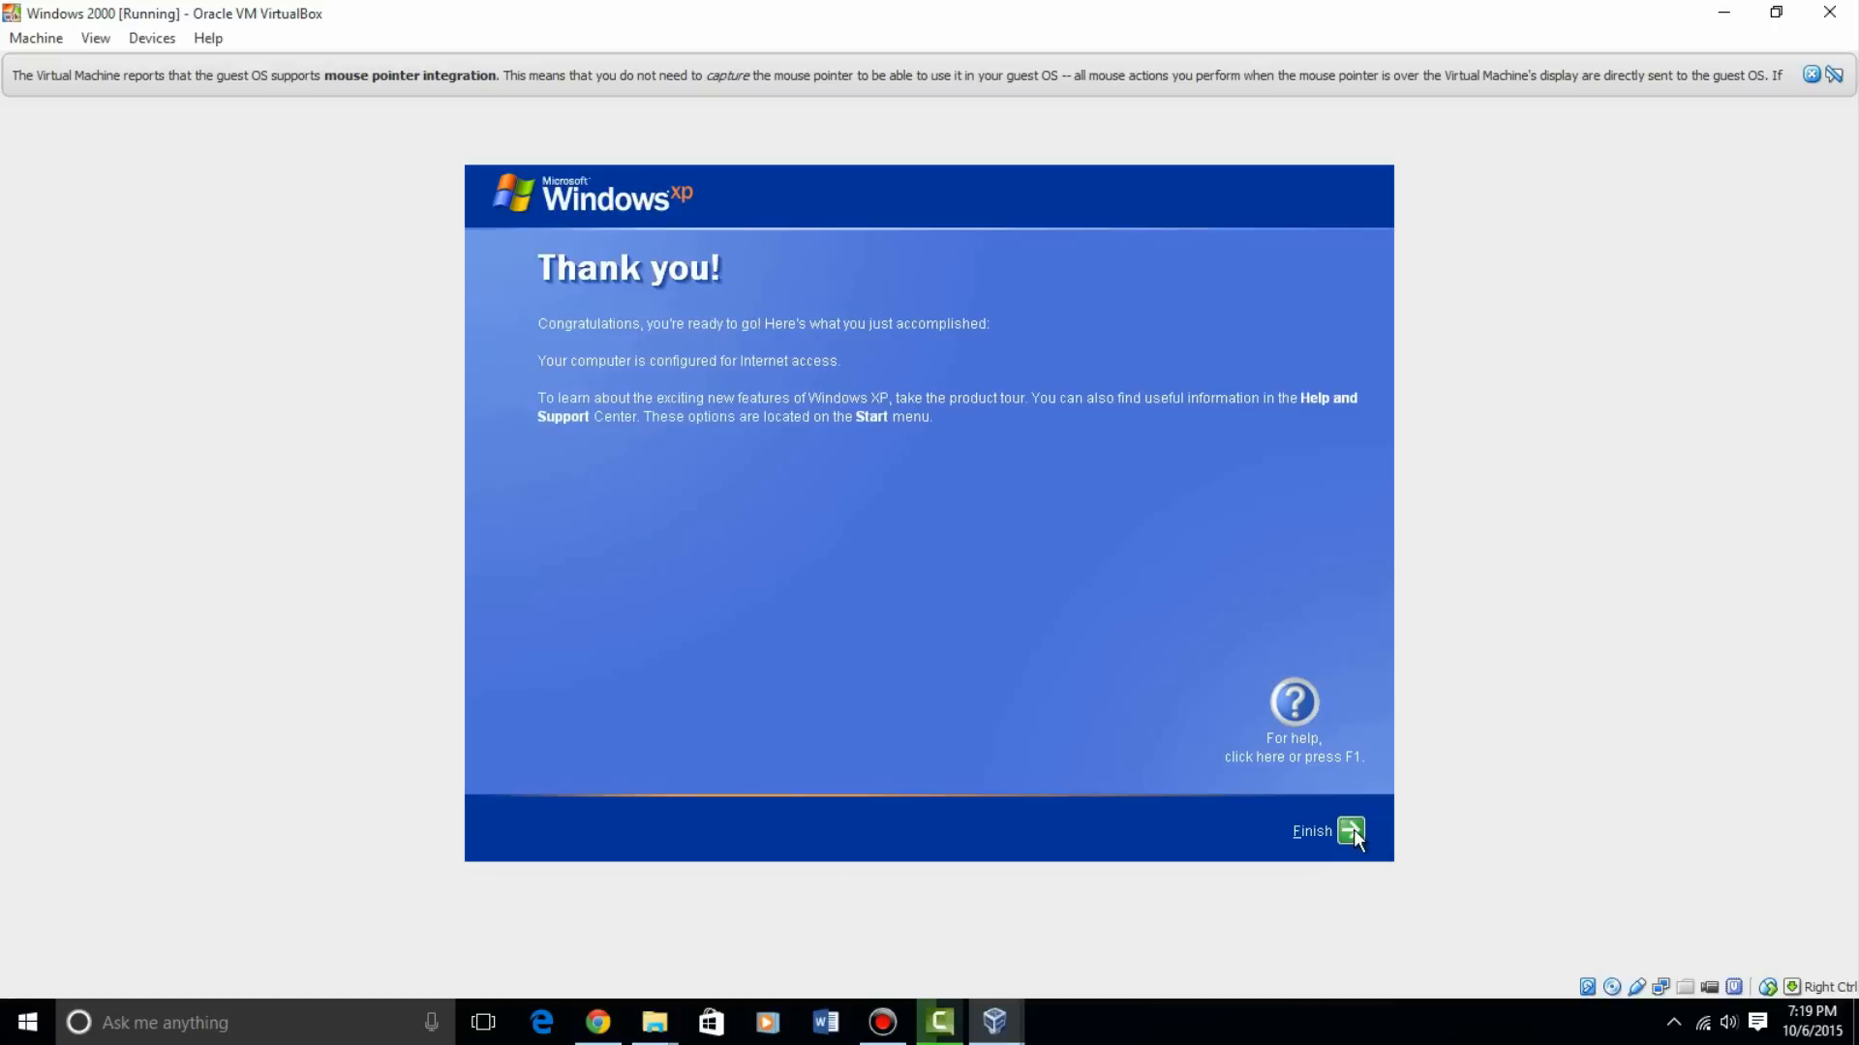
{"action": "left_click", "coordinate": [1345, 830]}
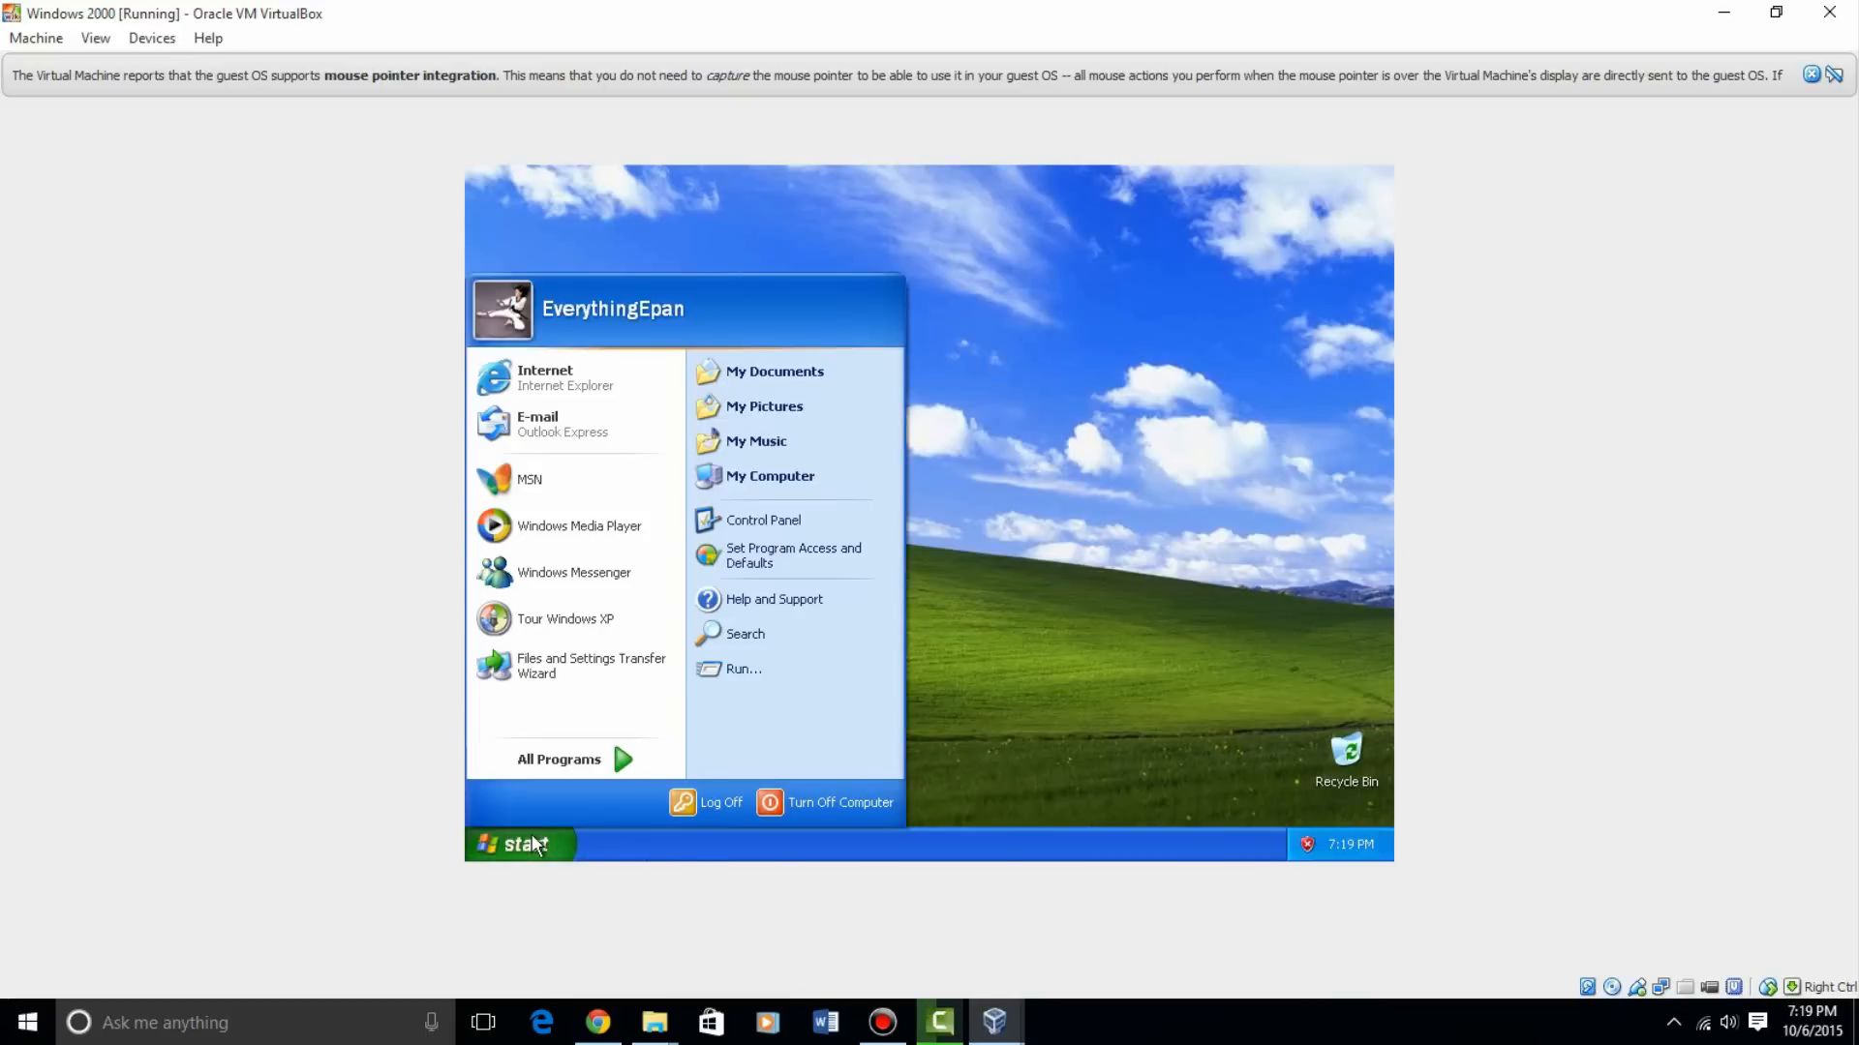
Review My Computer's system properties, close them, and dismiss the antivirus warning
{"action": "right_click", "coordinate": [768, 476]}
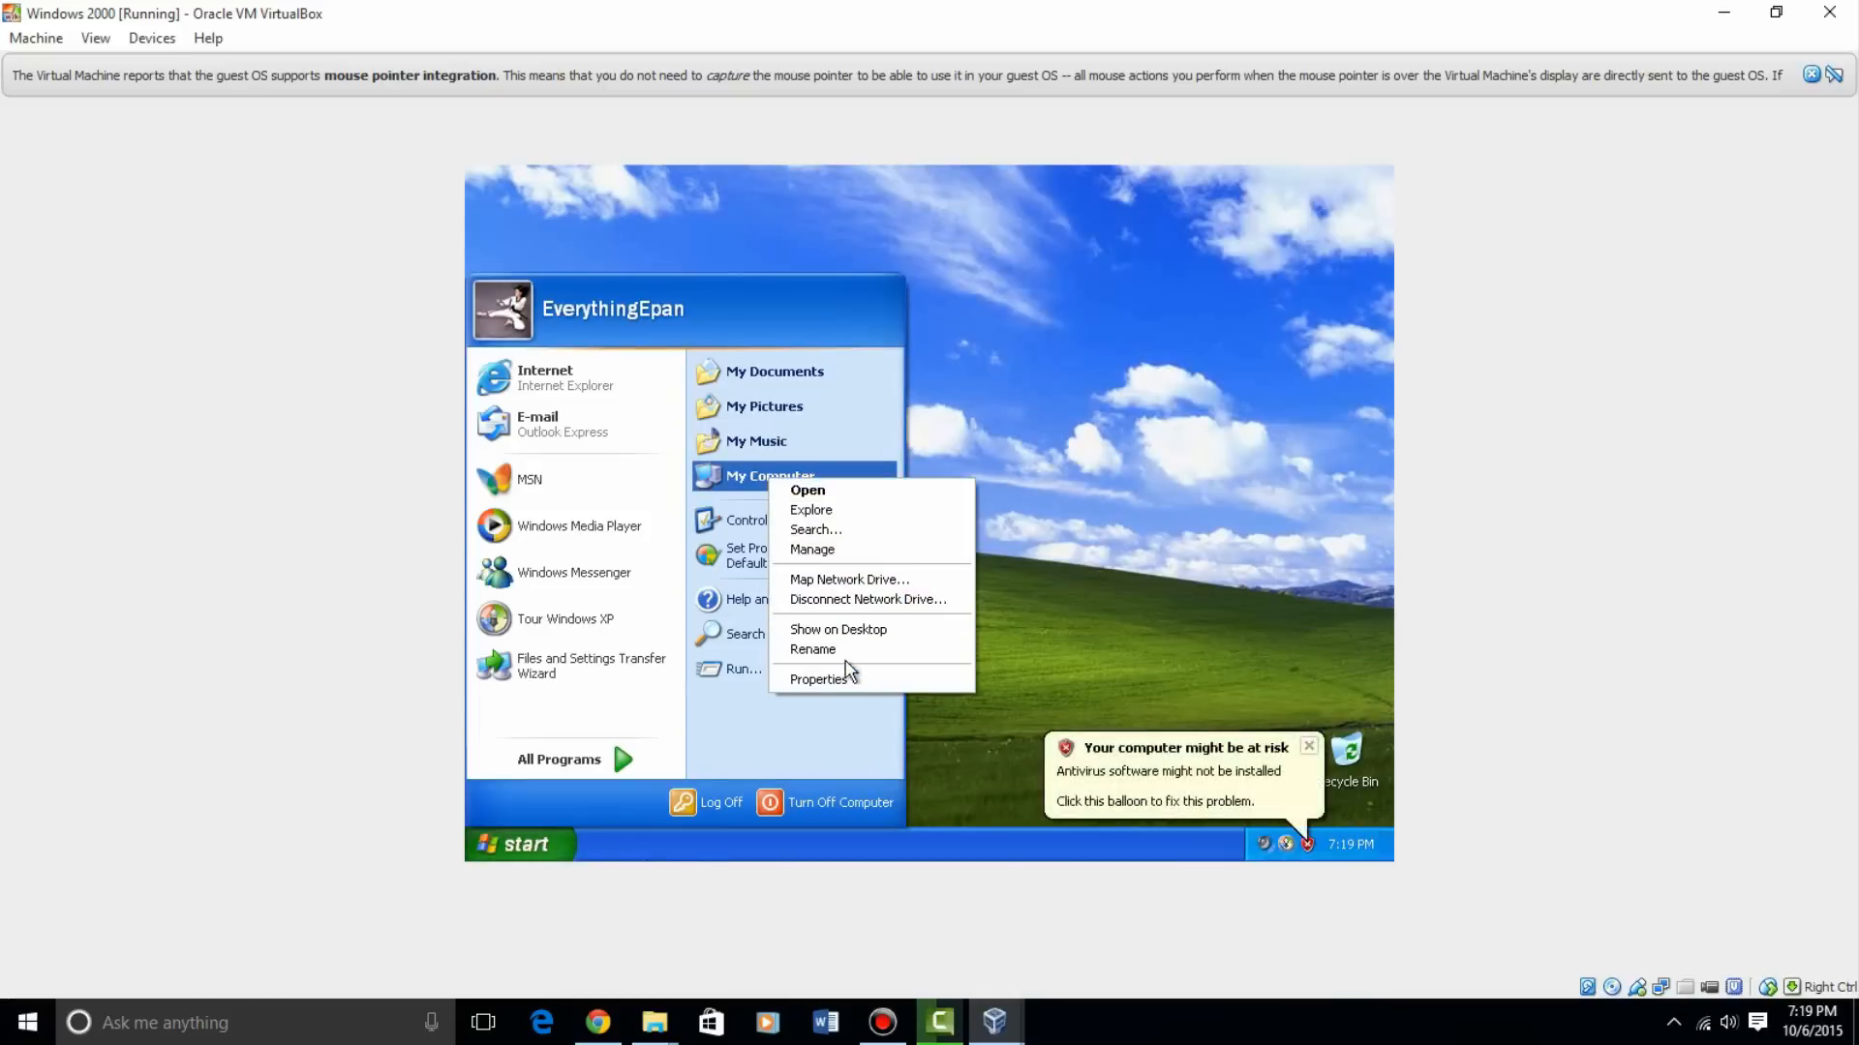
{"action": "left_click", "coordinate": [818, 678]}
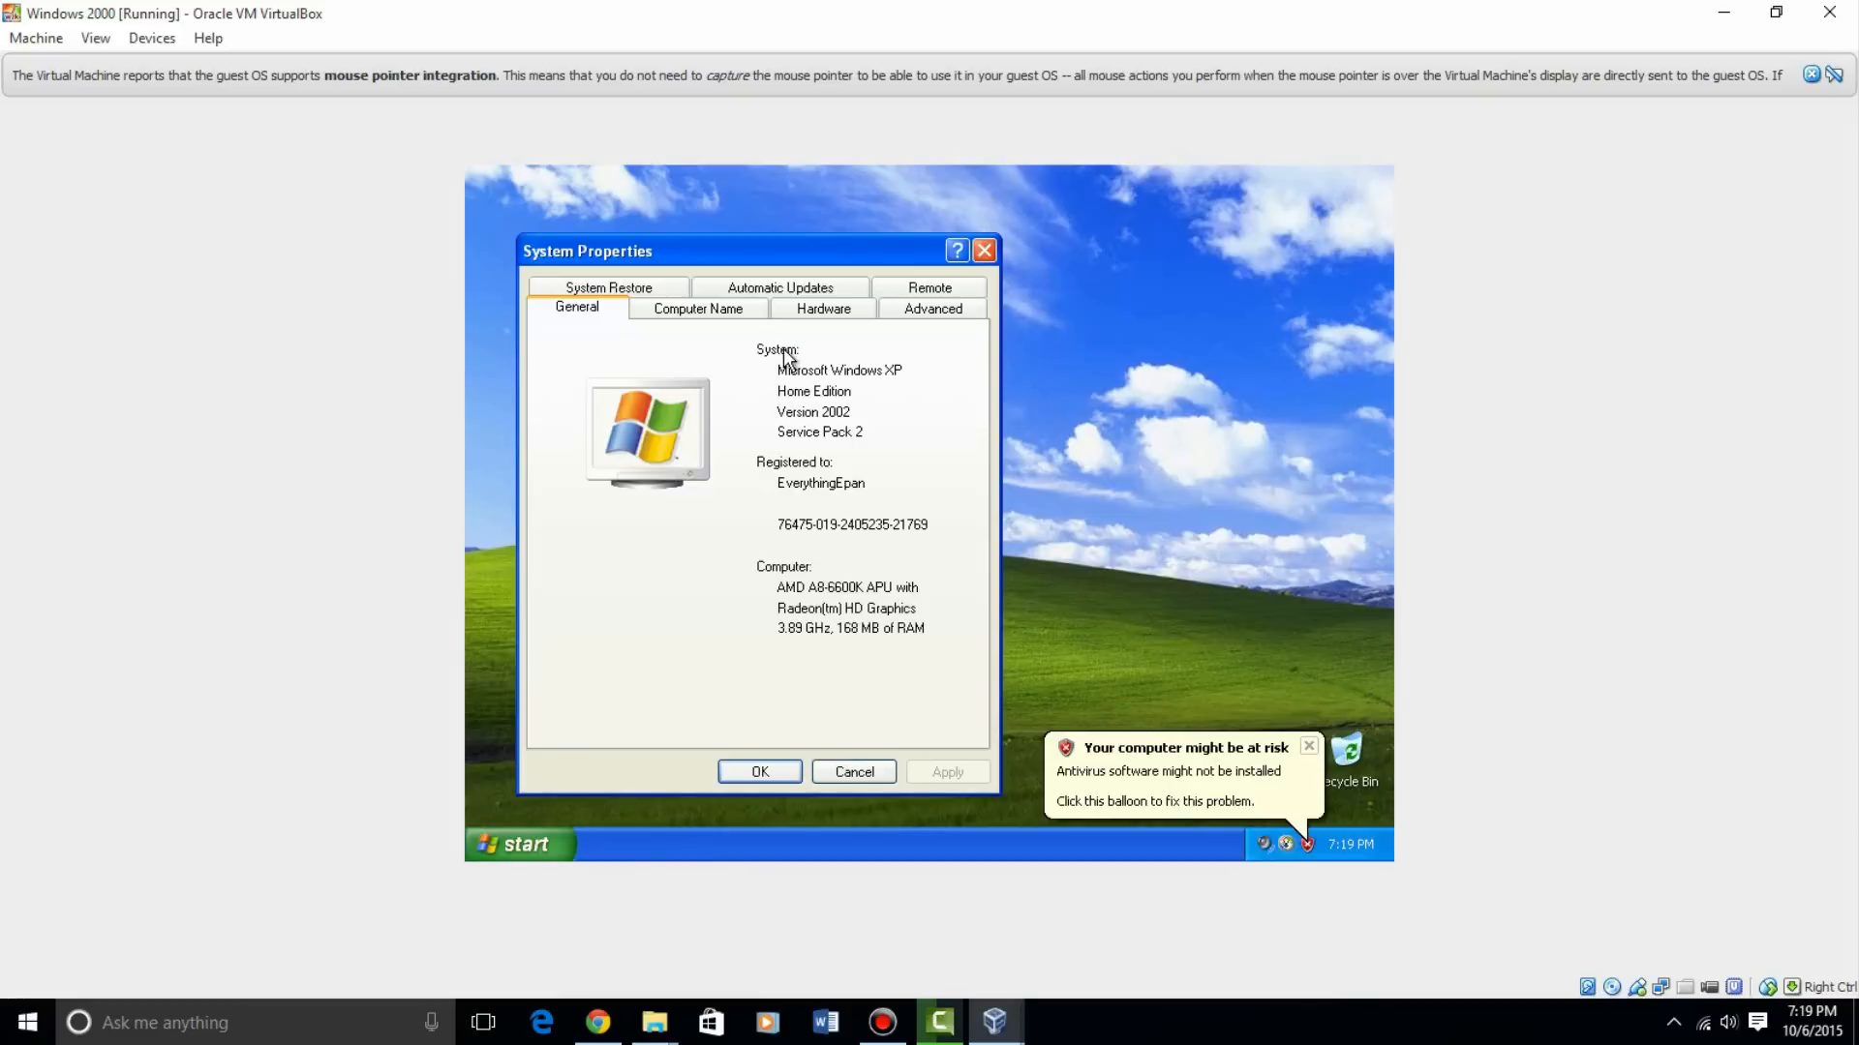
{"action": "mouse_move", "coordinate": [861, 566]}
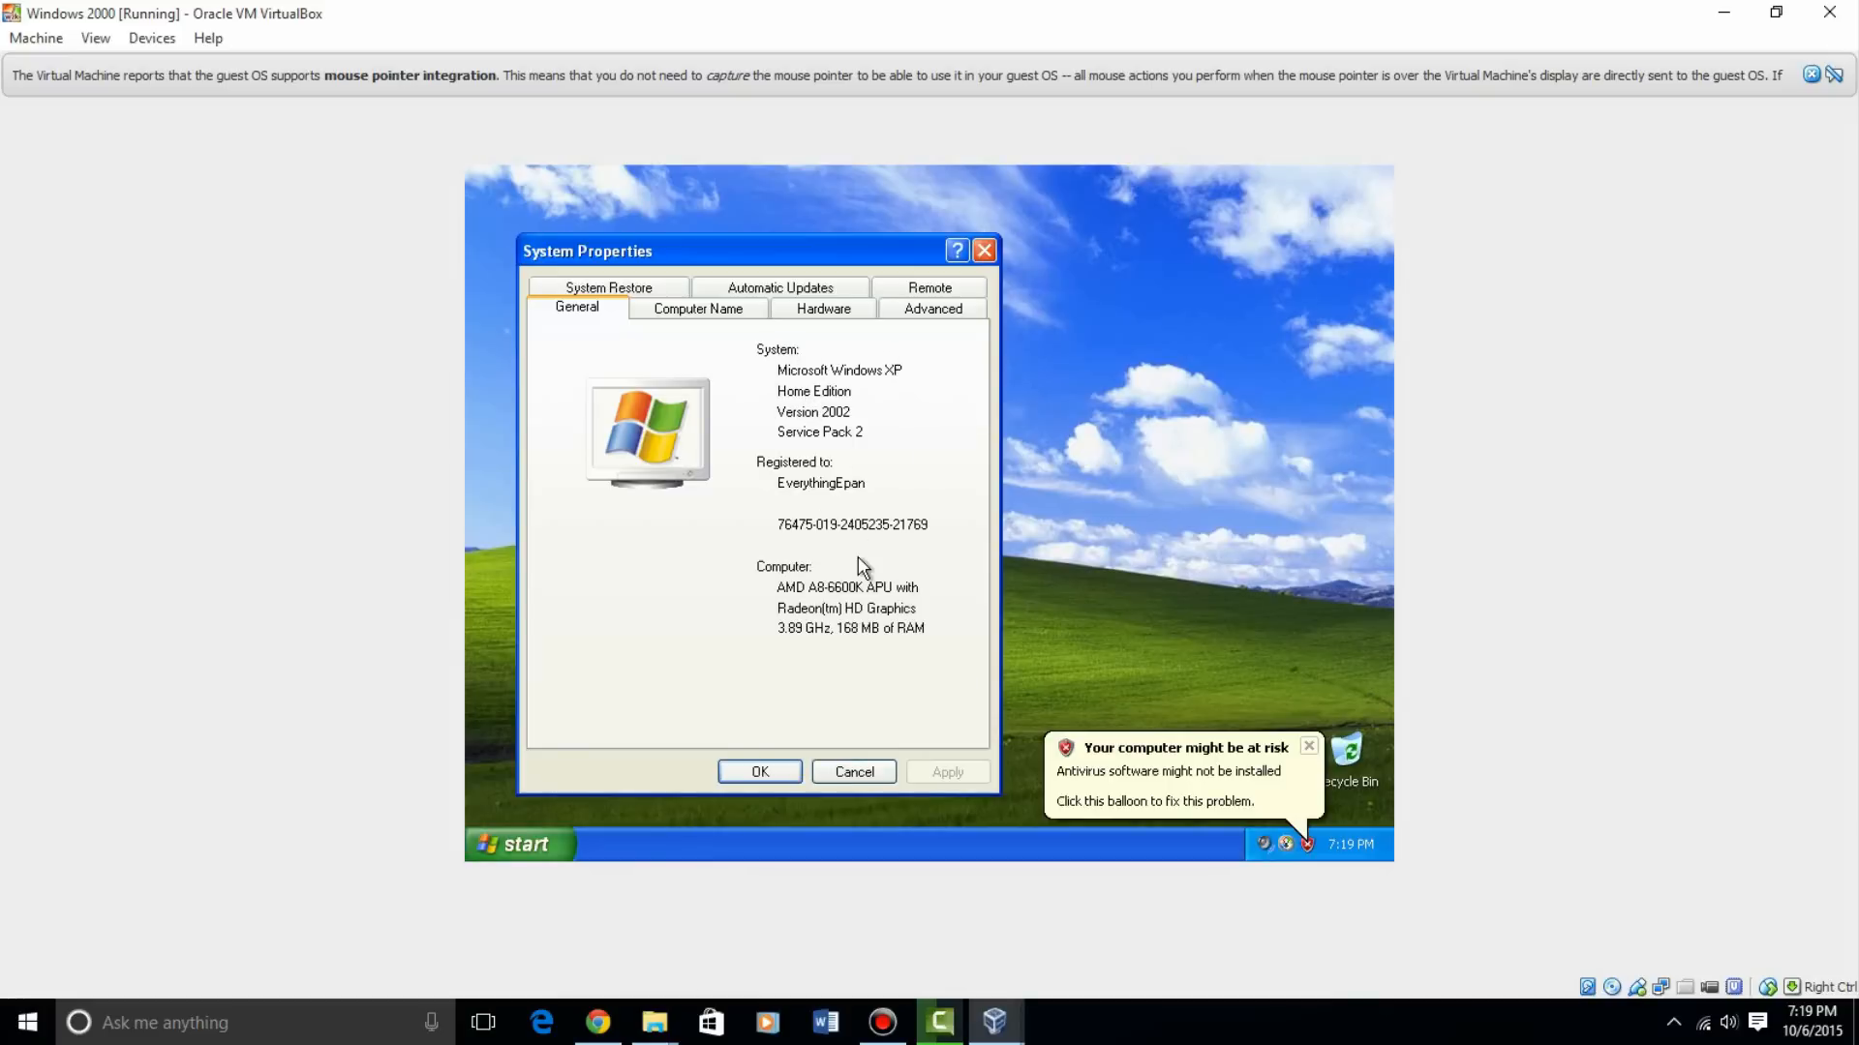
{"action": "mouse_move", "coordinate": [781, 770]}
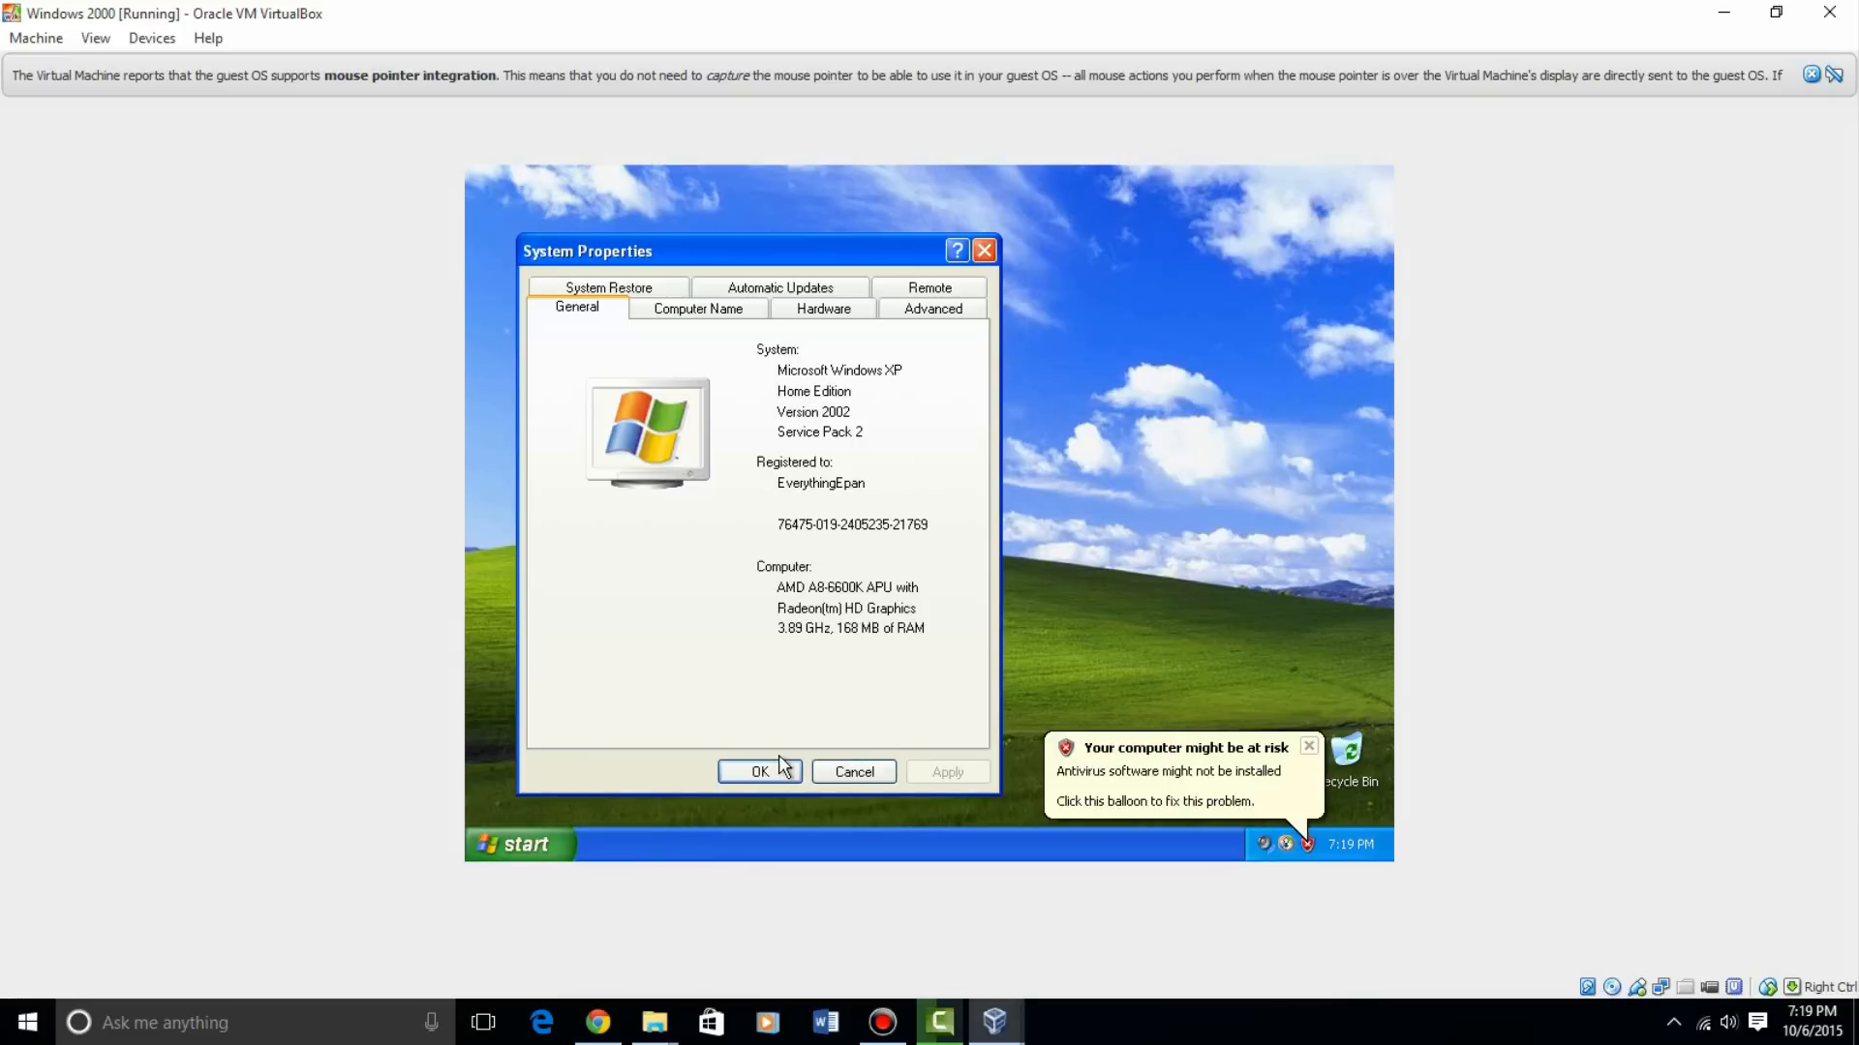
{"action": "left_click", "coordinate": [760, 771]}
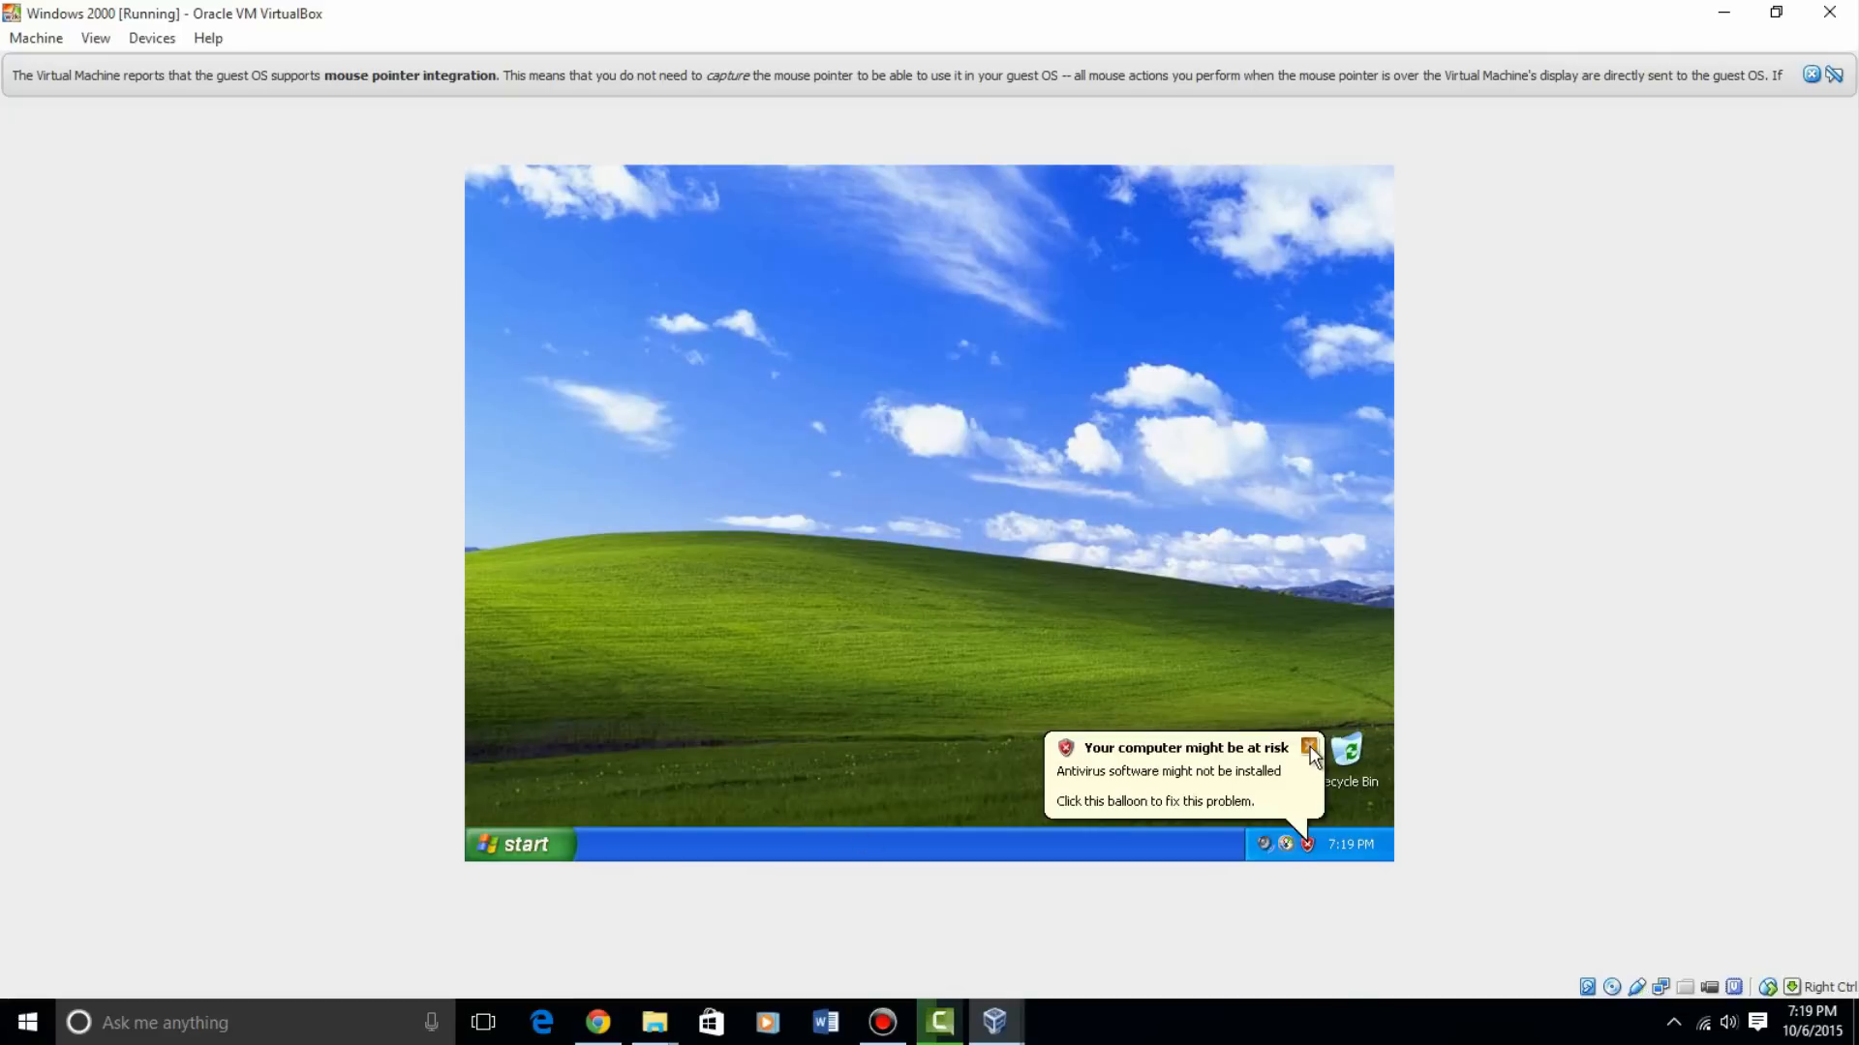
{"action": "left_click", "coordinate": [1308, 746]}
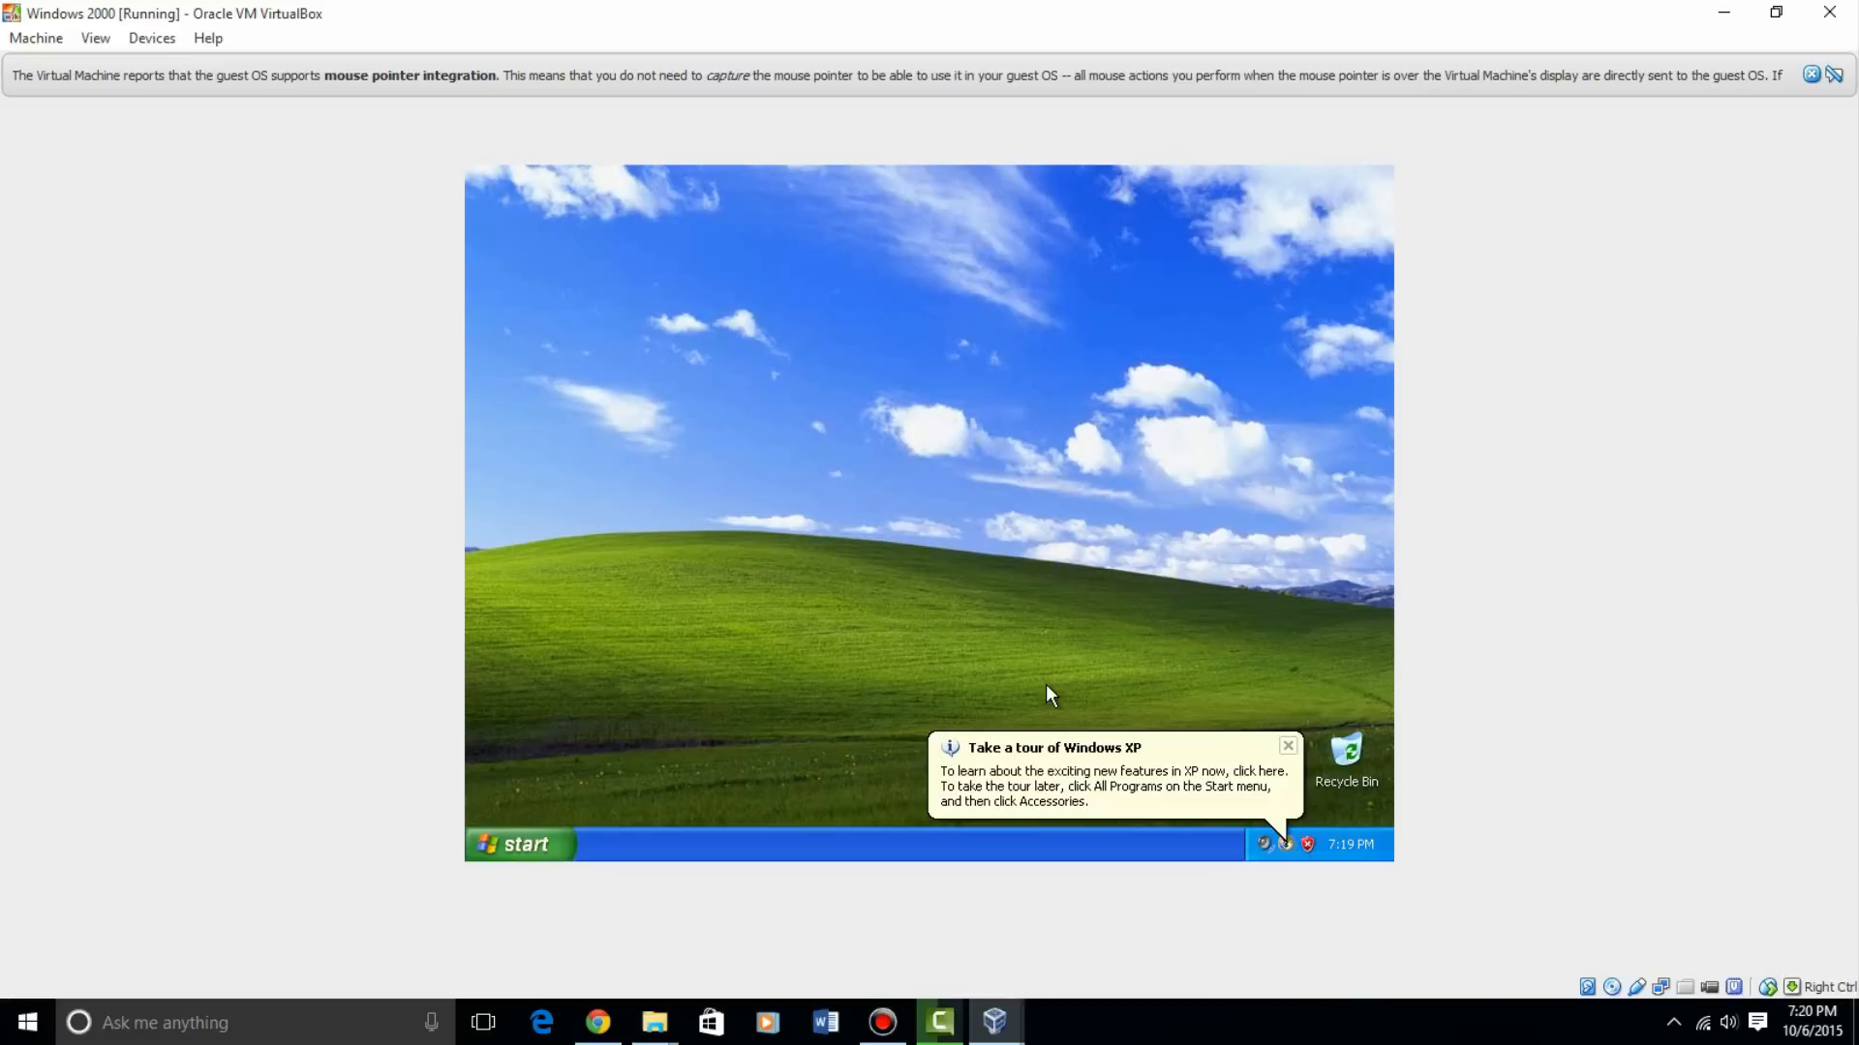
{"action": "mouse_move", "coordinate": [1200, 698]}
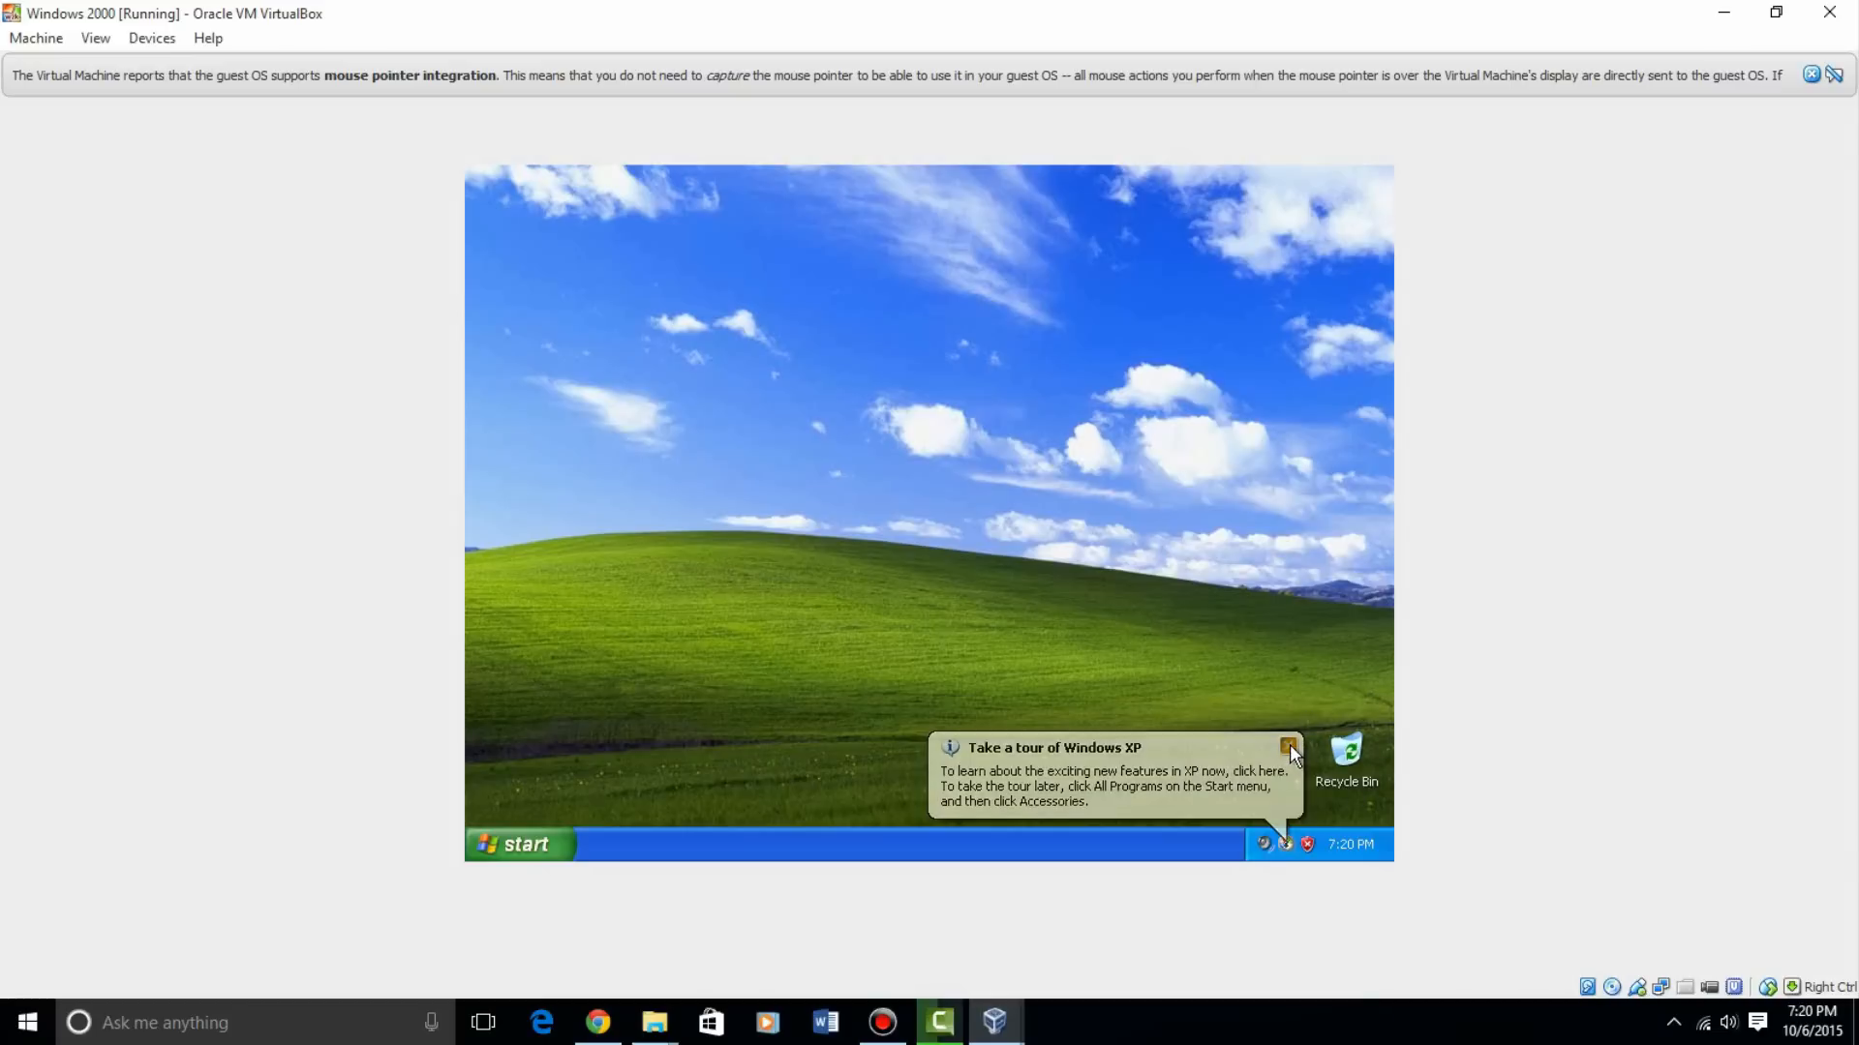
Close the 'Take a tour of Windows XP' balloon in the system tray
{"action": "left_click", "coordinate": [1288, 746]}
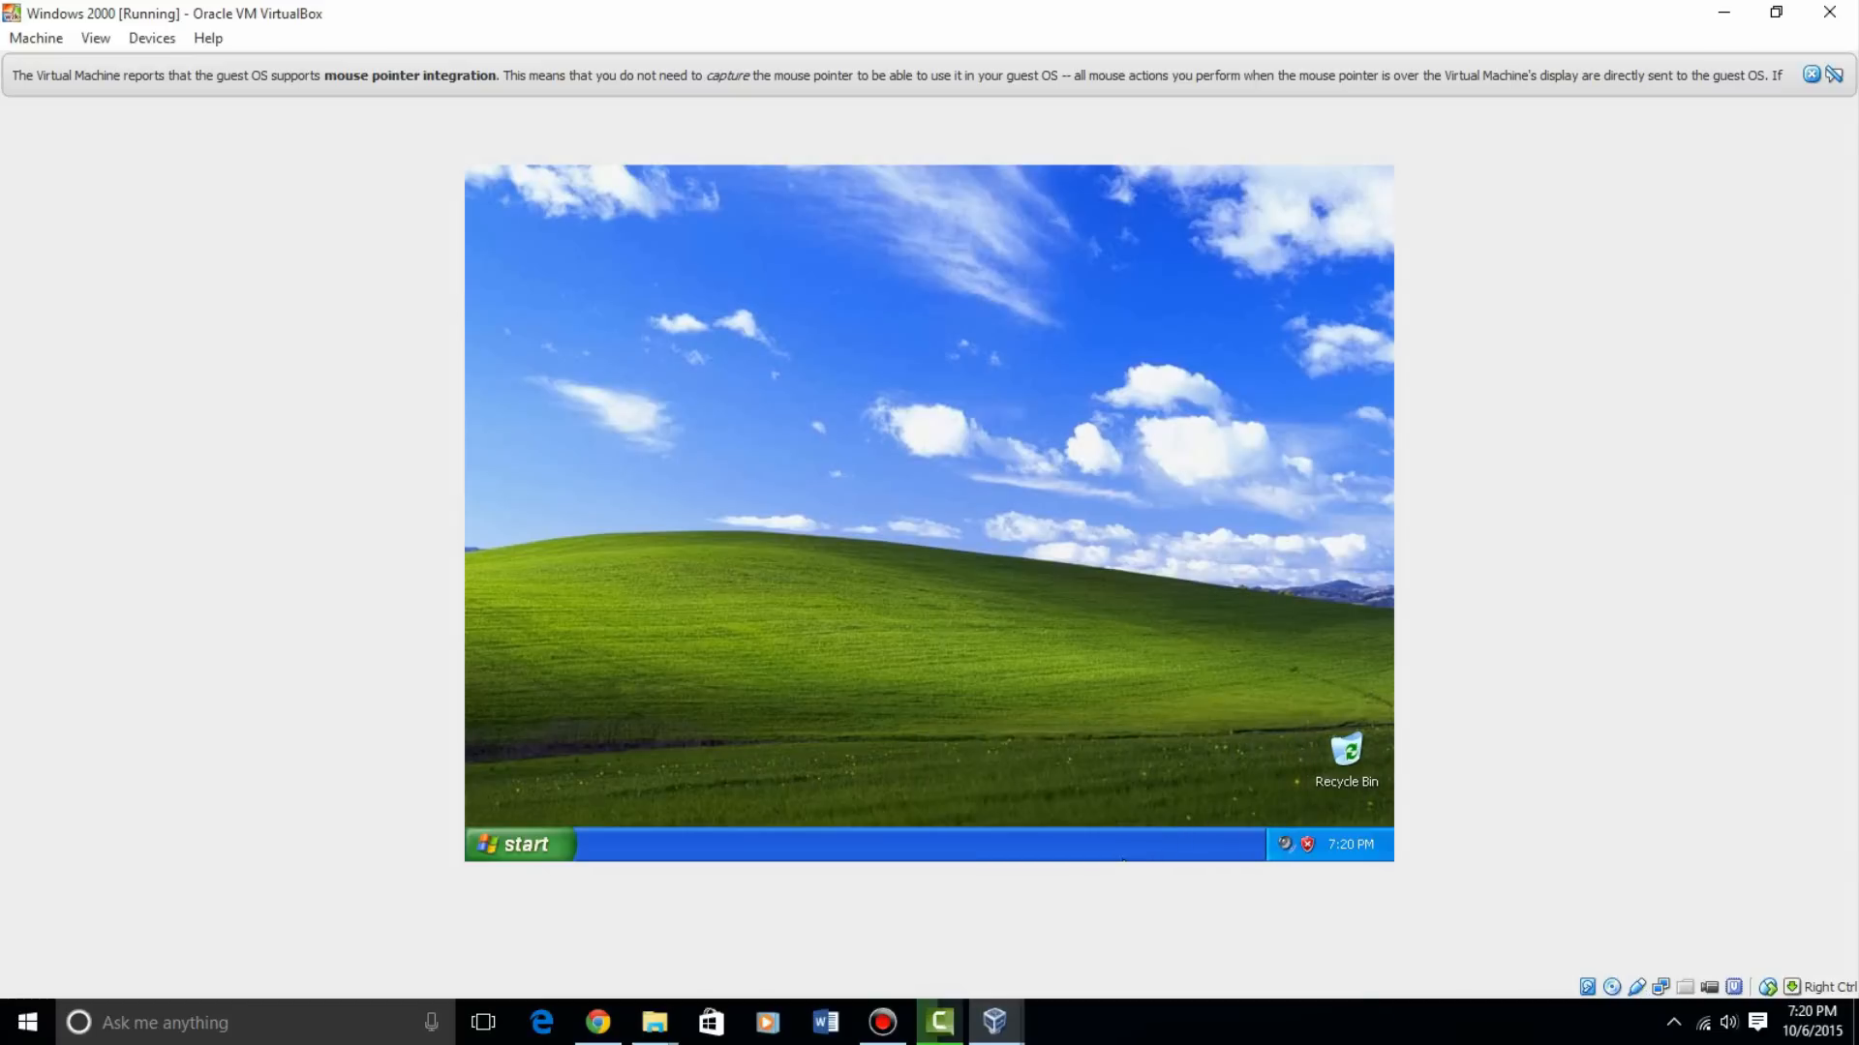